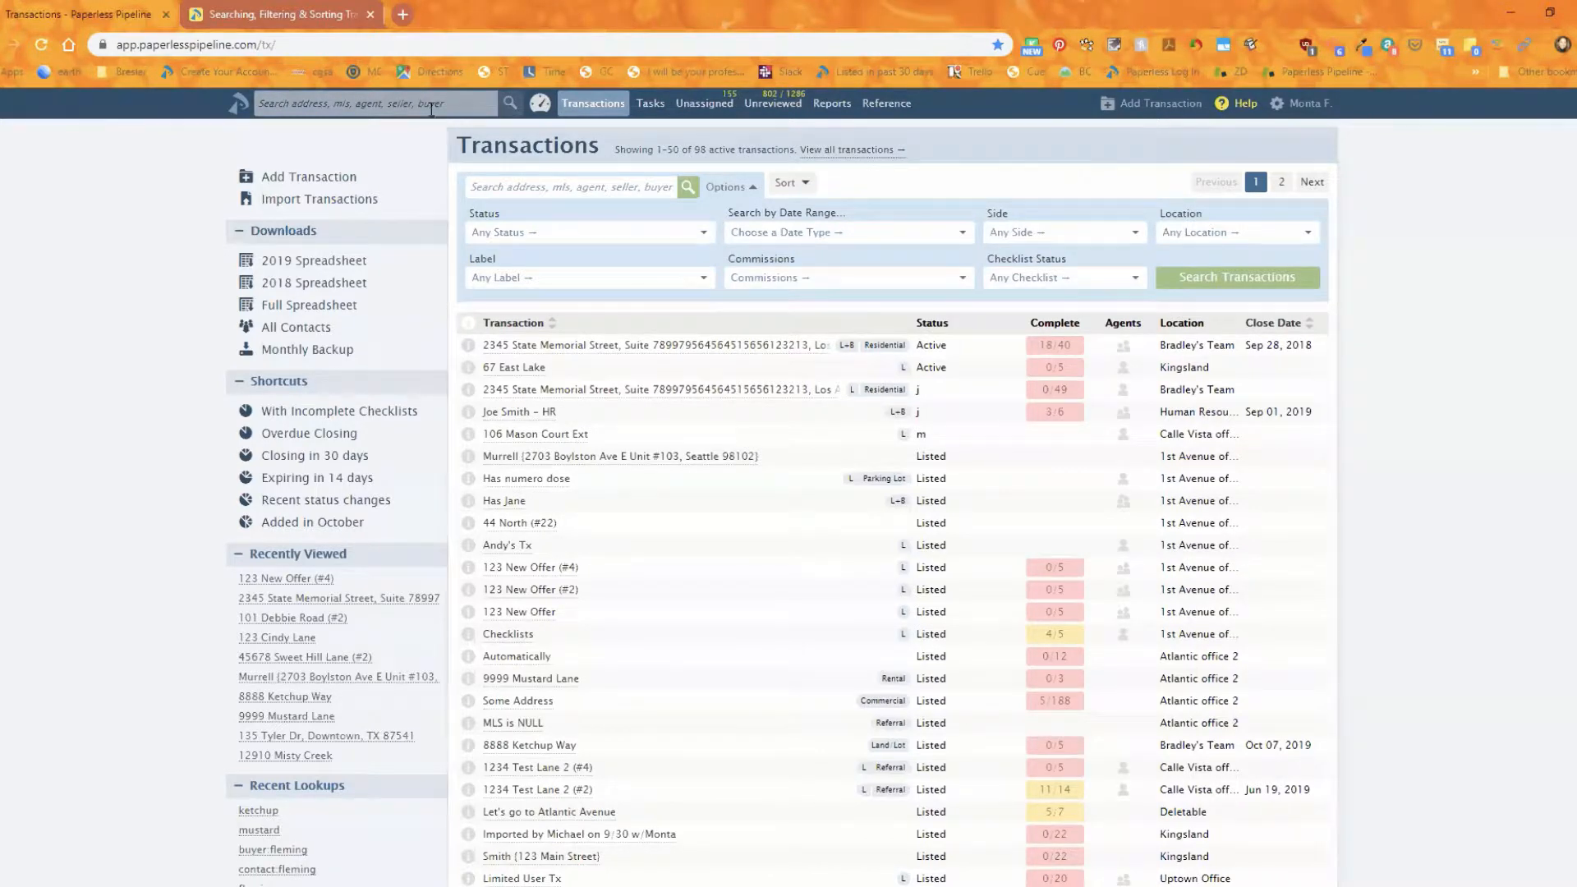
# - View the quick-search suggestions and search operators, then dismiss the dropdown
pyautogui.click(378, 101)
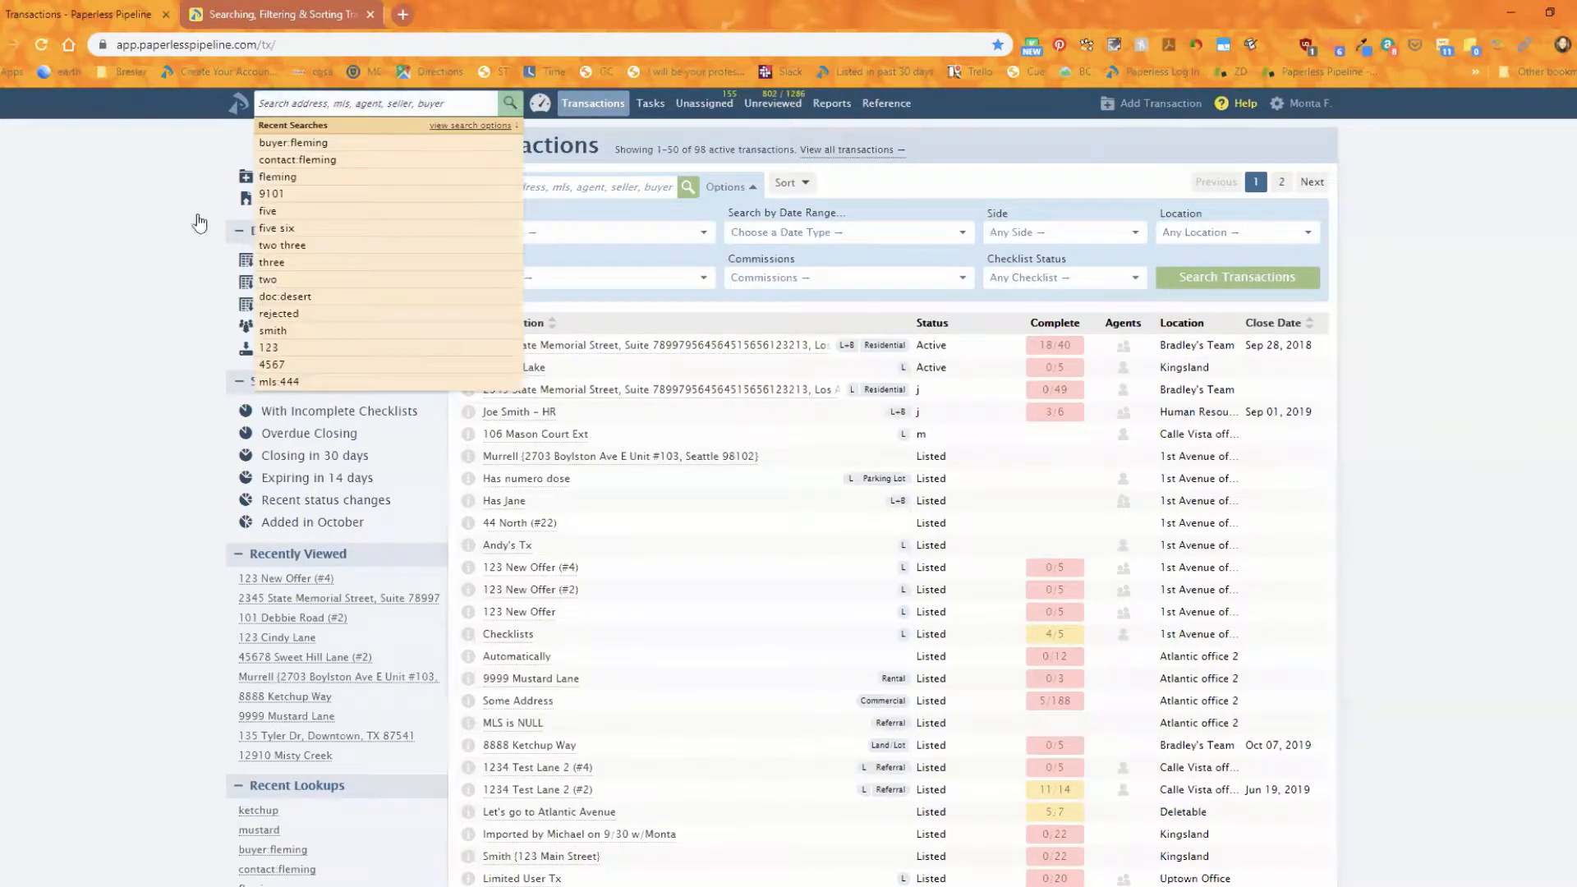
pyautogui.click(469, 125)
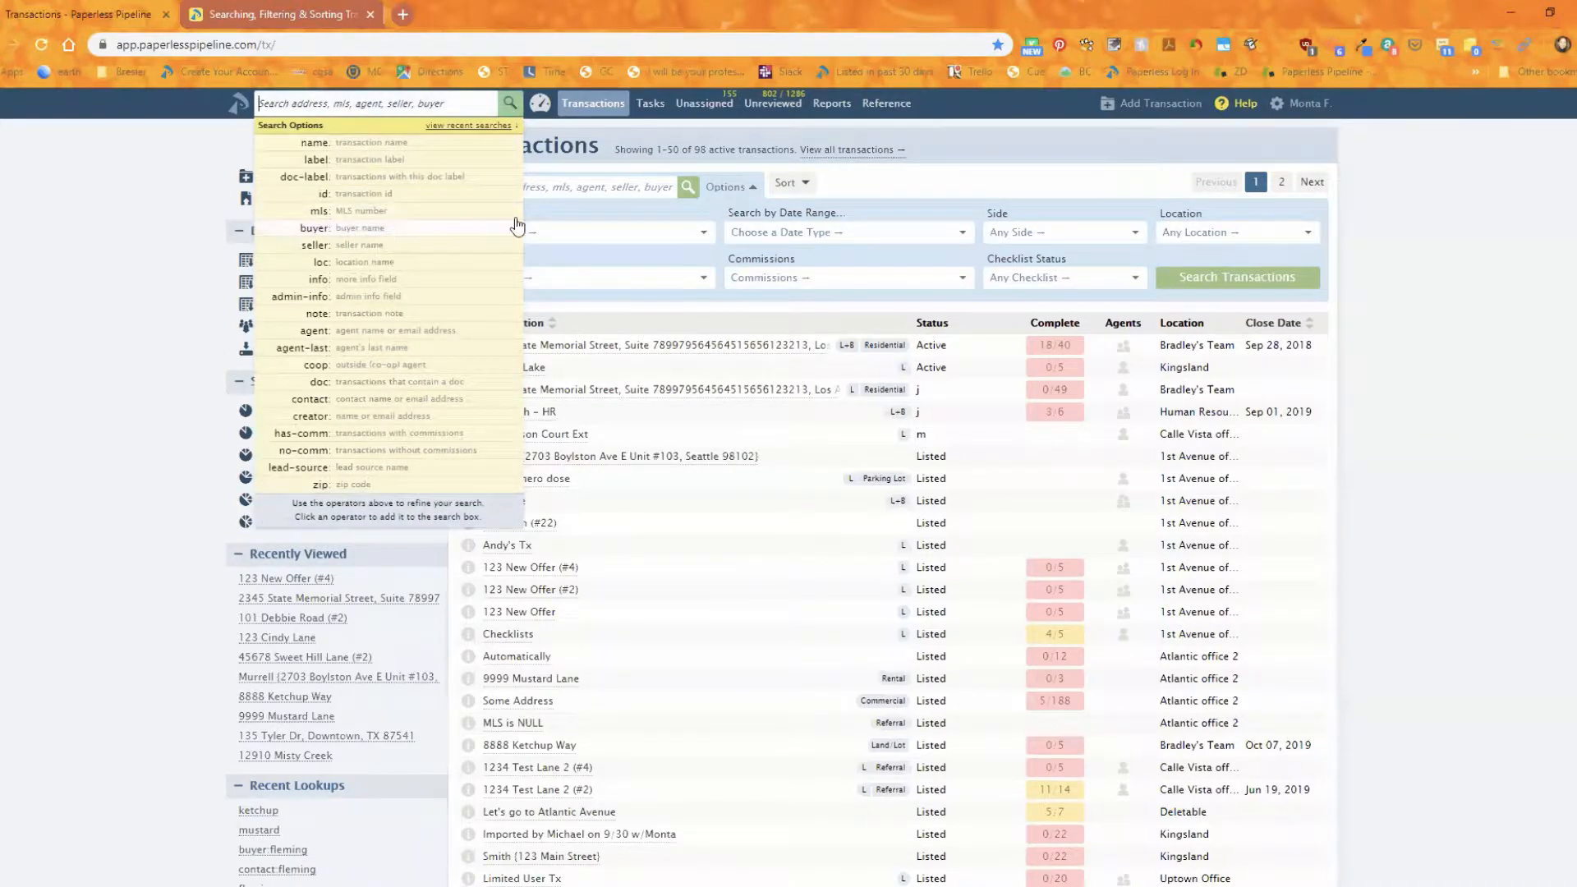
pyautogui.moveTo(648, 282)
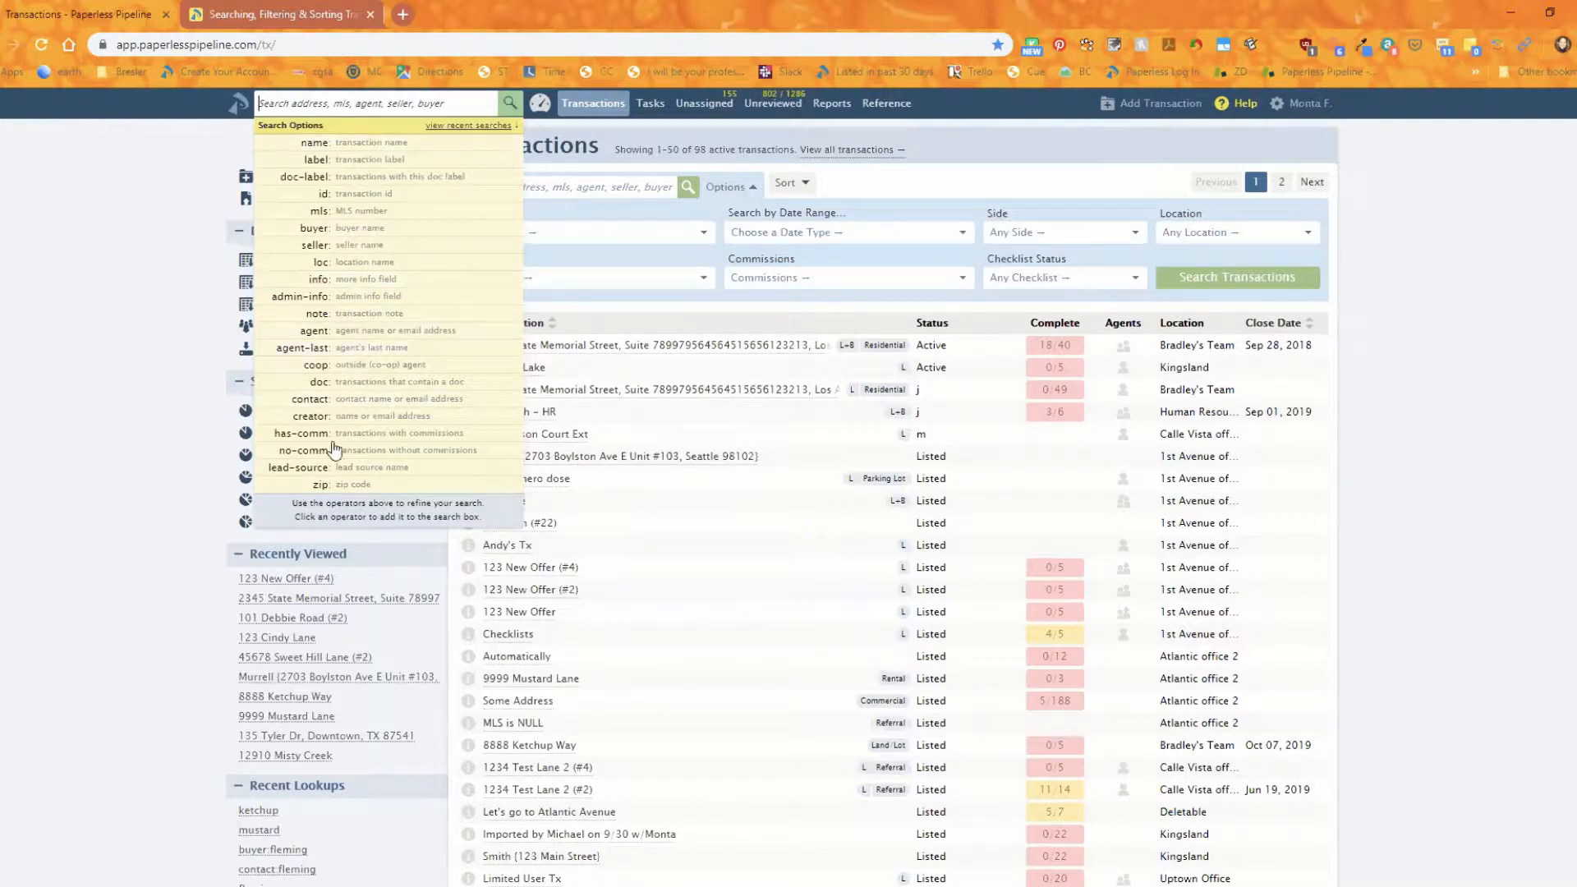
pyautogui.moveTo(355, 339)
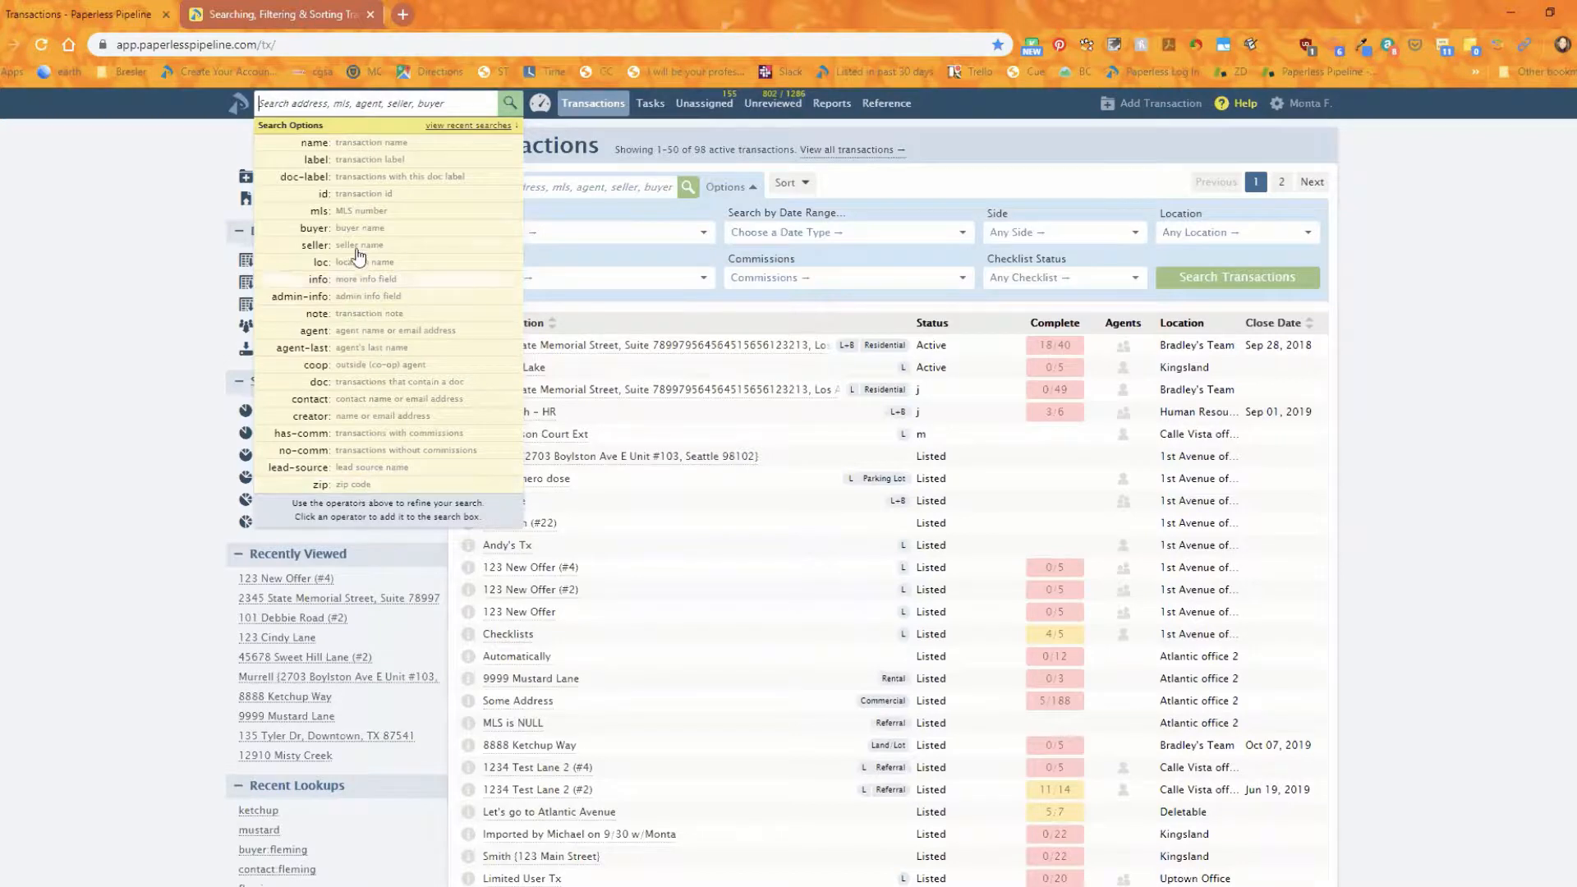
pyautogui.moveTo(376, 364)
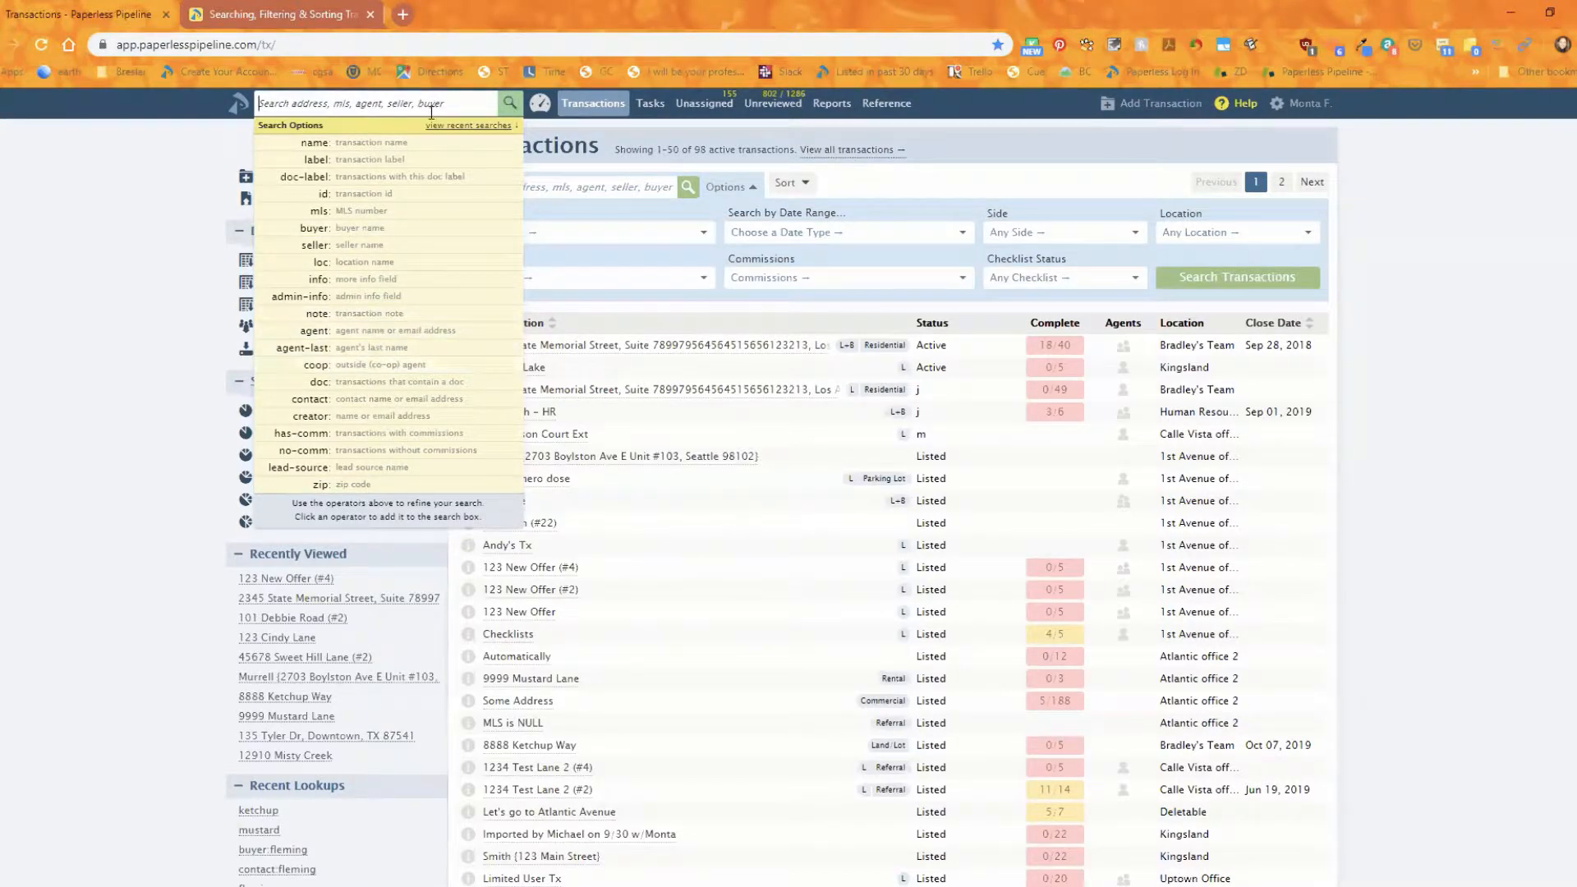
pyautogui.click(889, 232)
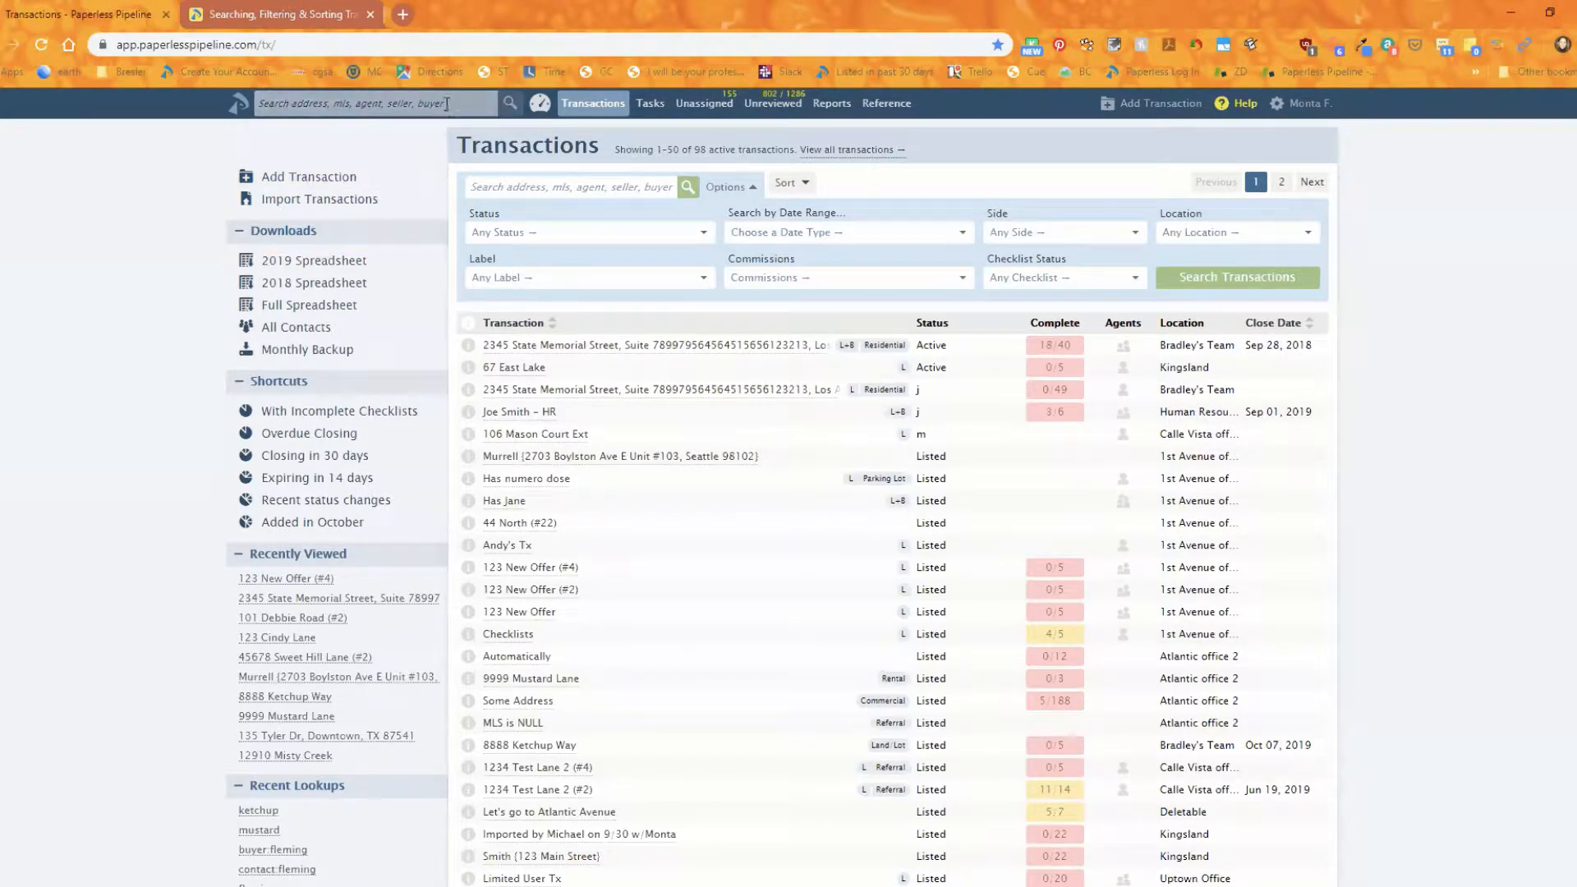
# - Reopen the quick-search dropdown and show the recent searches list
pyautogui.click(378, 102)
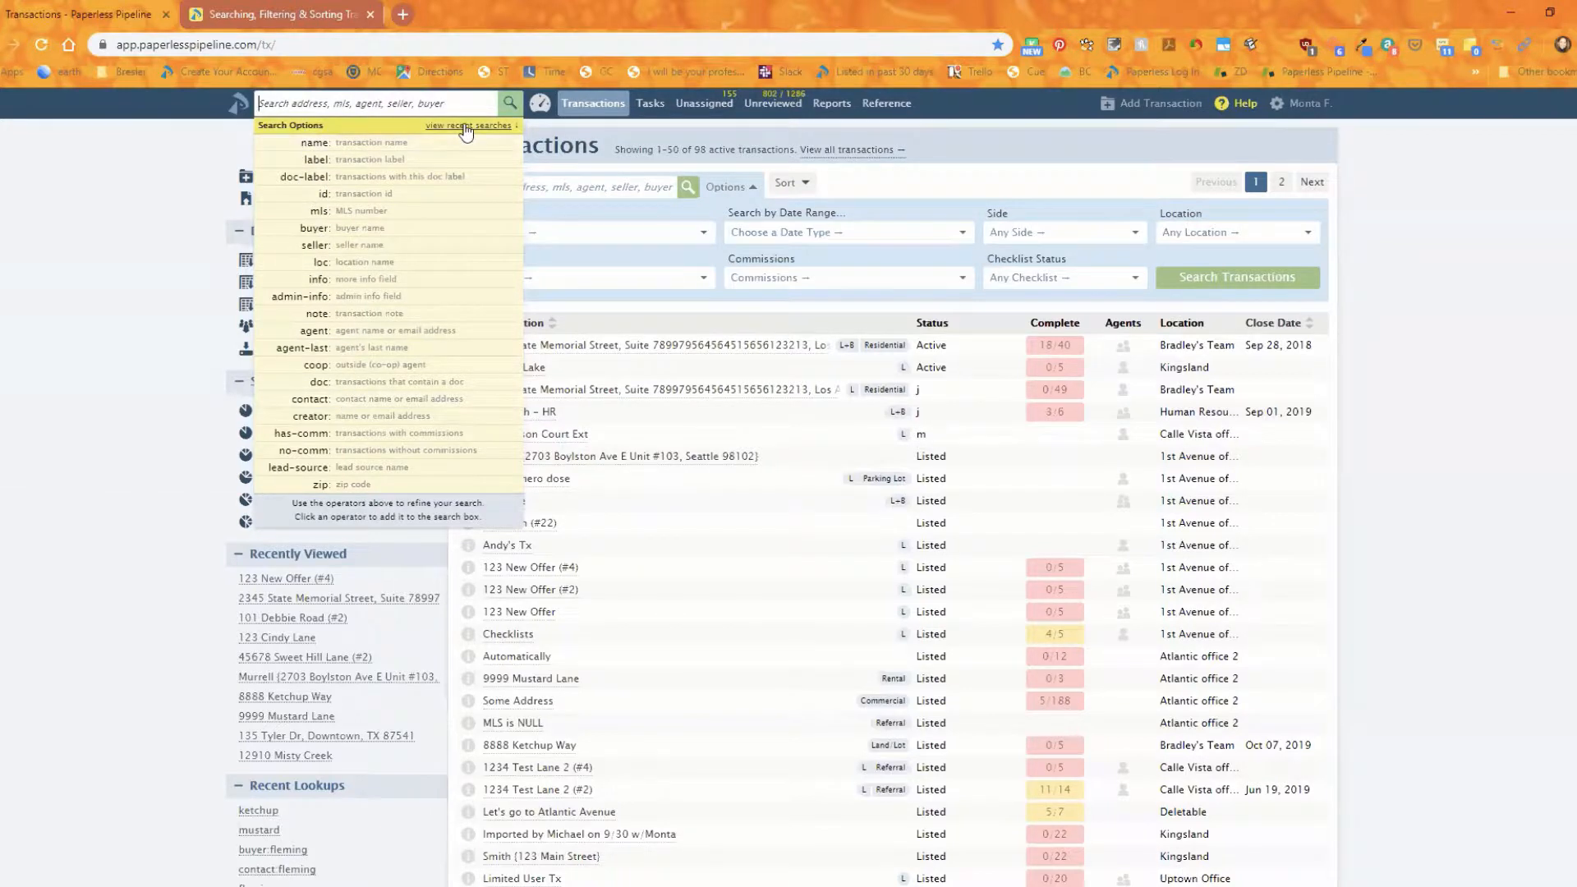
pyautogui.click(464, 125)
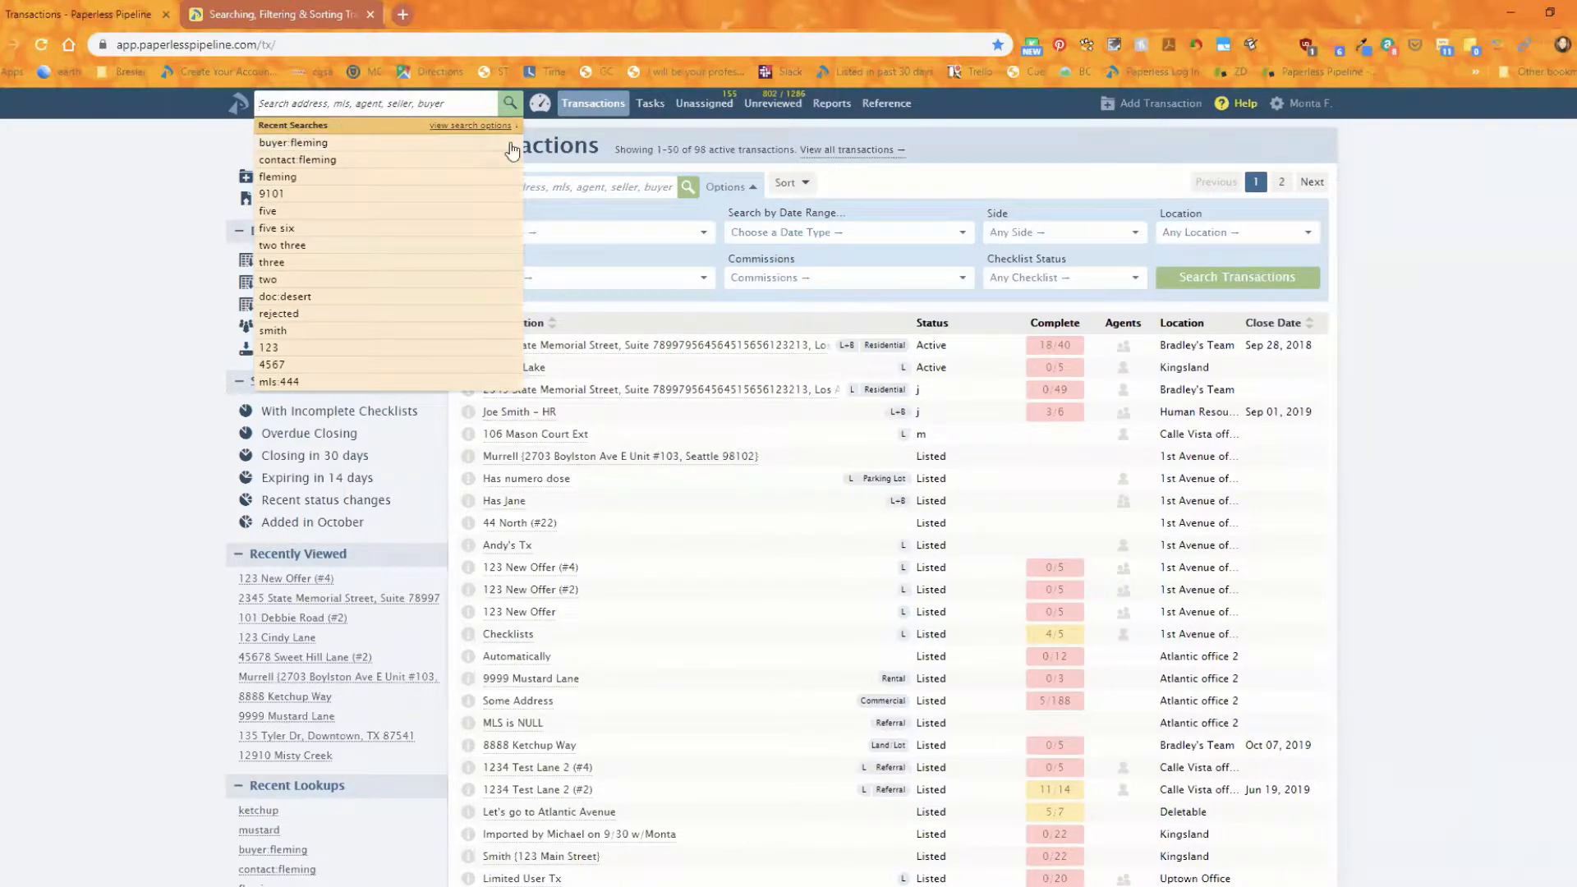
pyautogui.click(469, 125)
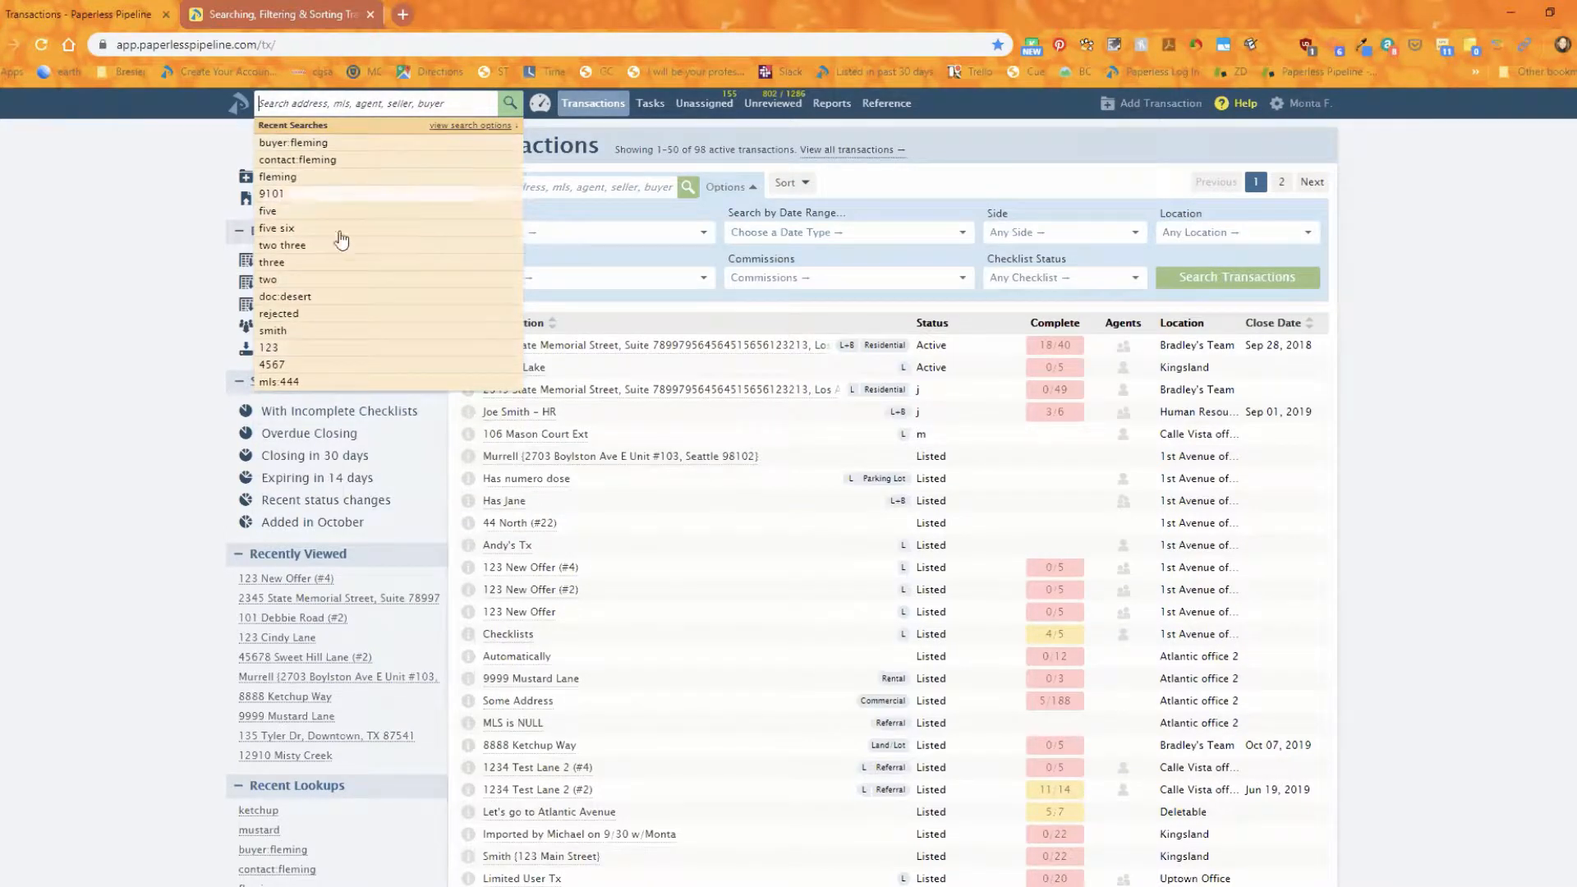
pyautogui.moveTo(391, 194)
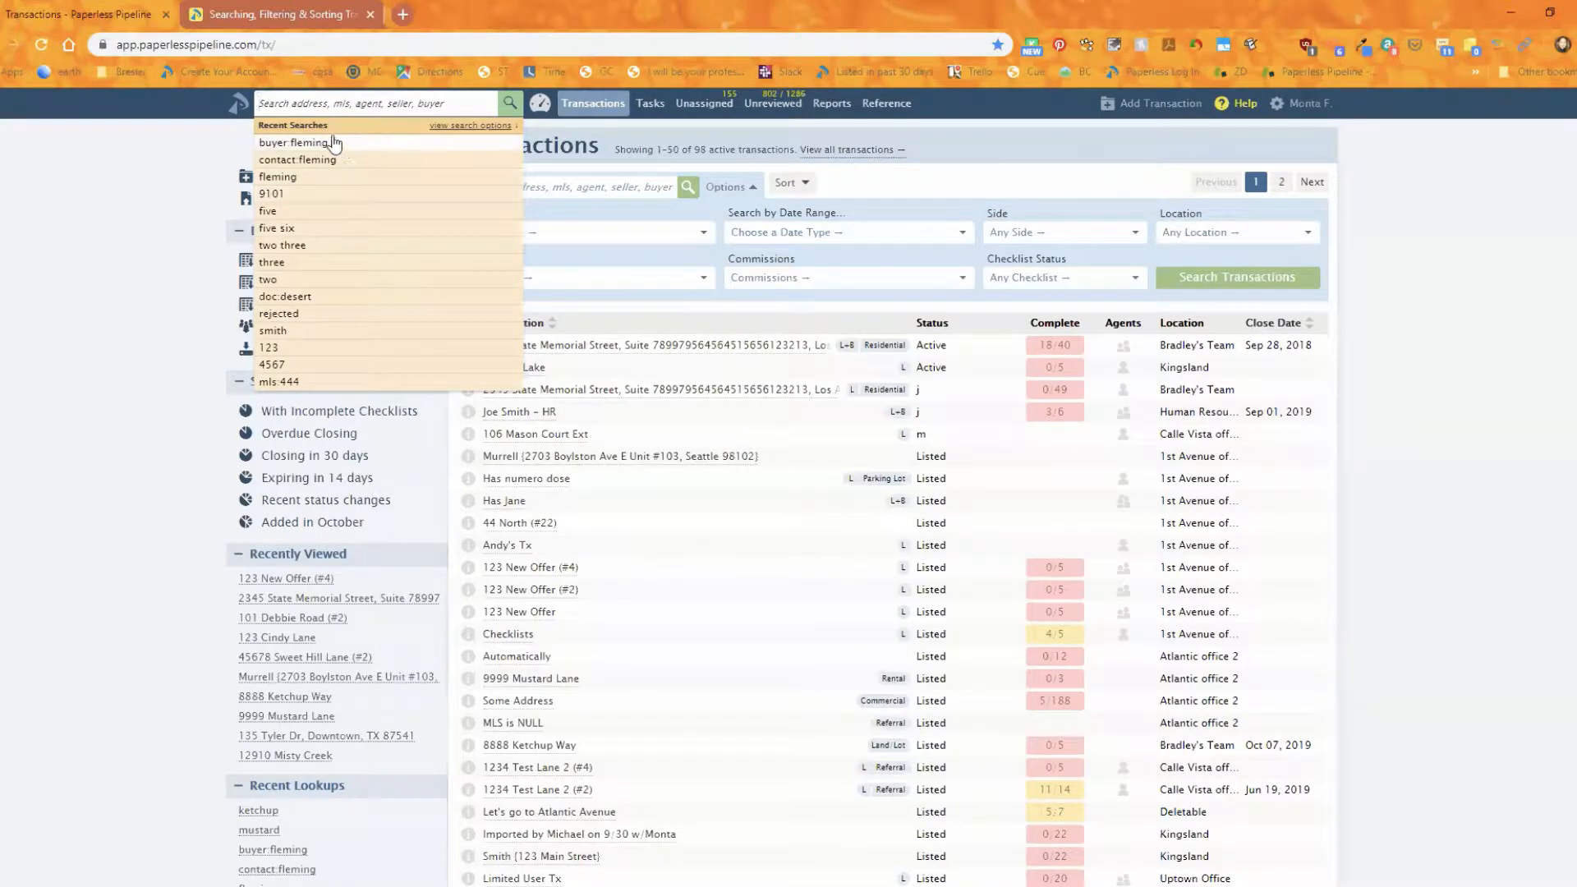
# - Rerun the 'buyer fleming' recent search and review Recent Lookups and Recently Viewed in the sidebar
pyautogui.click(296, 141)
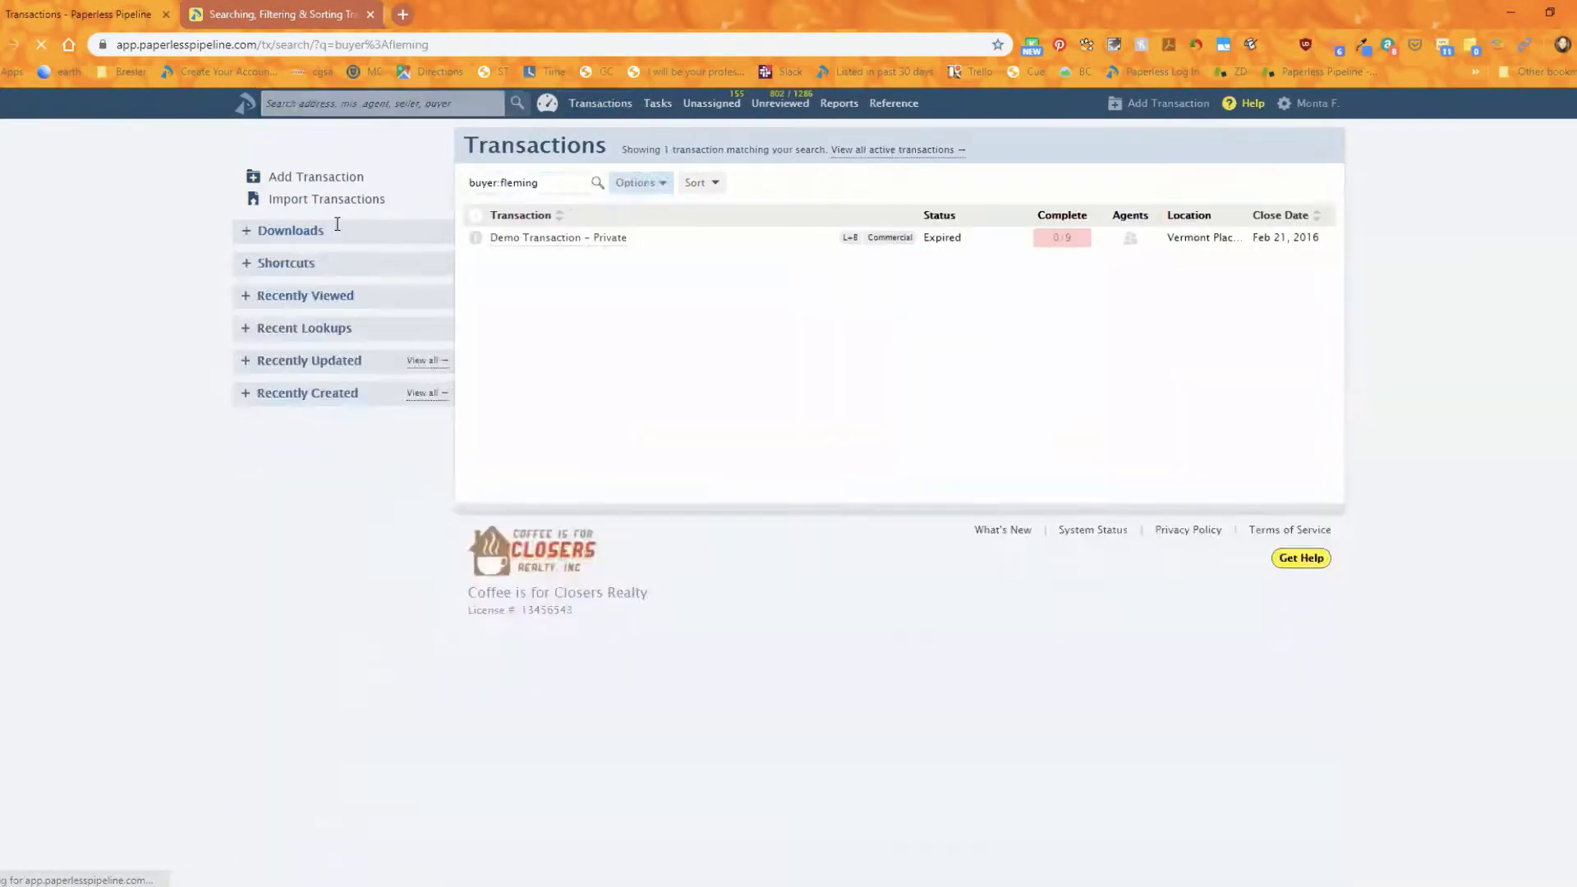
pyautogui.click(639, 183)
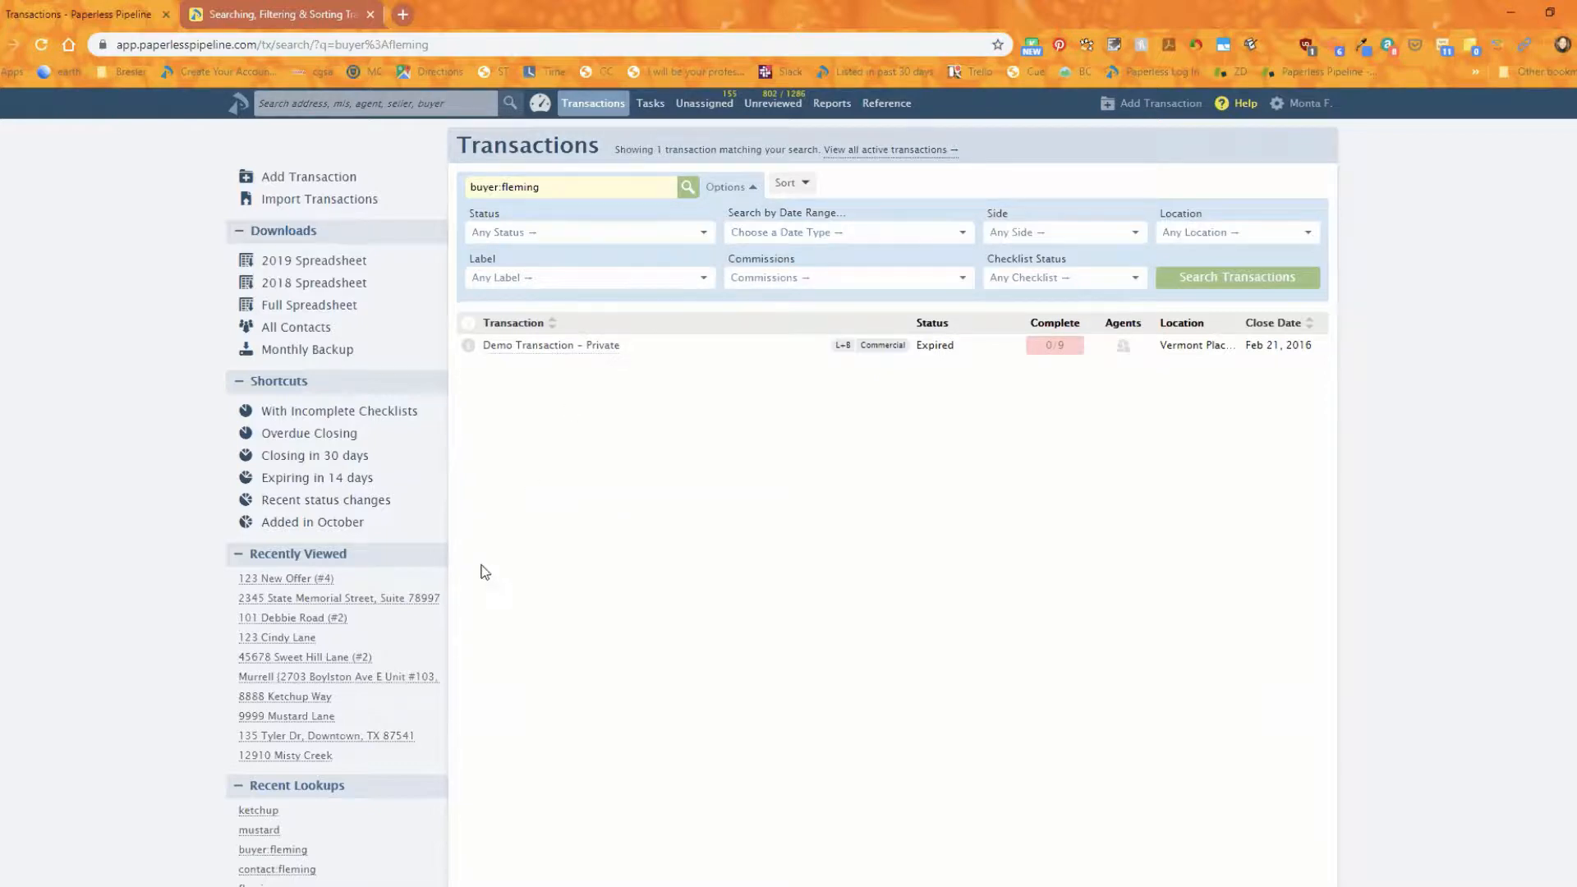
pyautogui.moveTo(316, 455)
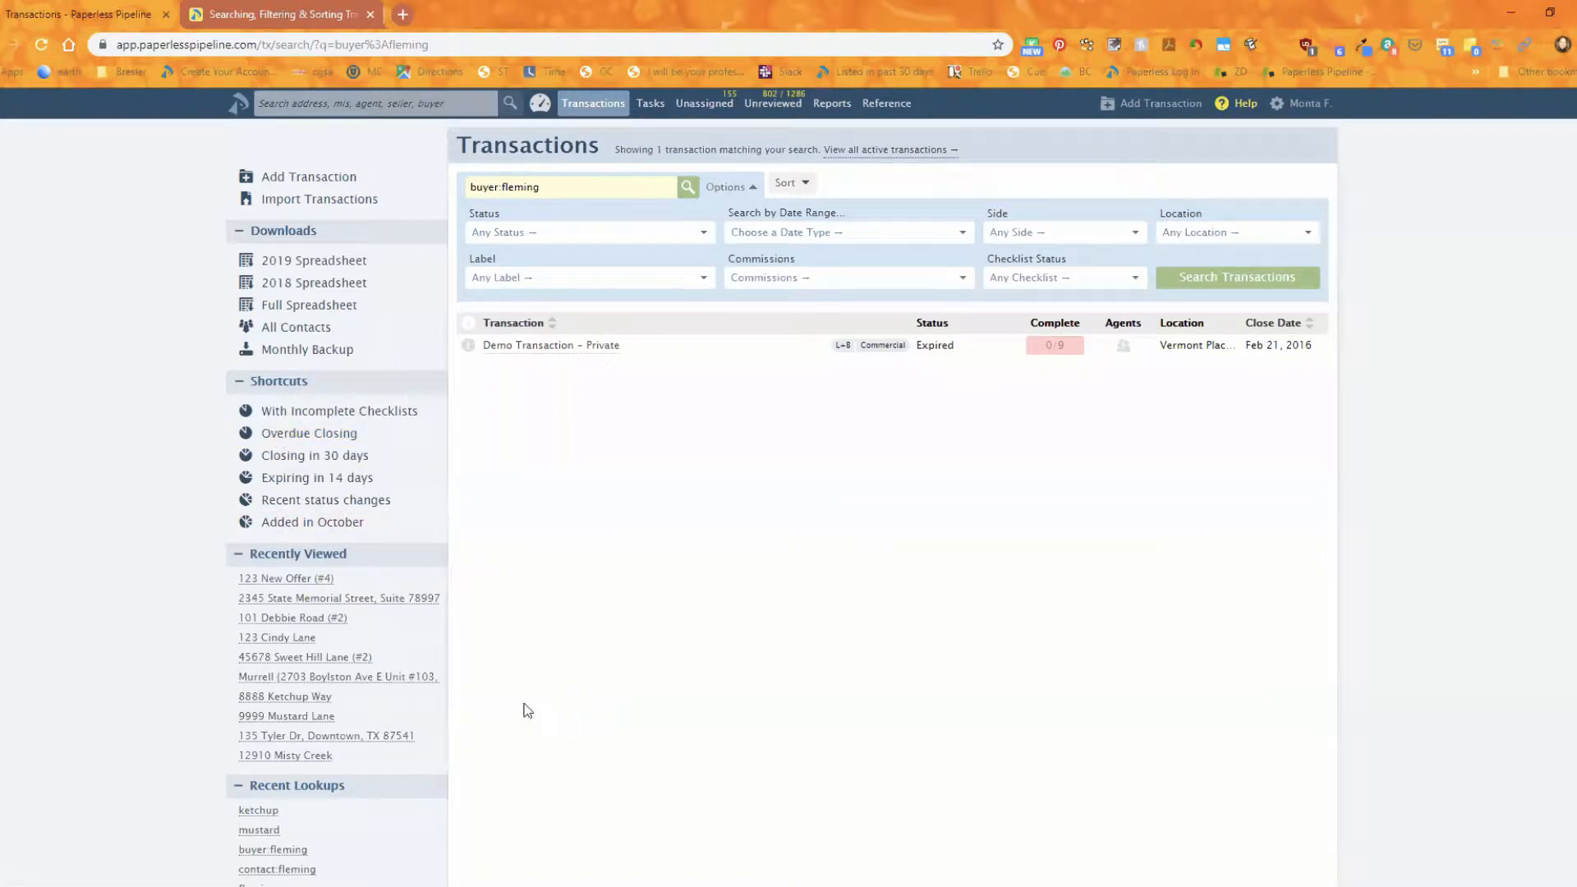
pyautogui.scroll(-3)
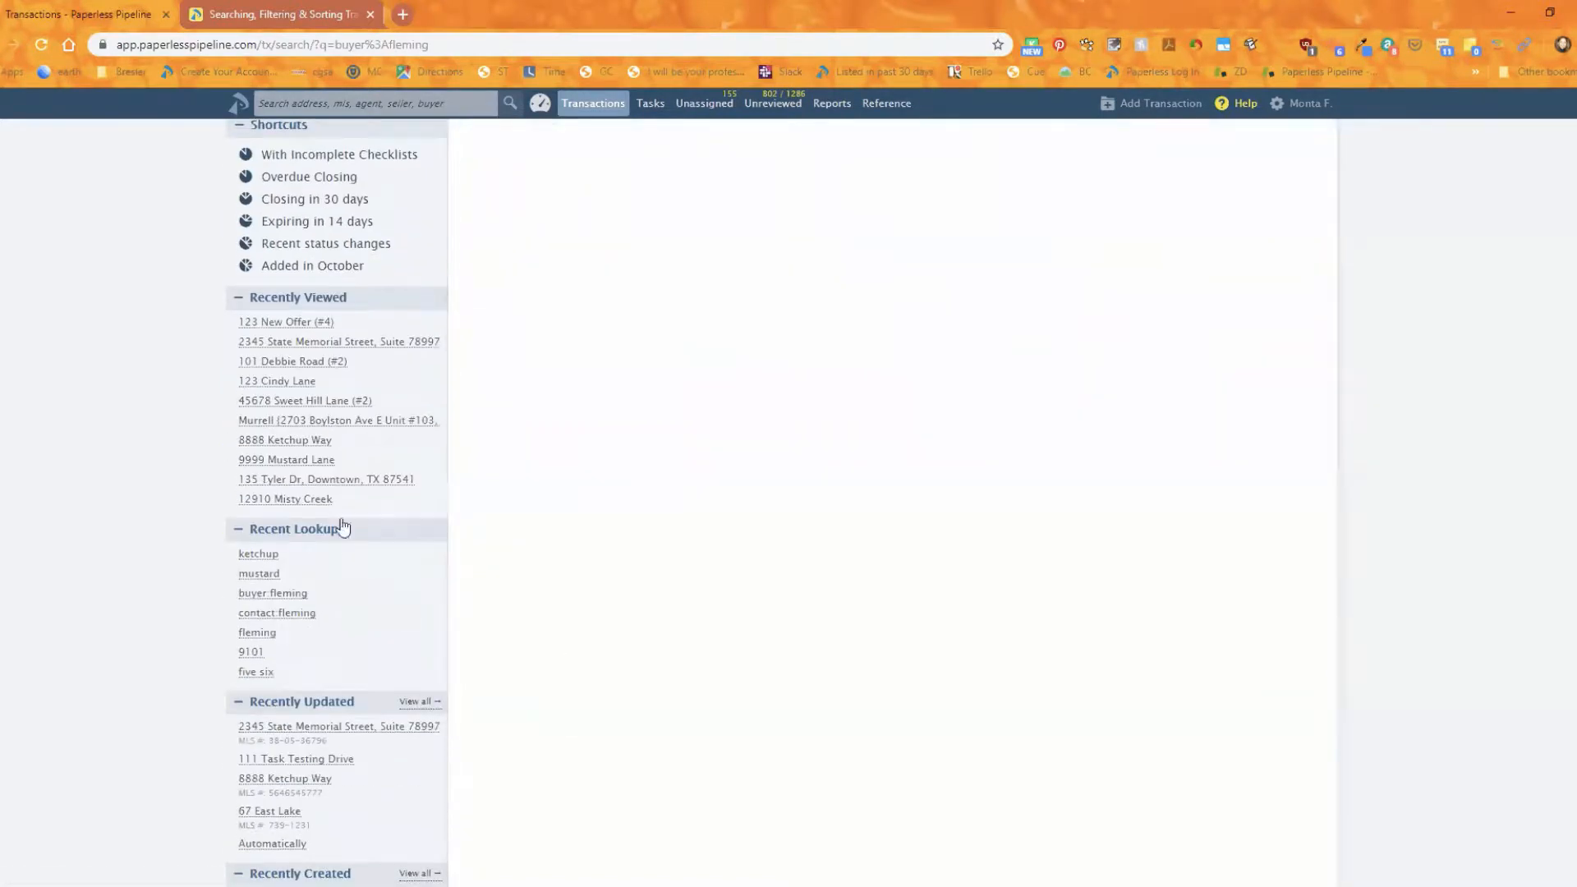
pyautogui.moveTo(268, 719)
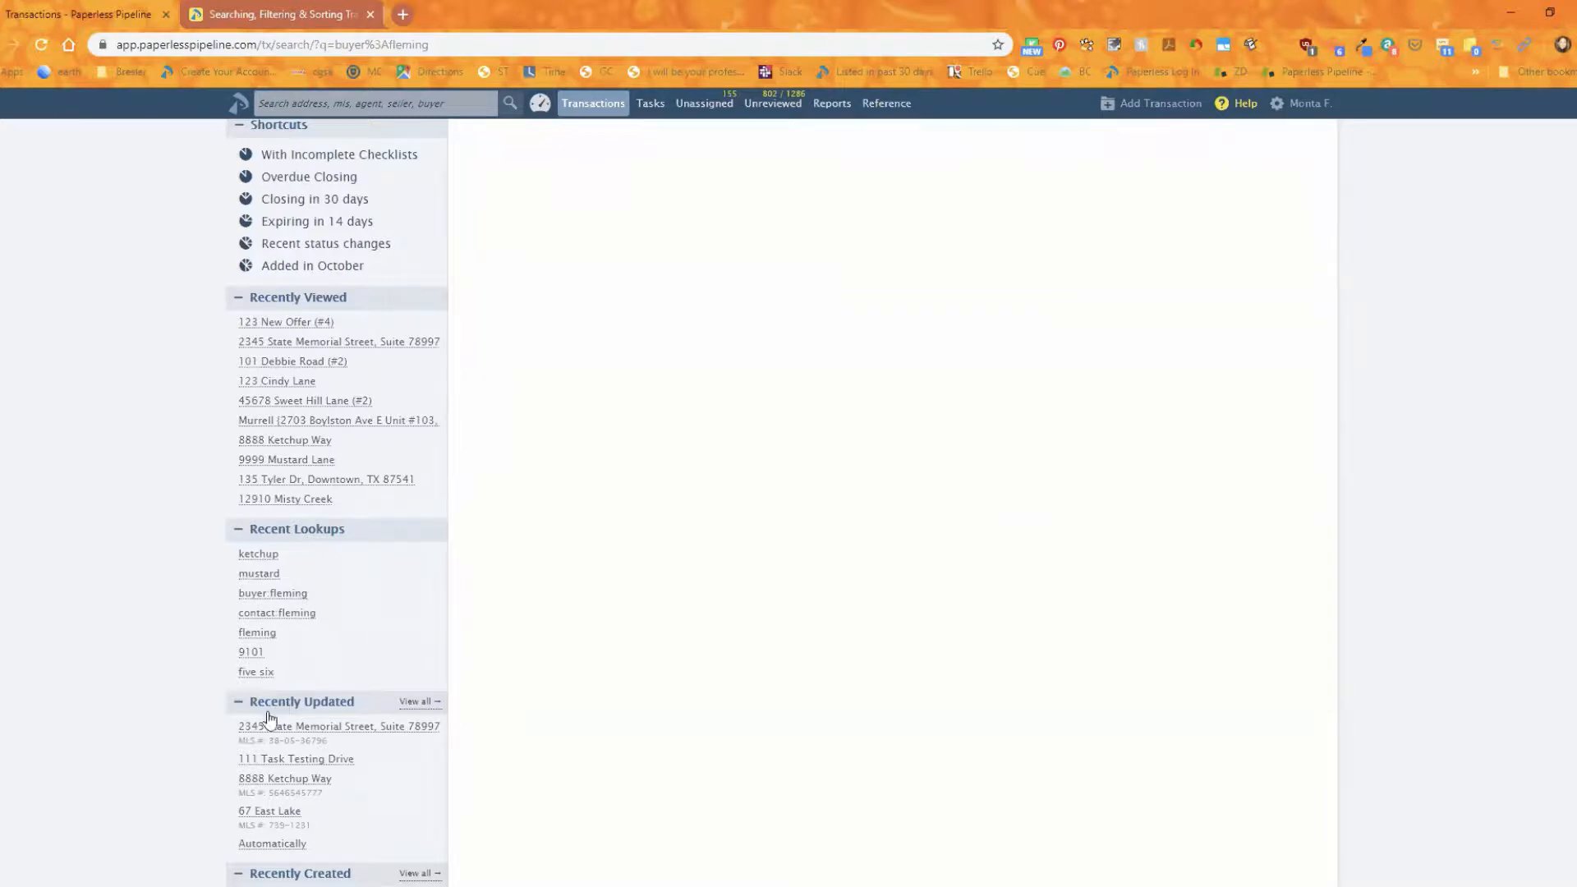
pyautogui.moveTo(293, 762)
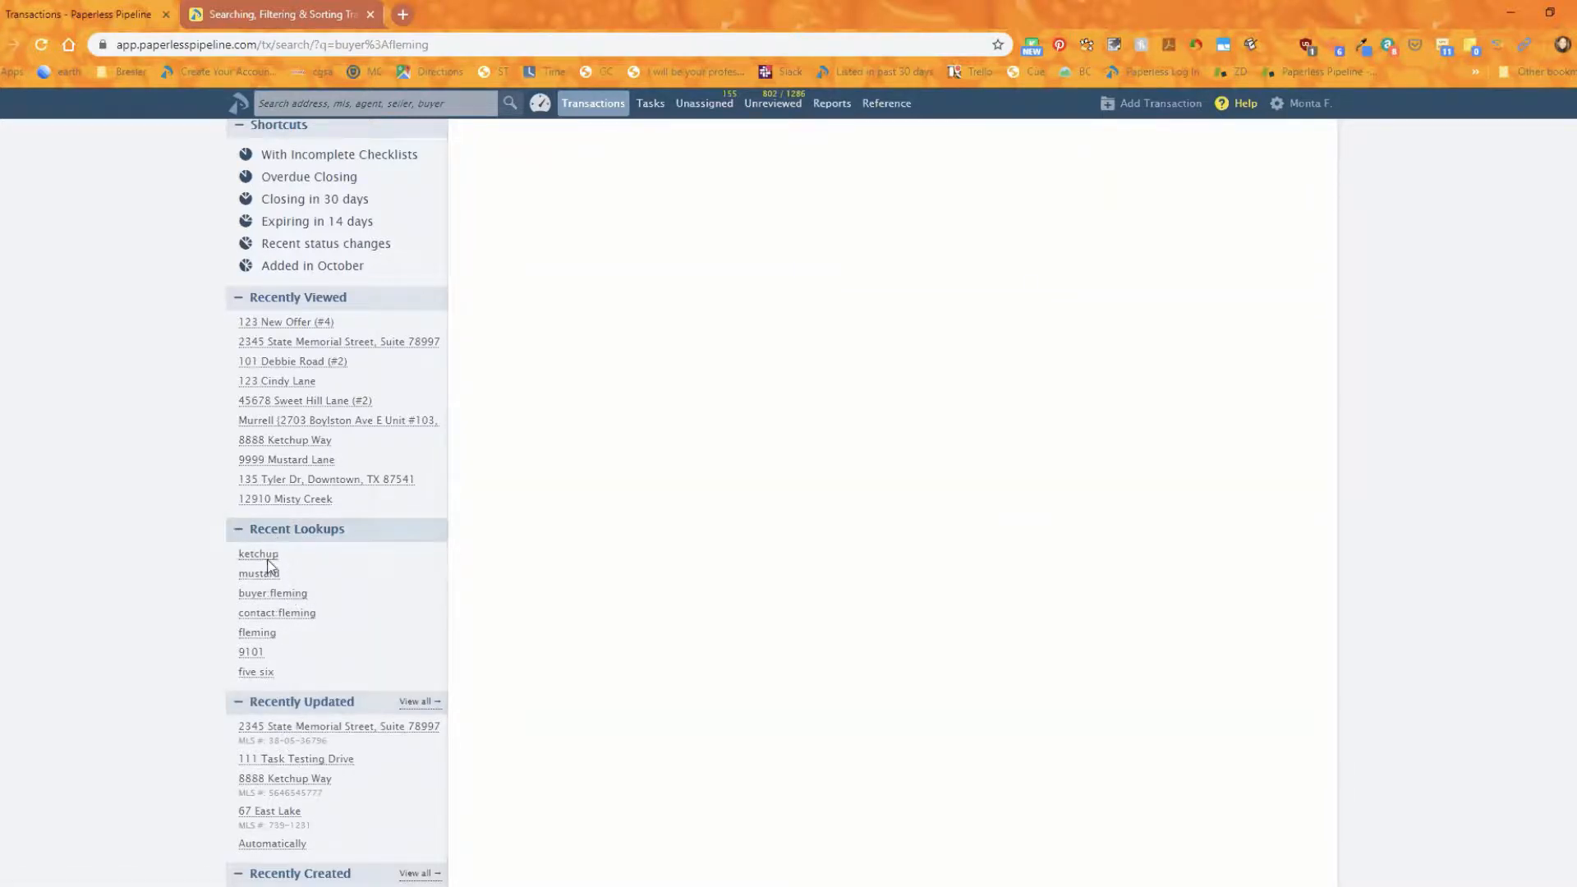
pyautogui.click(271, 593)
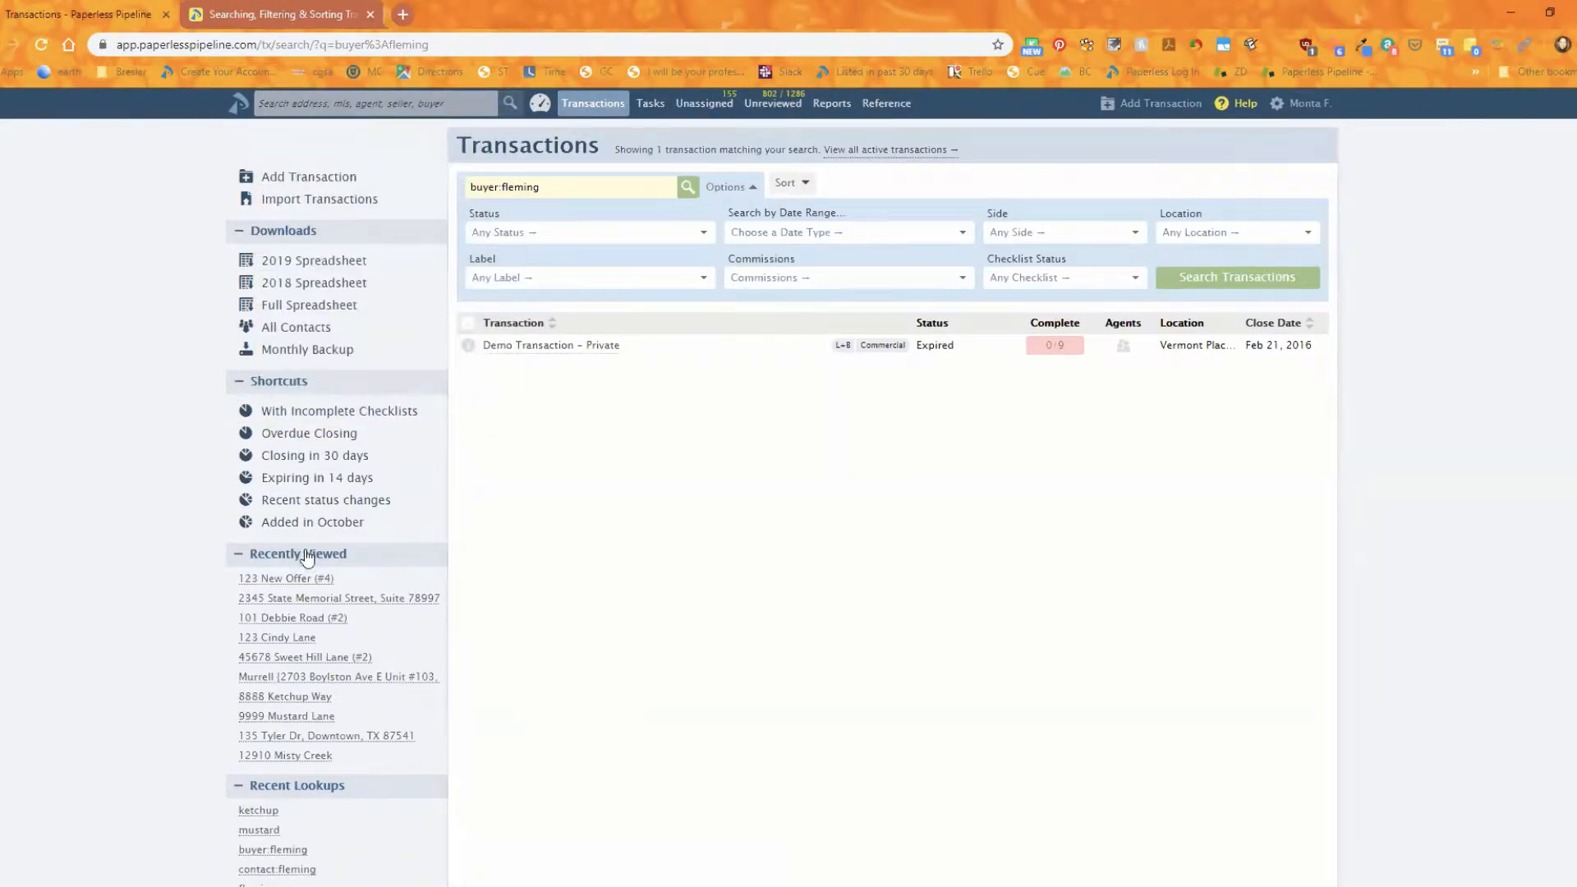
pyautogui.scroll(-3)
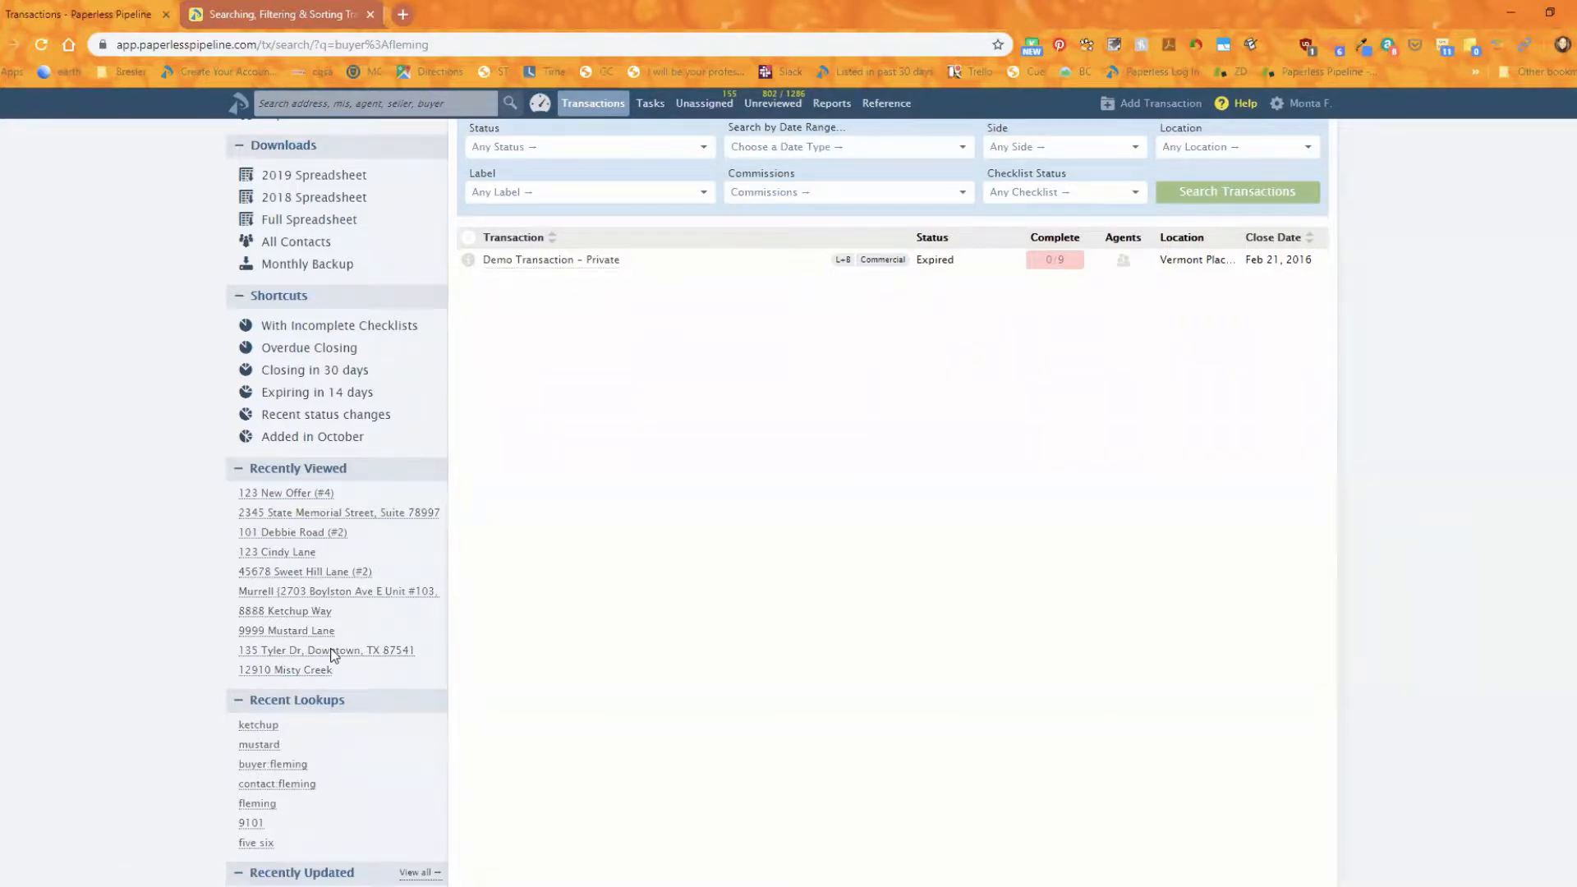
pyautogui.moveTo(383, 518)
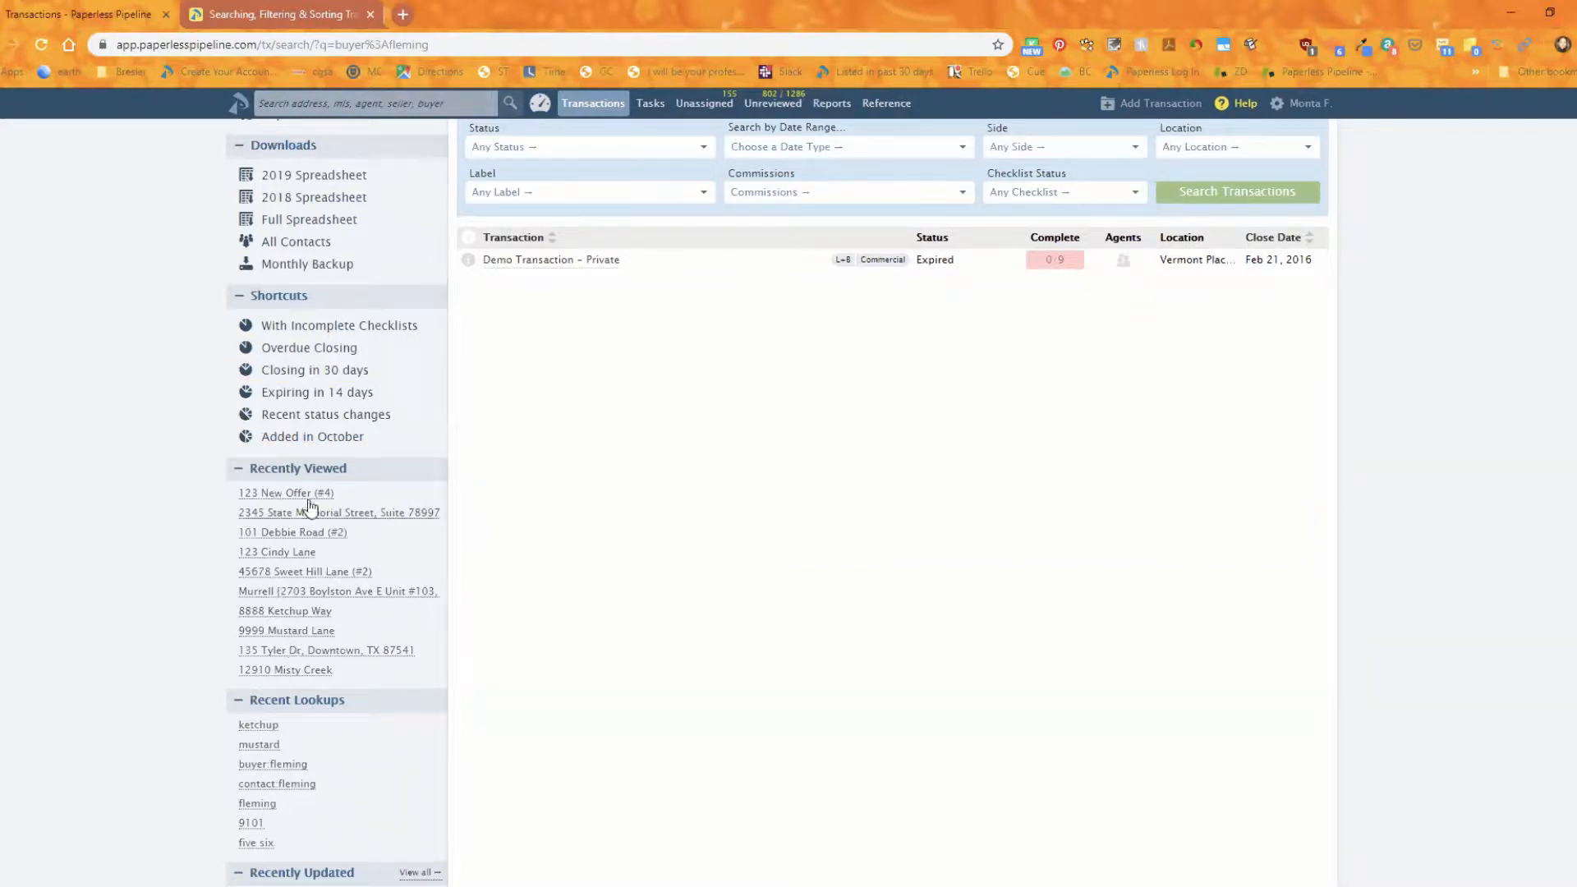
# - Clear the search to show all 98 active transactions and browse the list
pyautogui.click(338, 513)
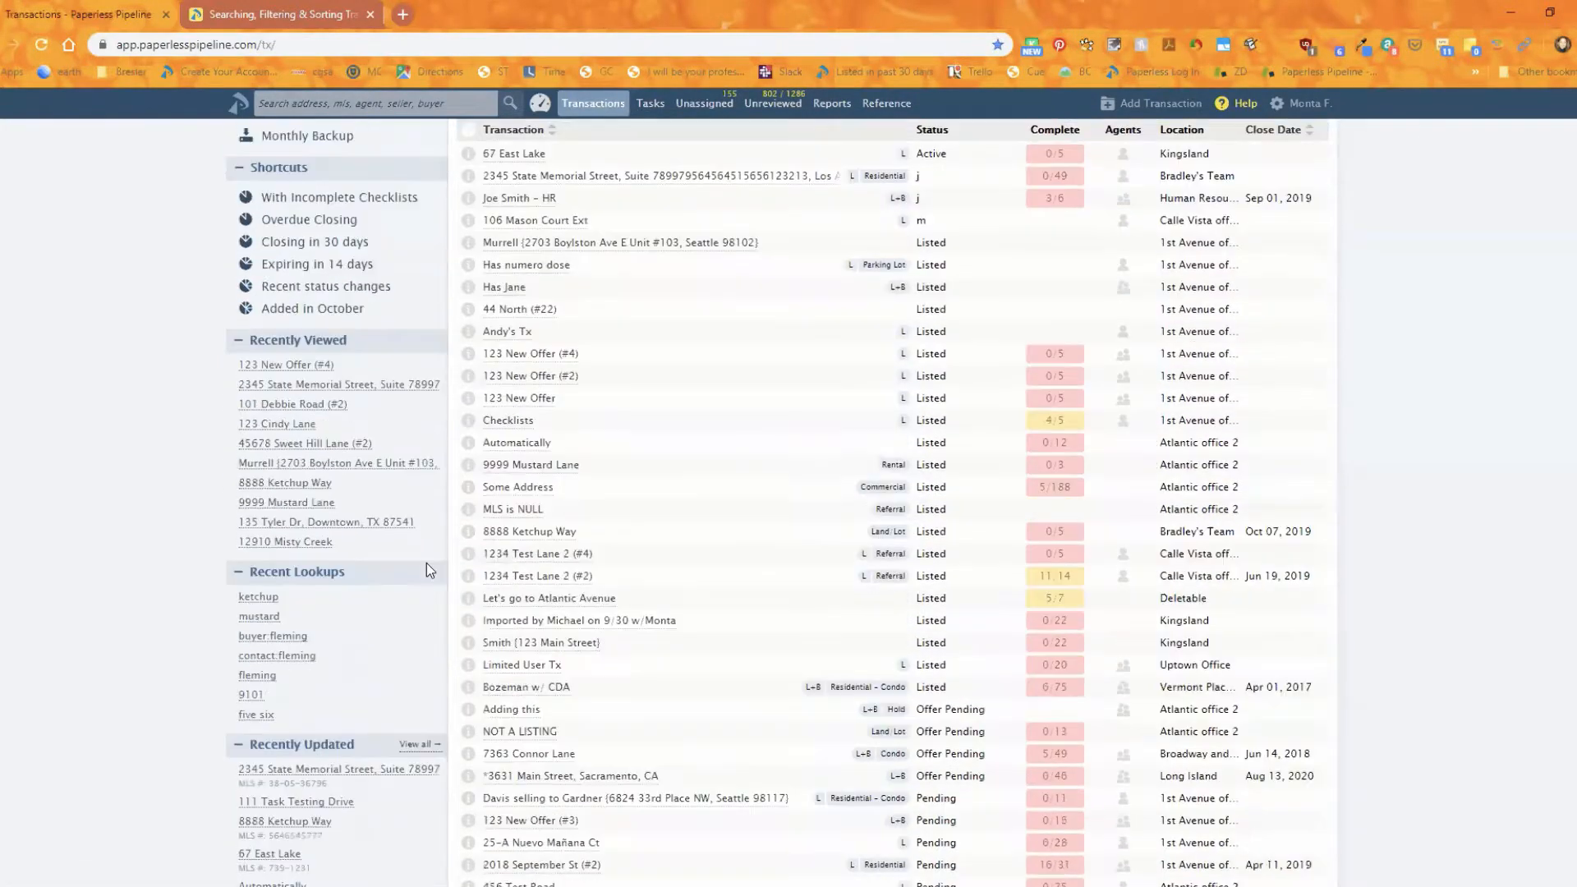
pyautogui.scroll(-3)
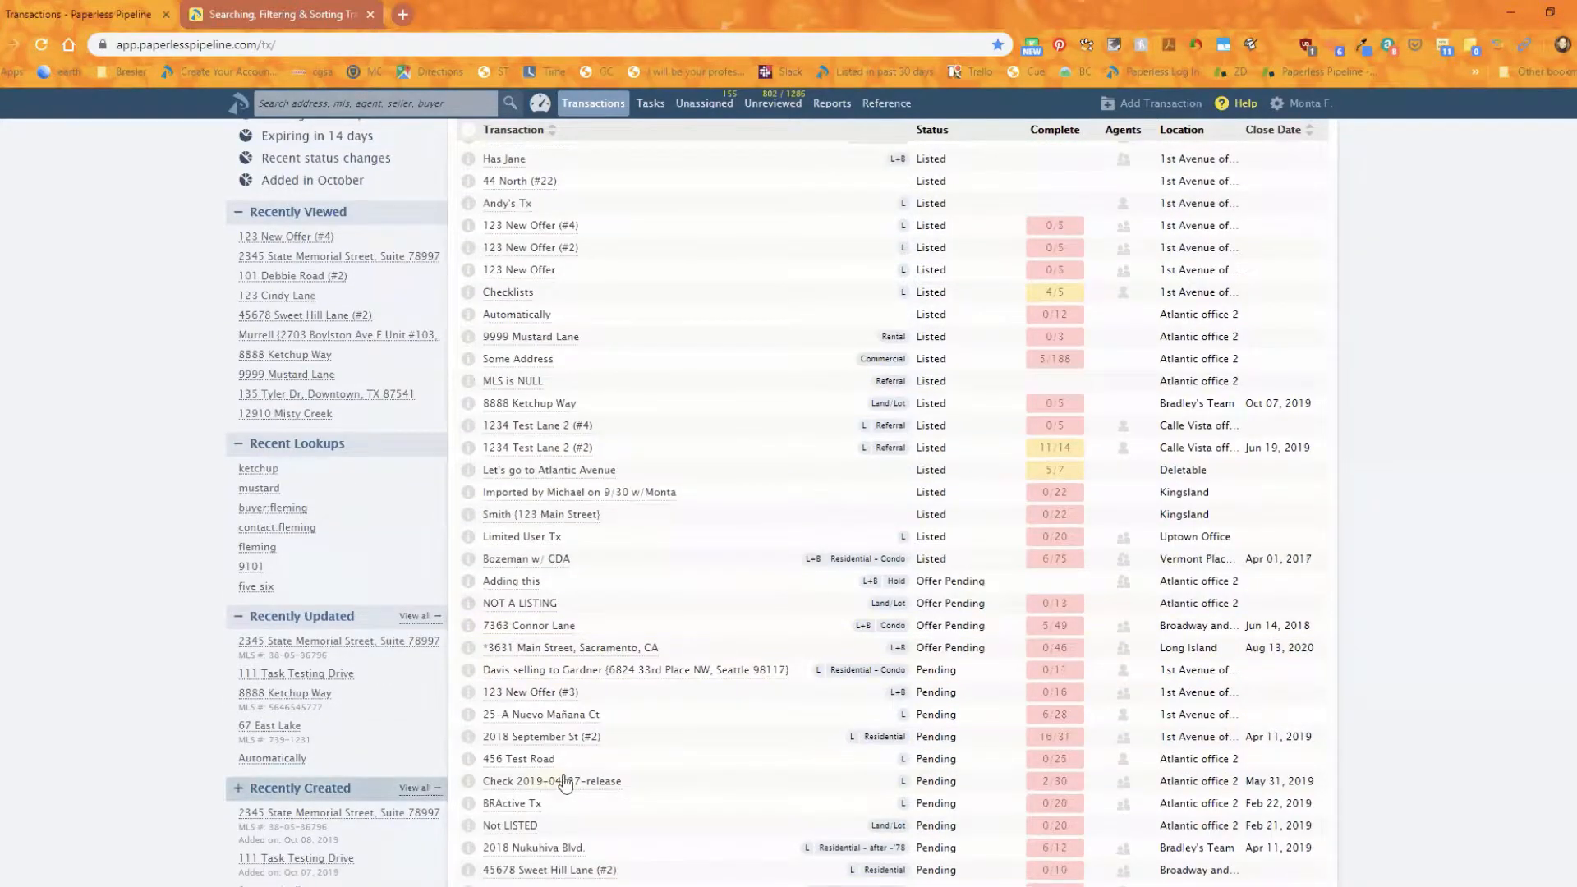
pyautogui.scroll(-3)
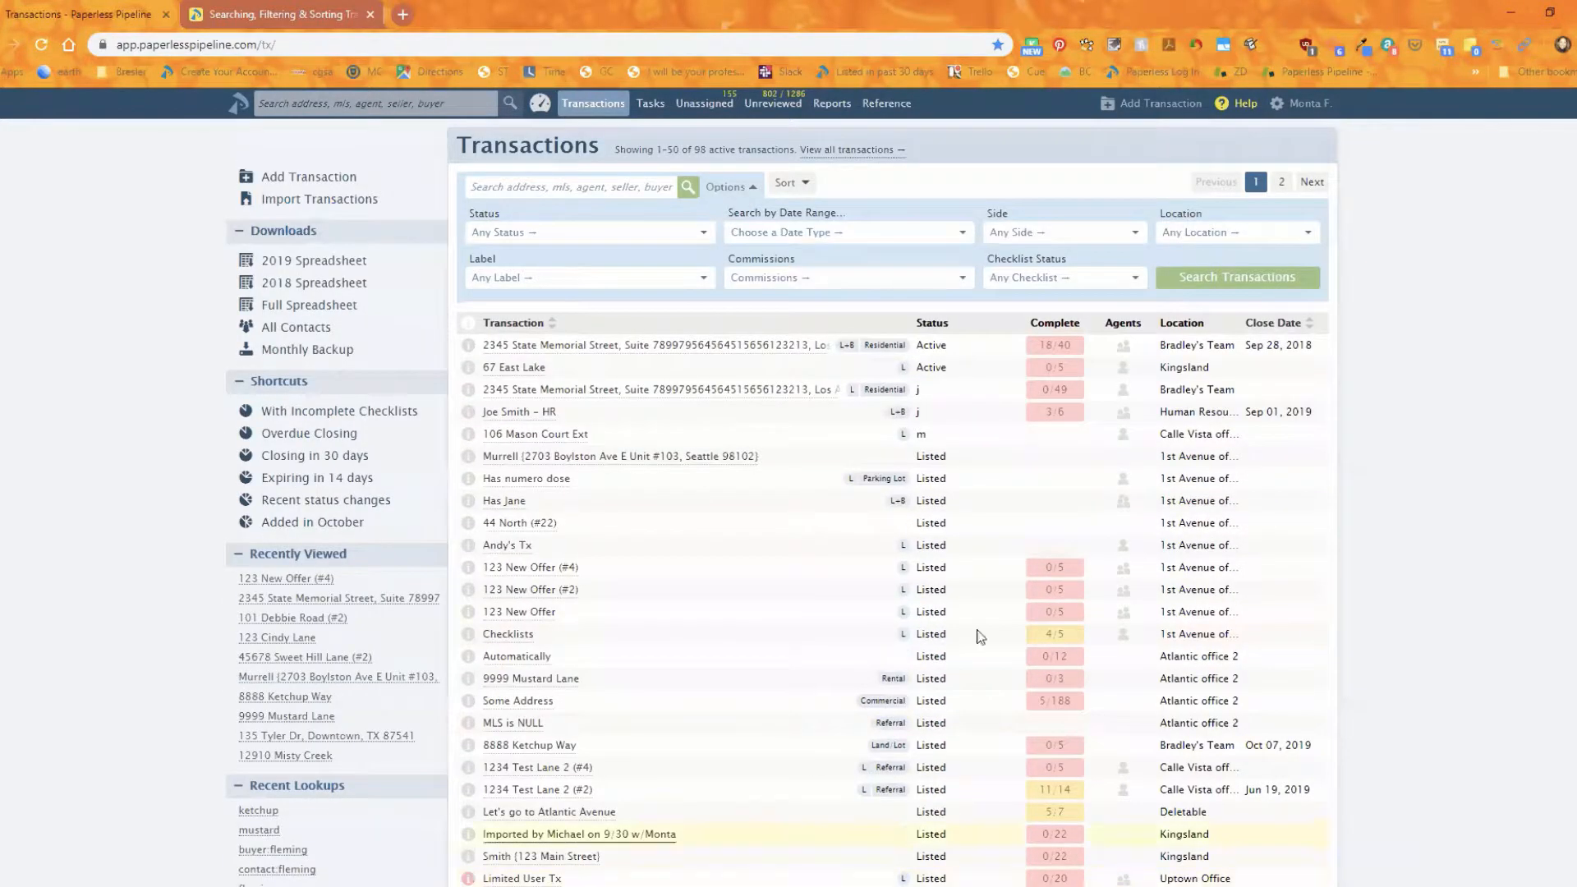
# - Go to the Unassigned Docs page listing 155 documents awaiting assignment
pyautogui.click(703, 102)
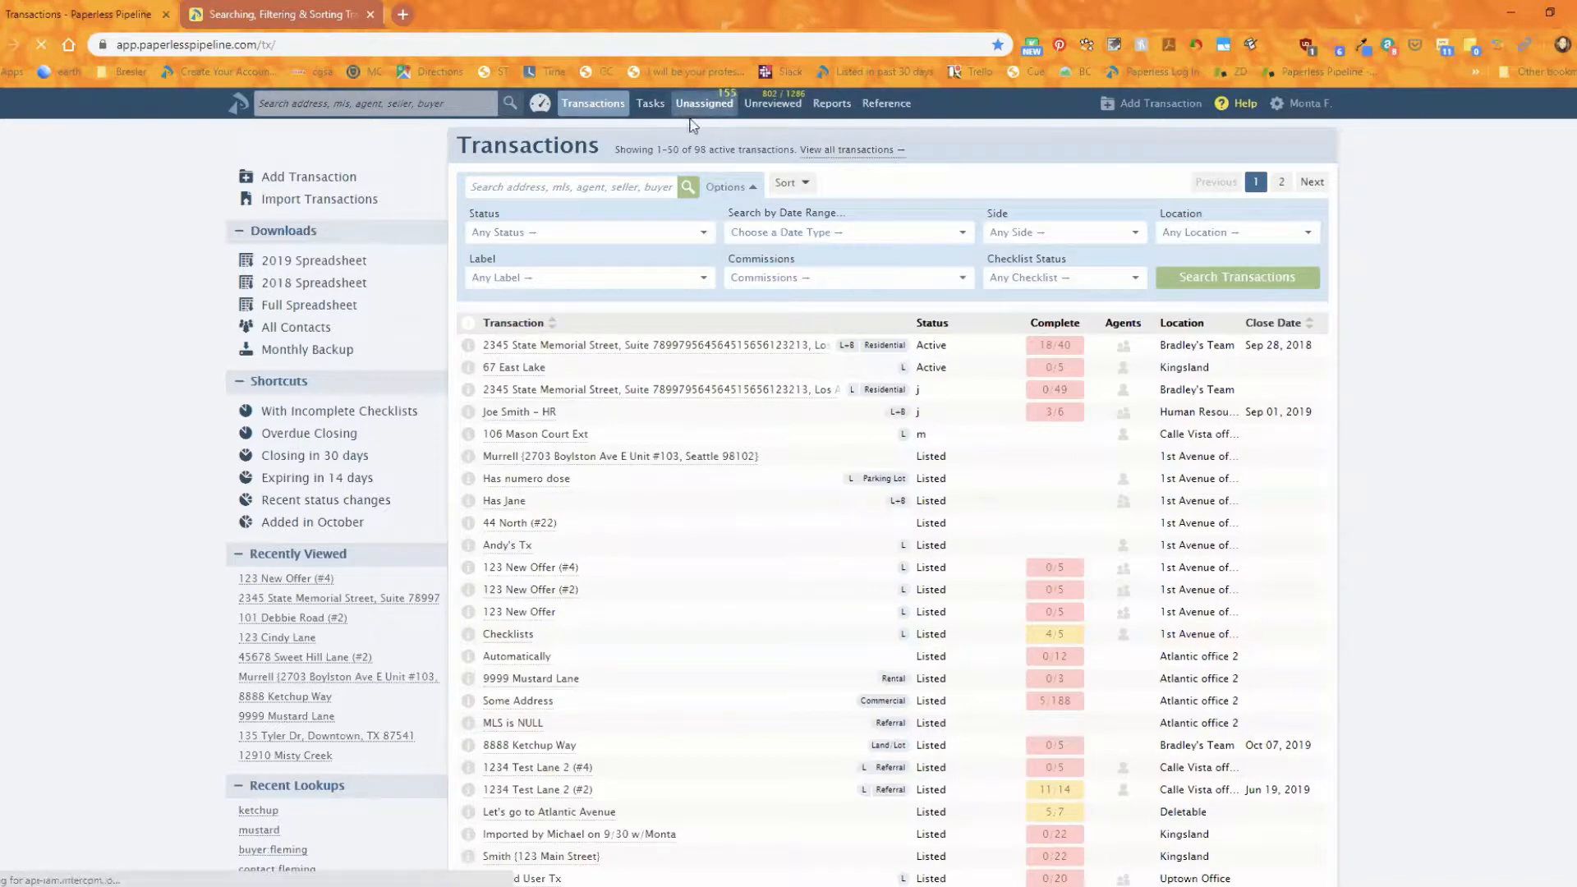
pyautogui.click(705, 102)
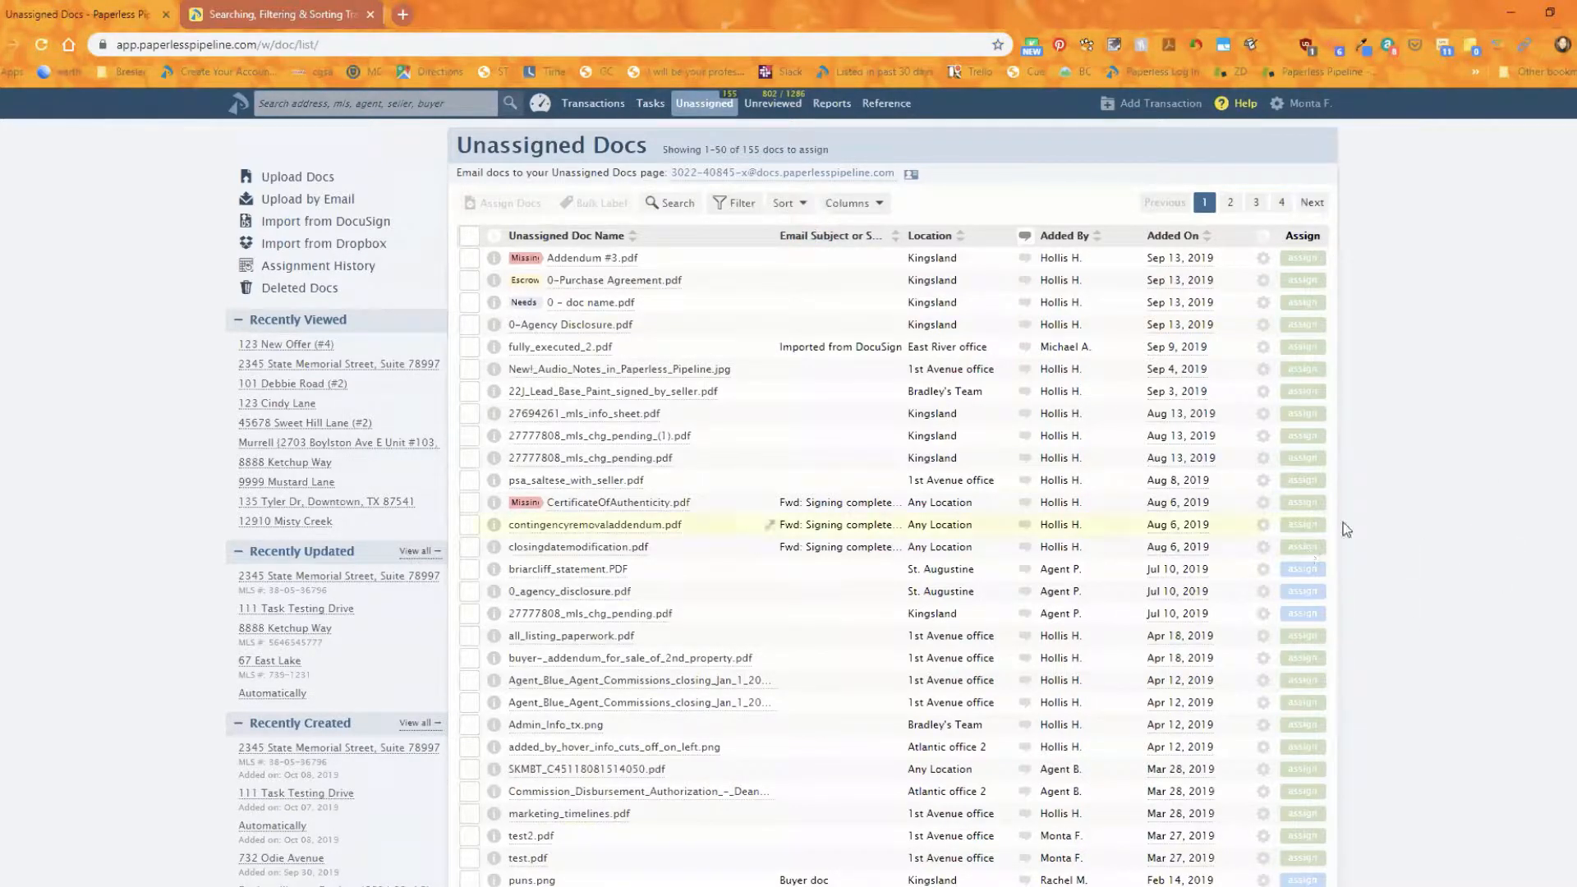
pyautogui.moveTo(976, 522)
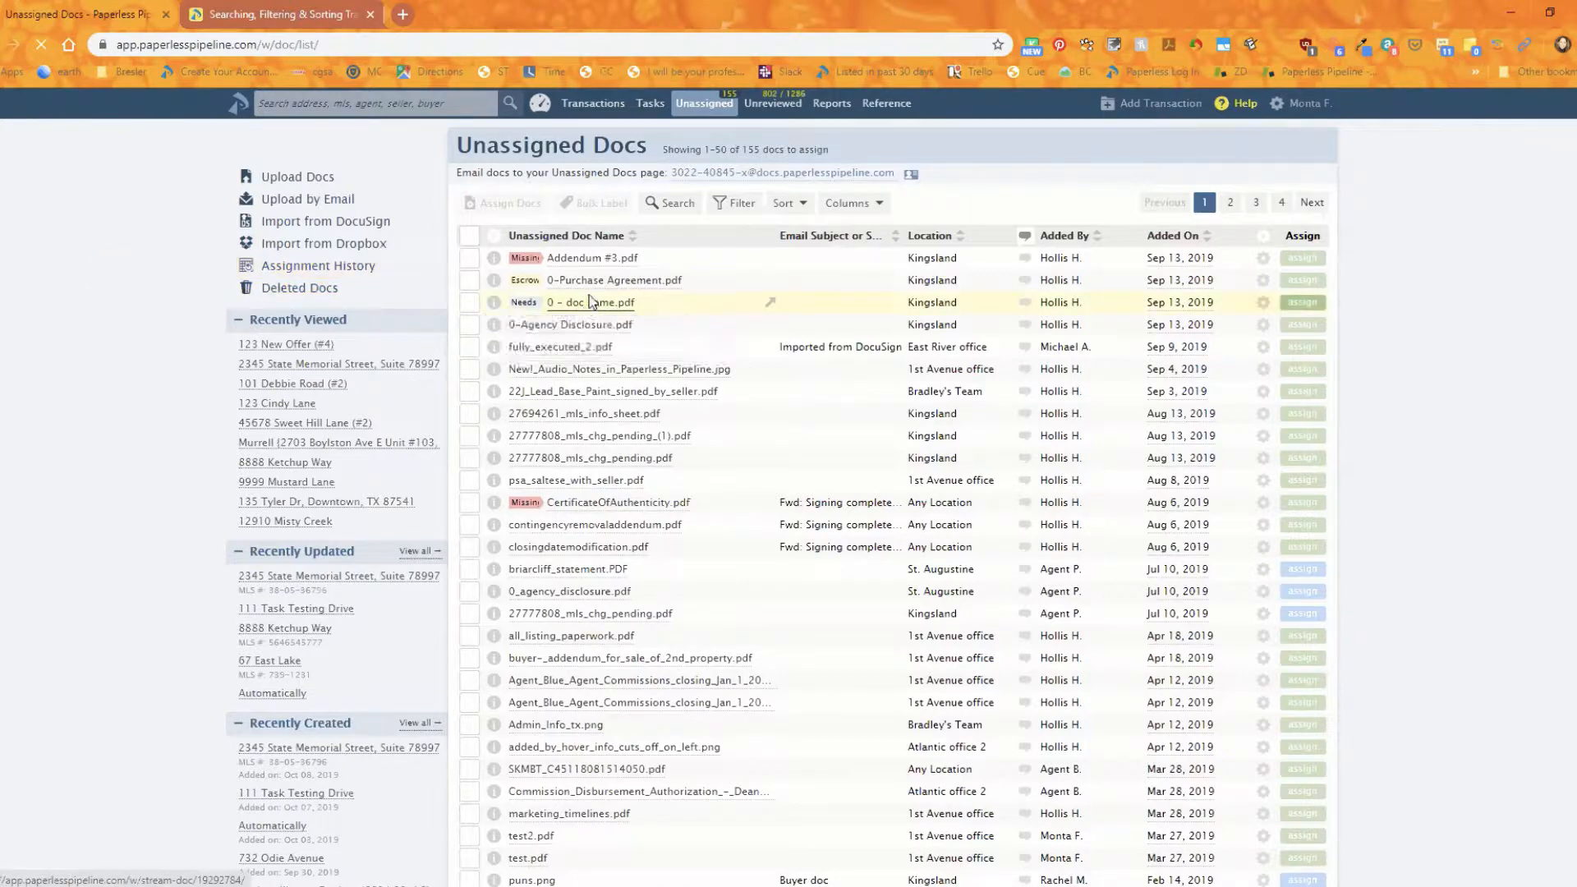
# - View the 60-day Assignment History and move to page 2 (docs 51–72 of 72)
pyautogui.click(317, 266)
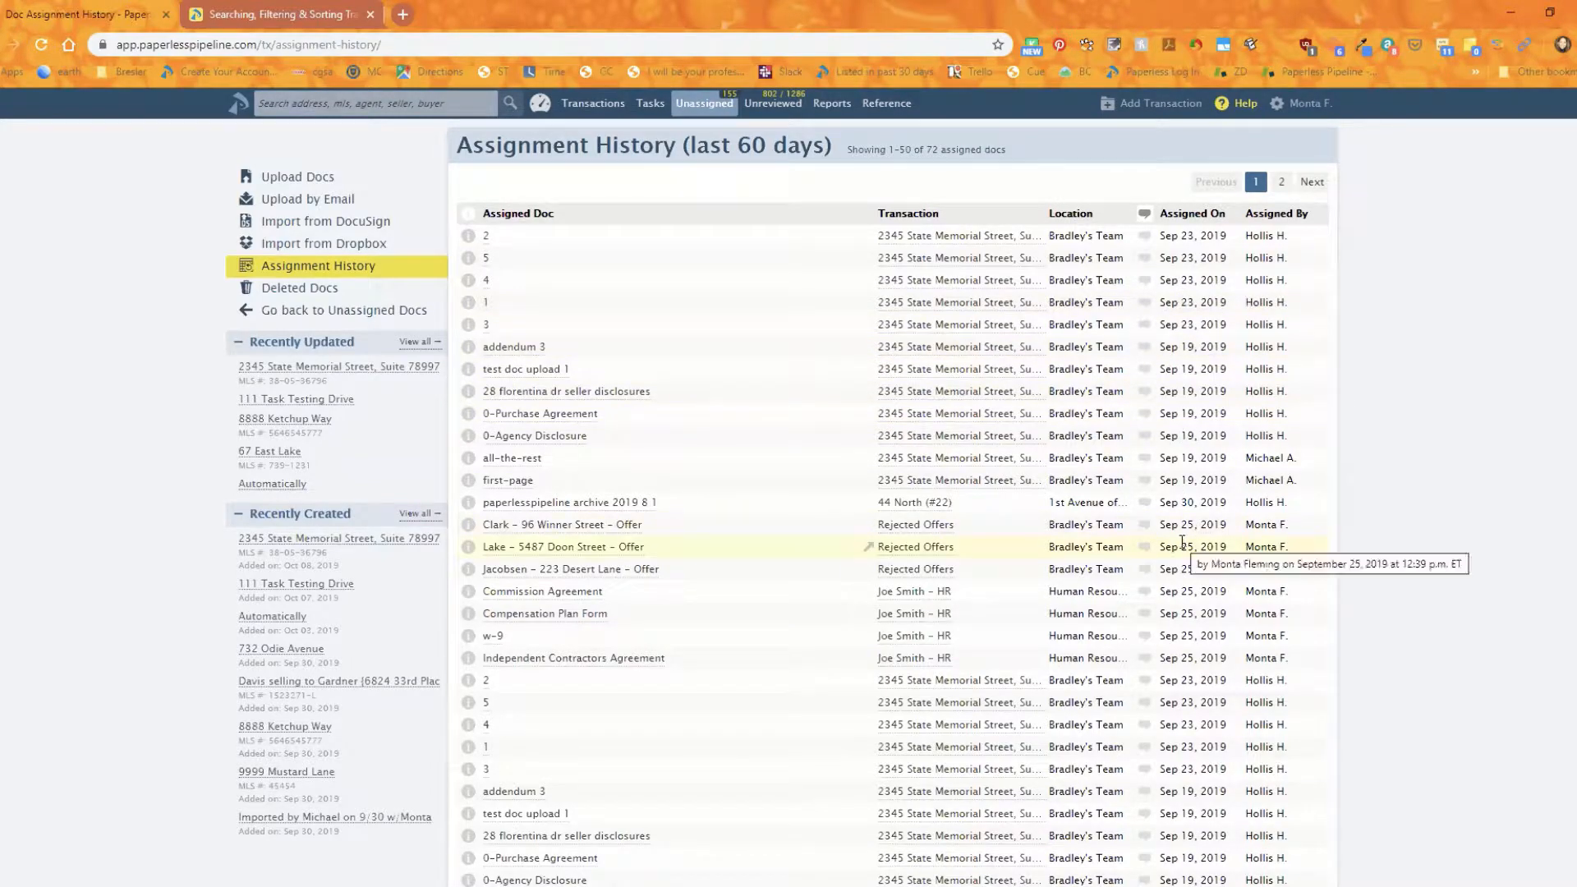
pyautogui.scroll(-3)
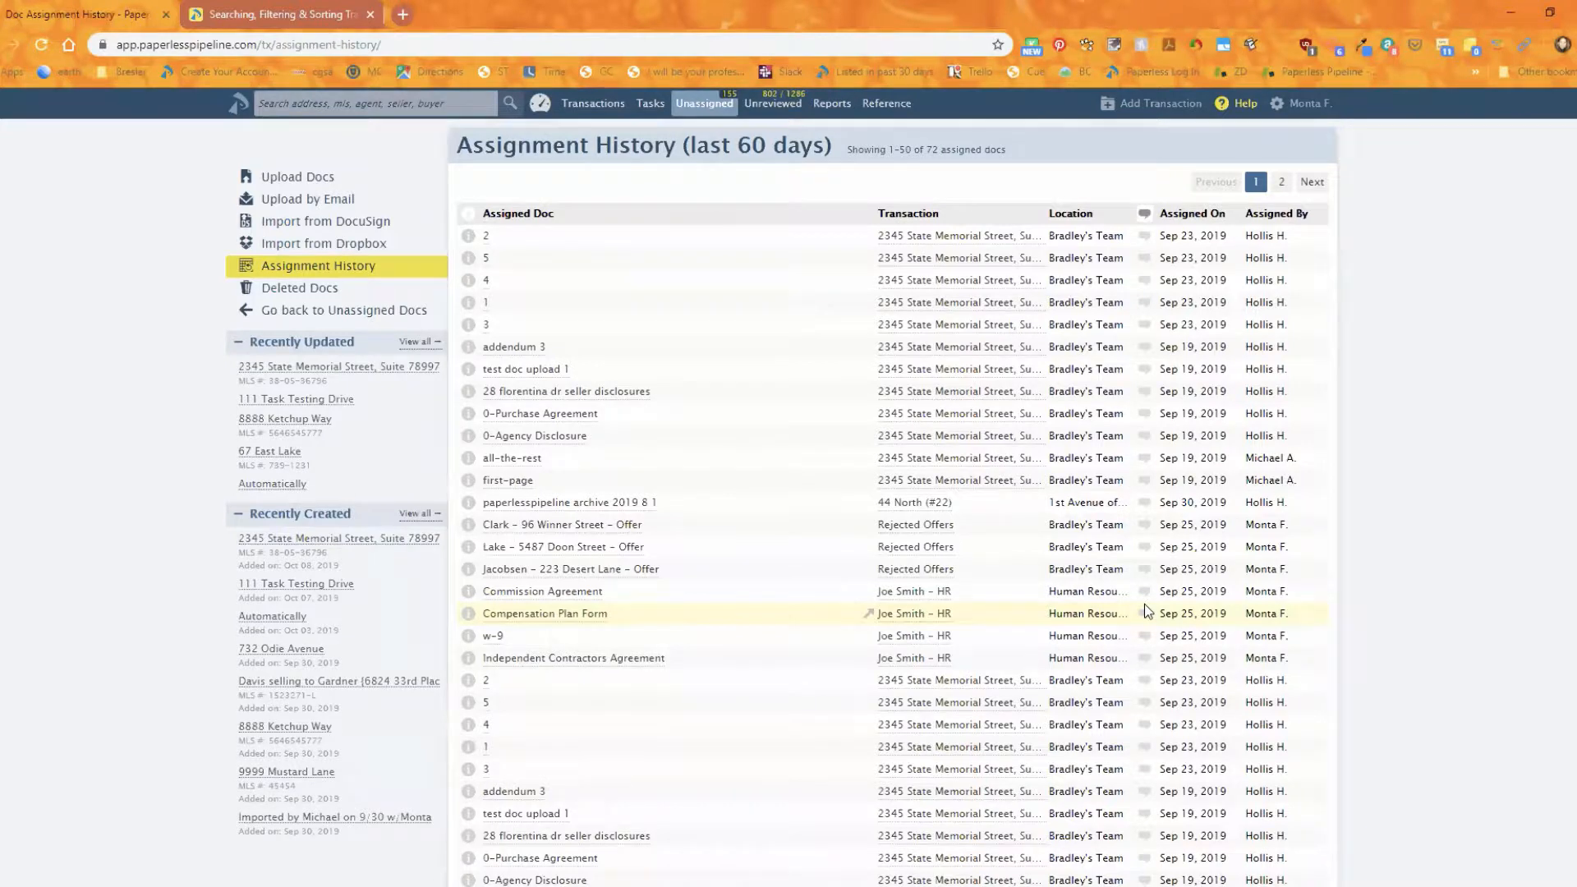
pyautogui.moveTo(1142, 583)
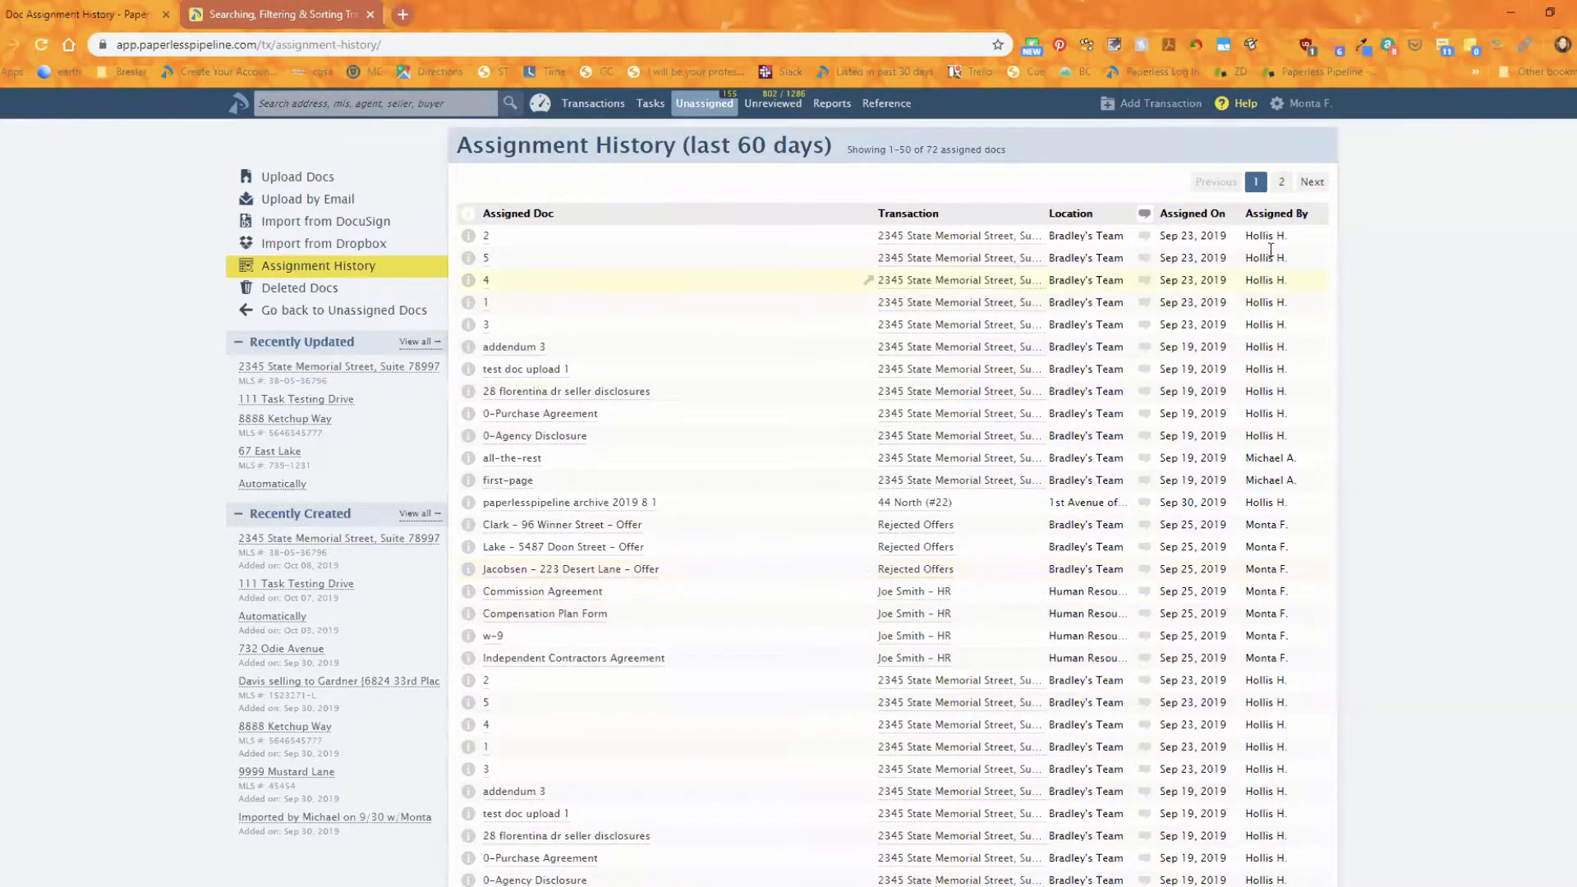
pyautogui.click(1311, 183)
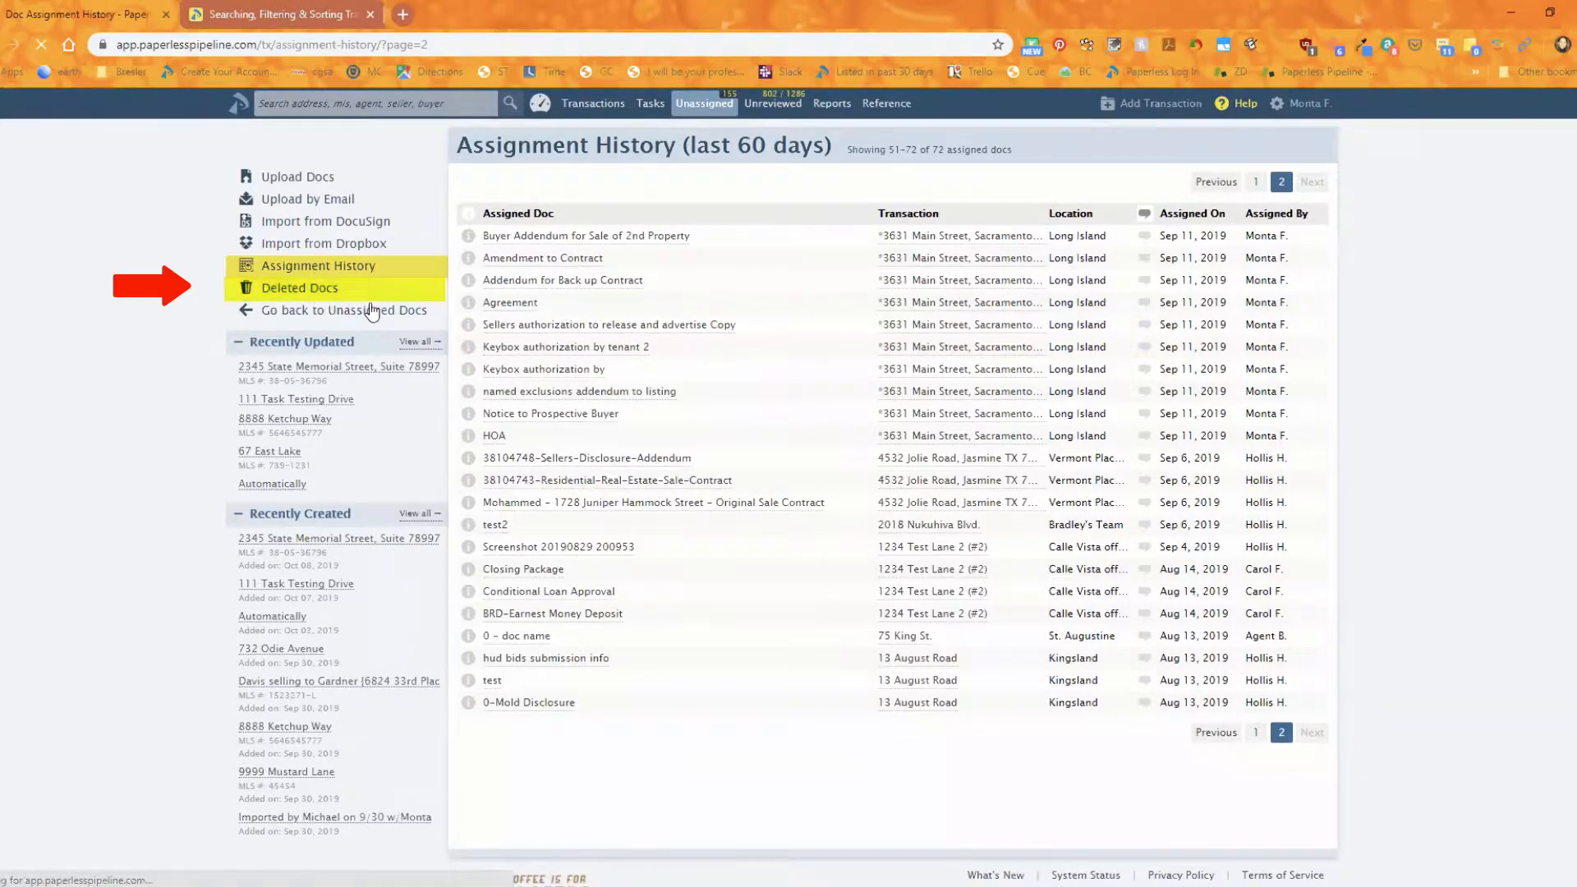
# - View the Deleted Docs list from the sidebar
pyautogui.click(298, 288)
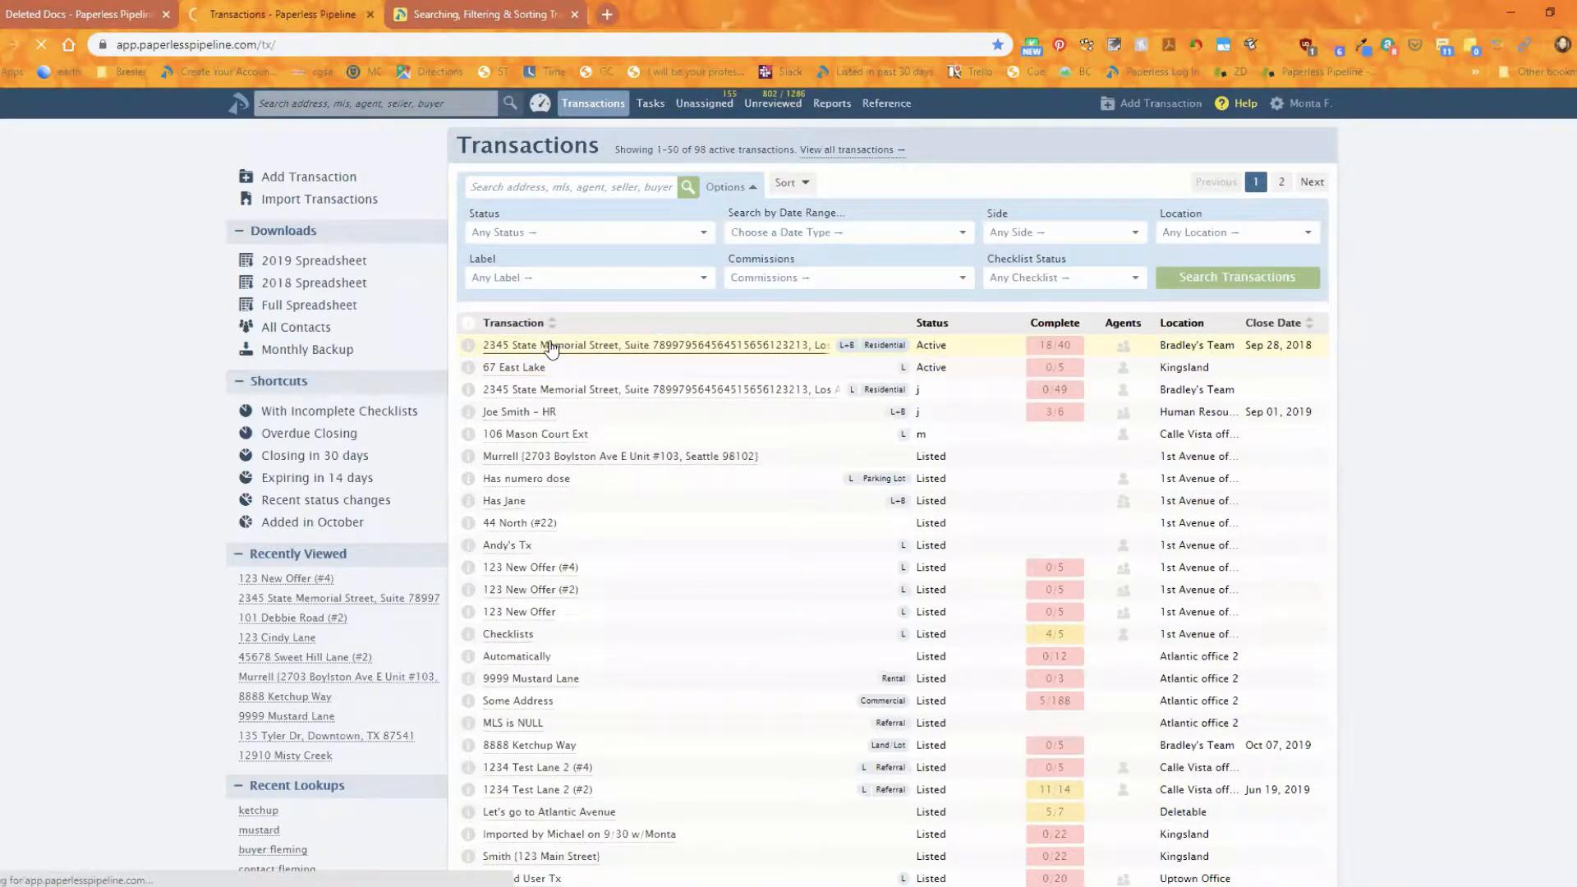
pyautogui.click(659, 345)
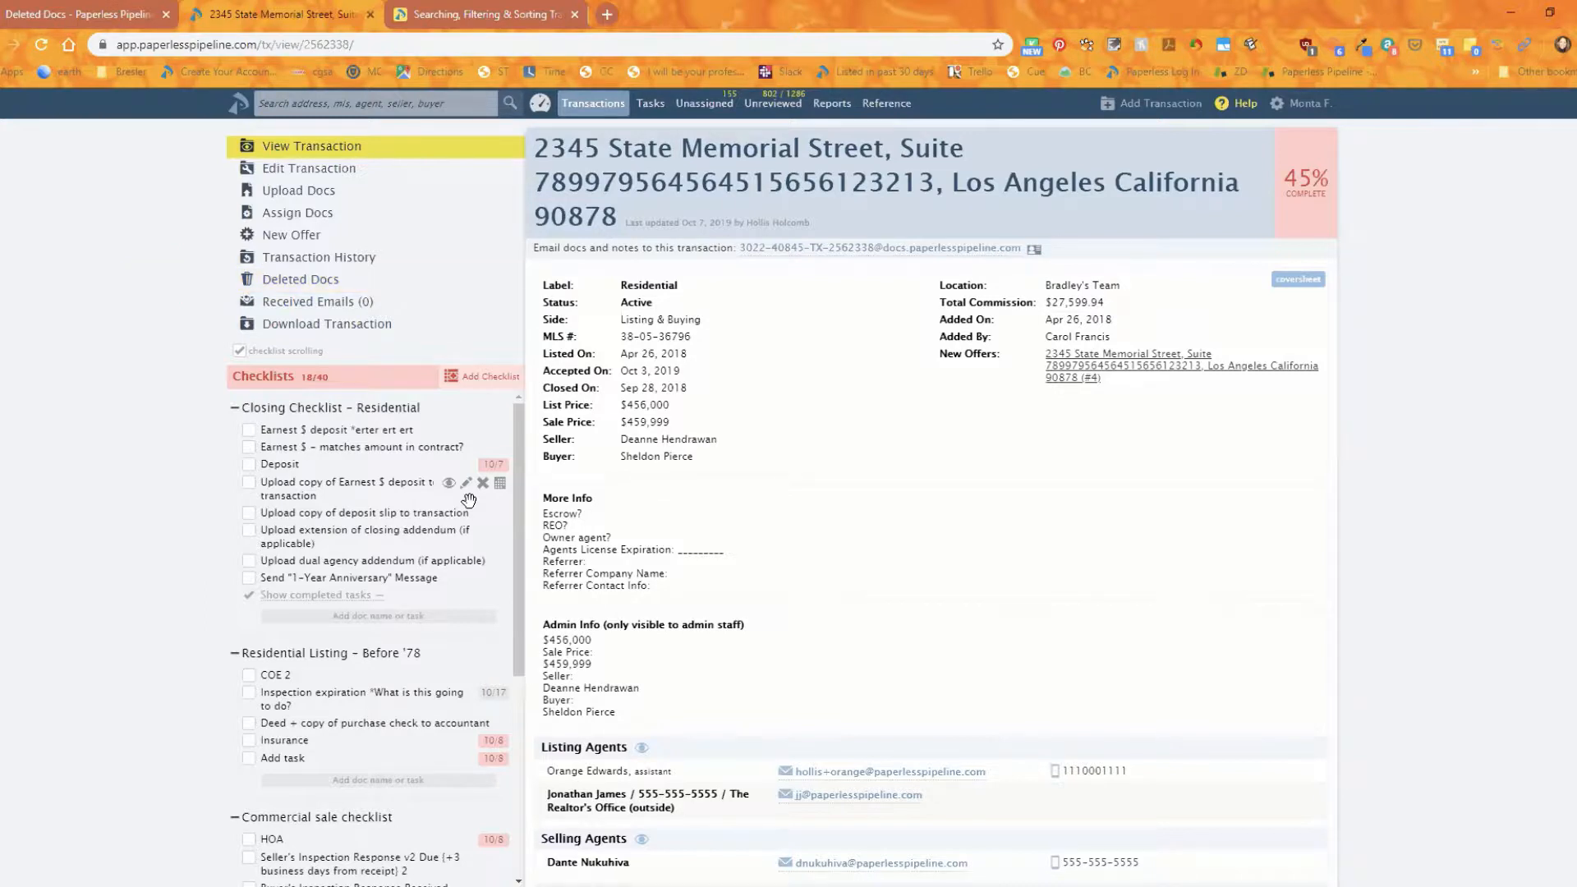
pyautogui.moveTo(747, 646)
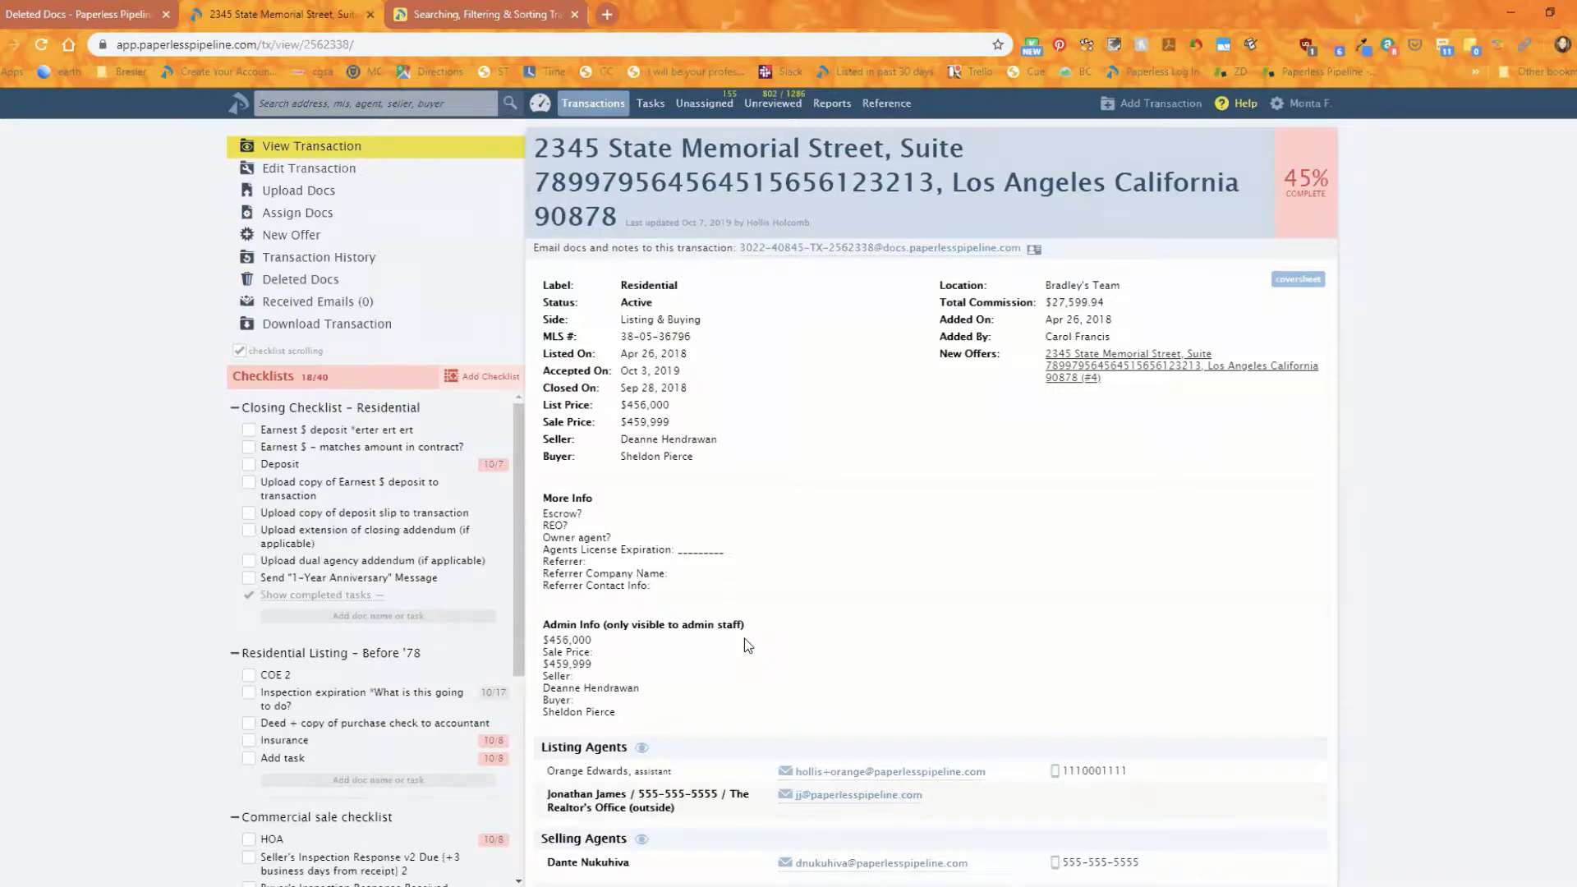
pyautogui.scroll(-3)
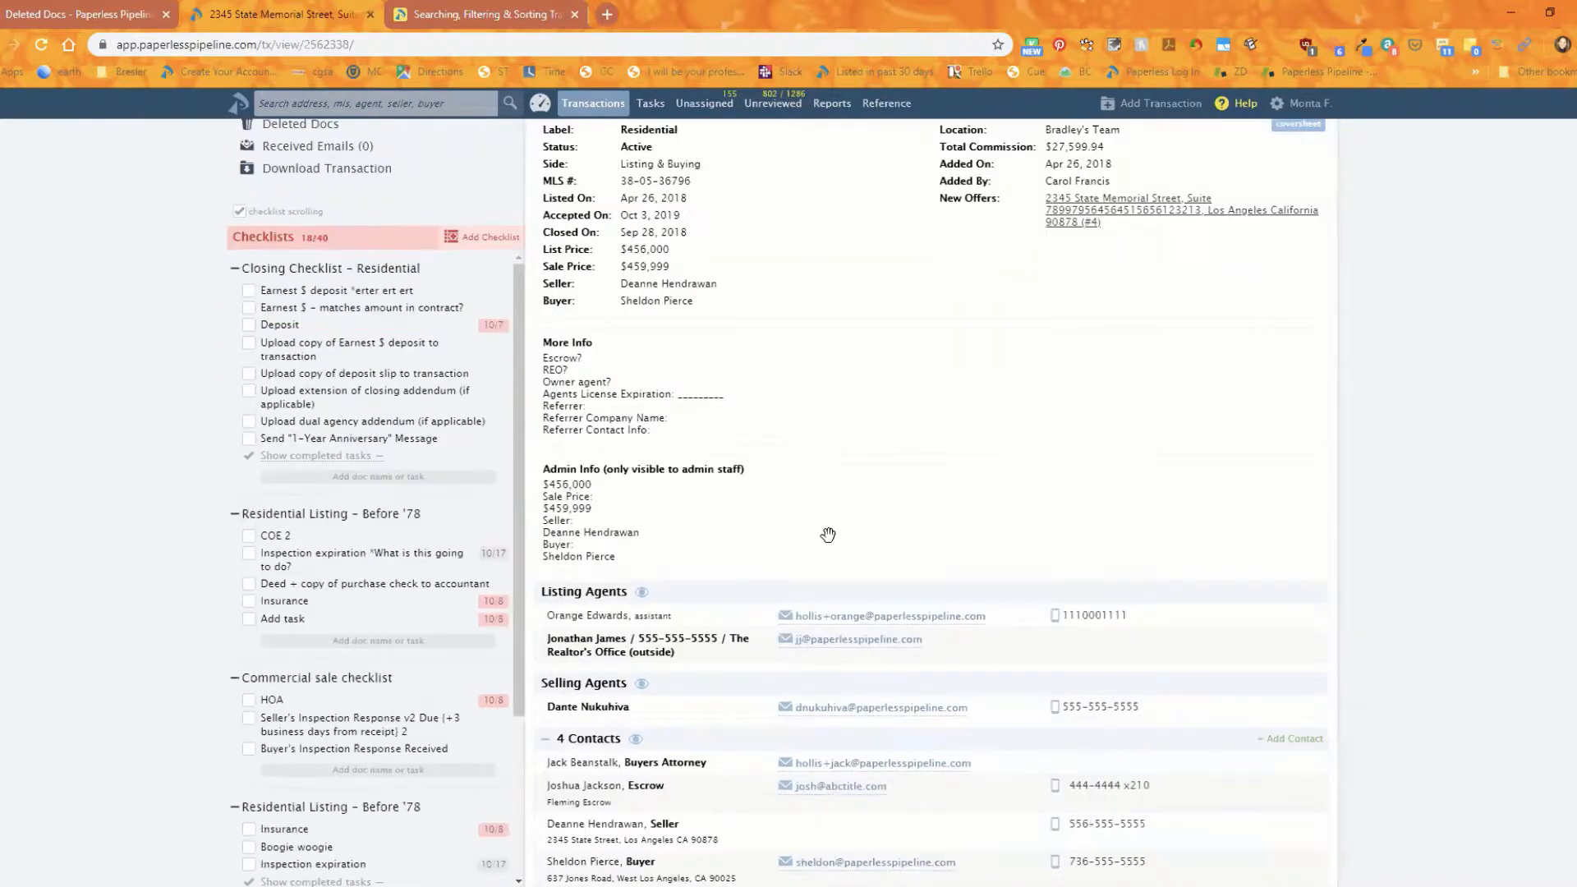
pyautogui.scroll(-3)
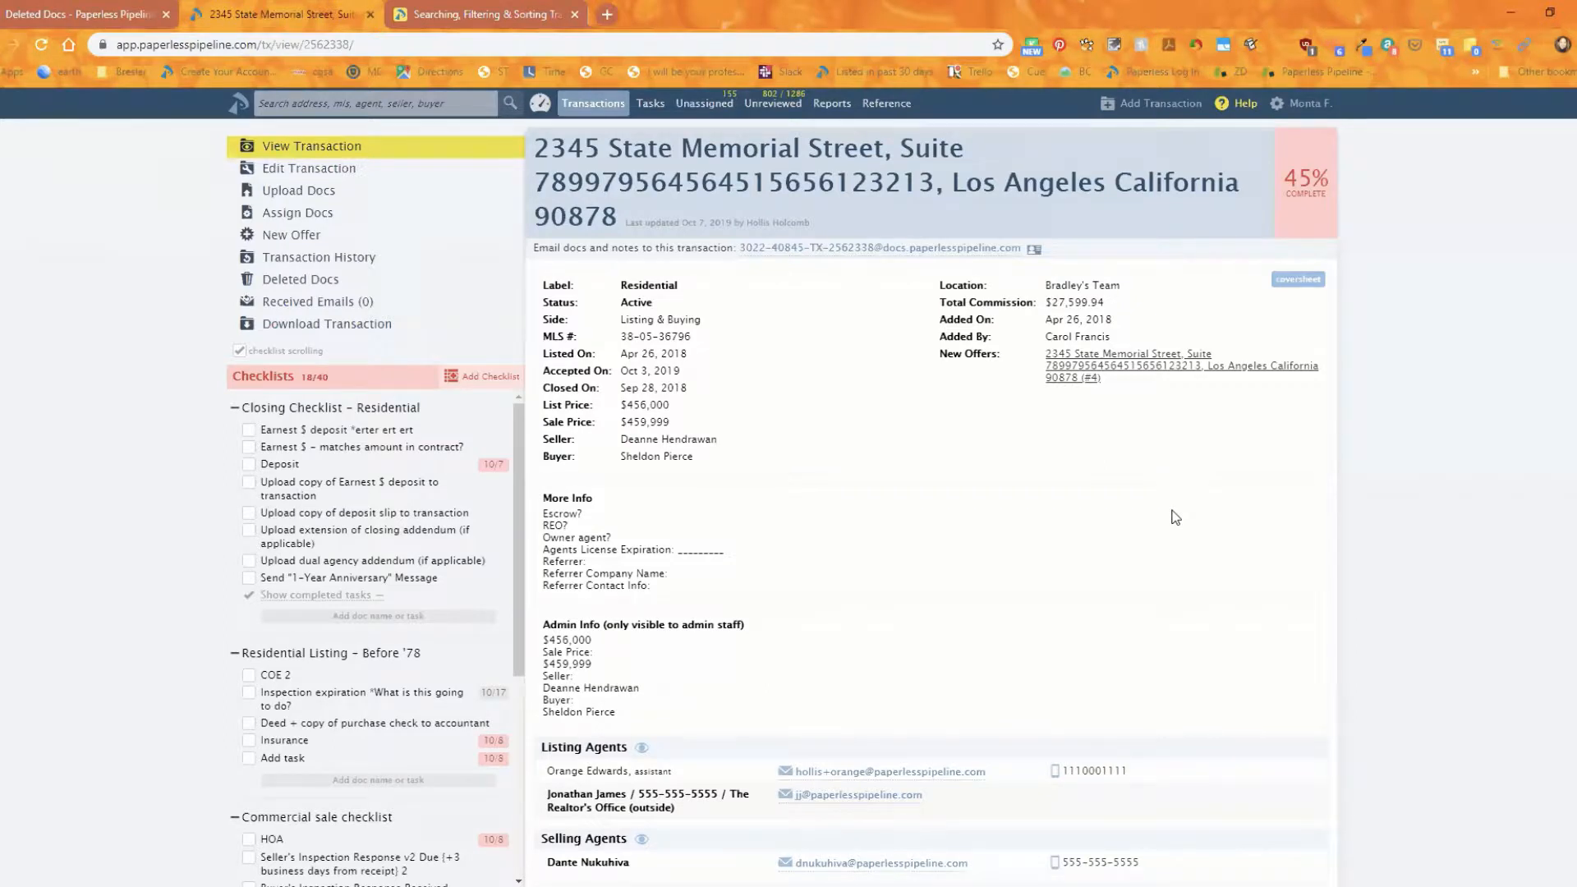
pyautogui.moveTo(626, 245)
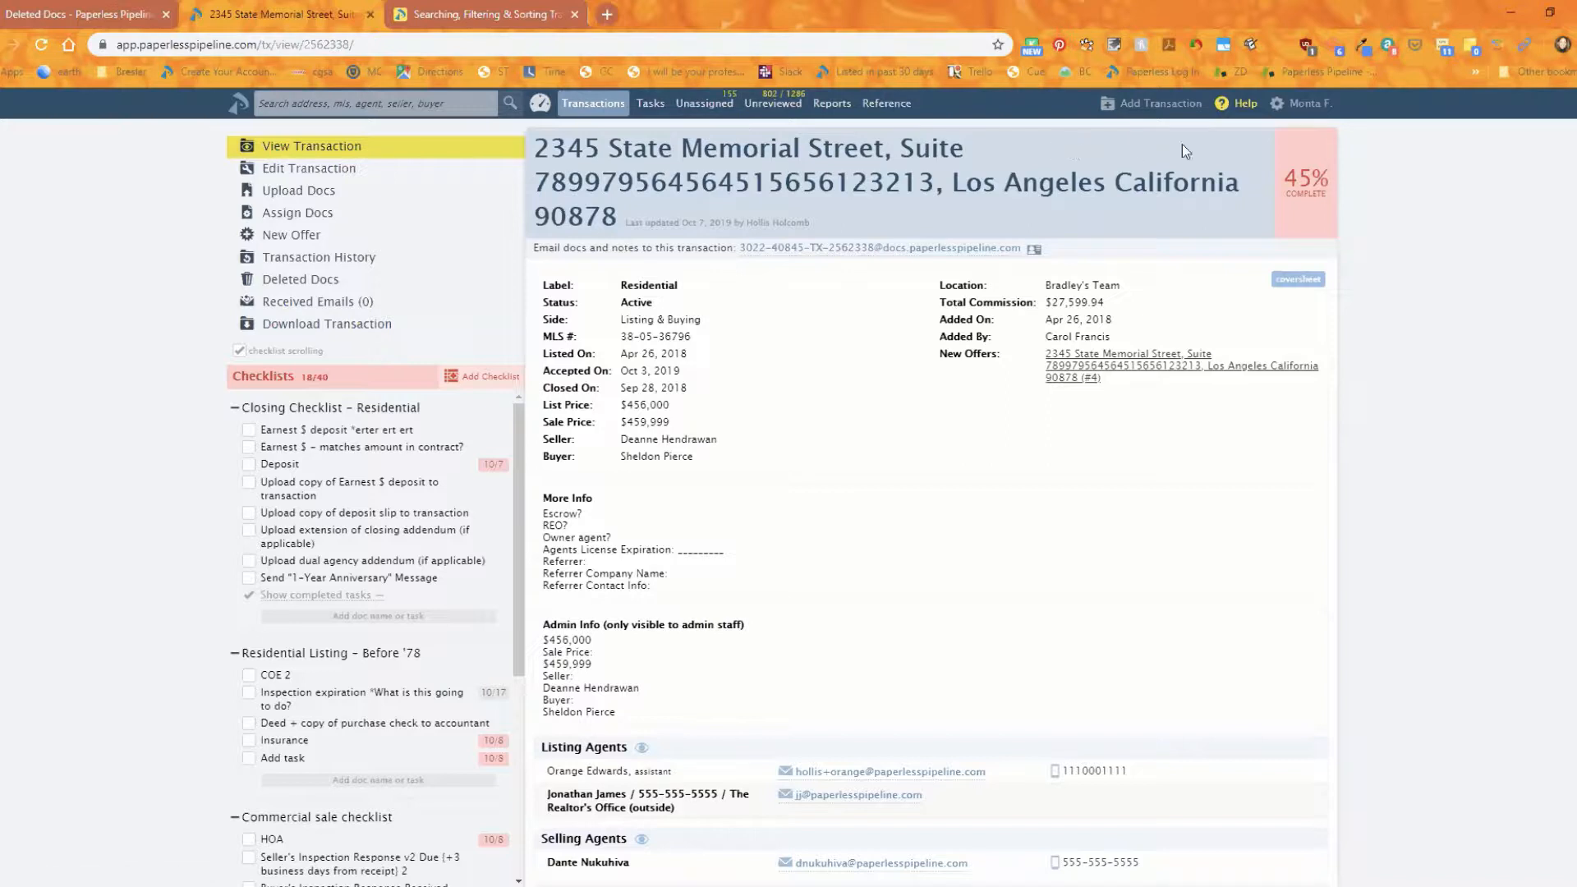
pyautogui.moveTo(1214, 133)
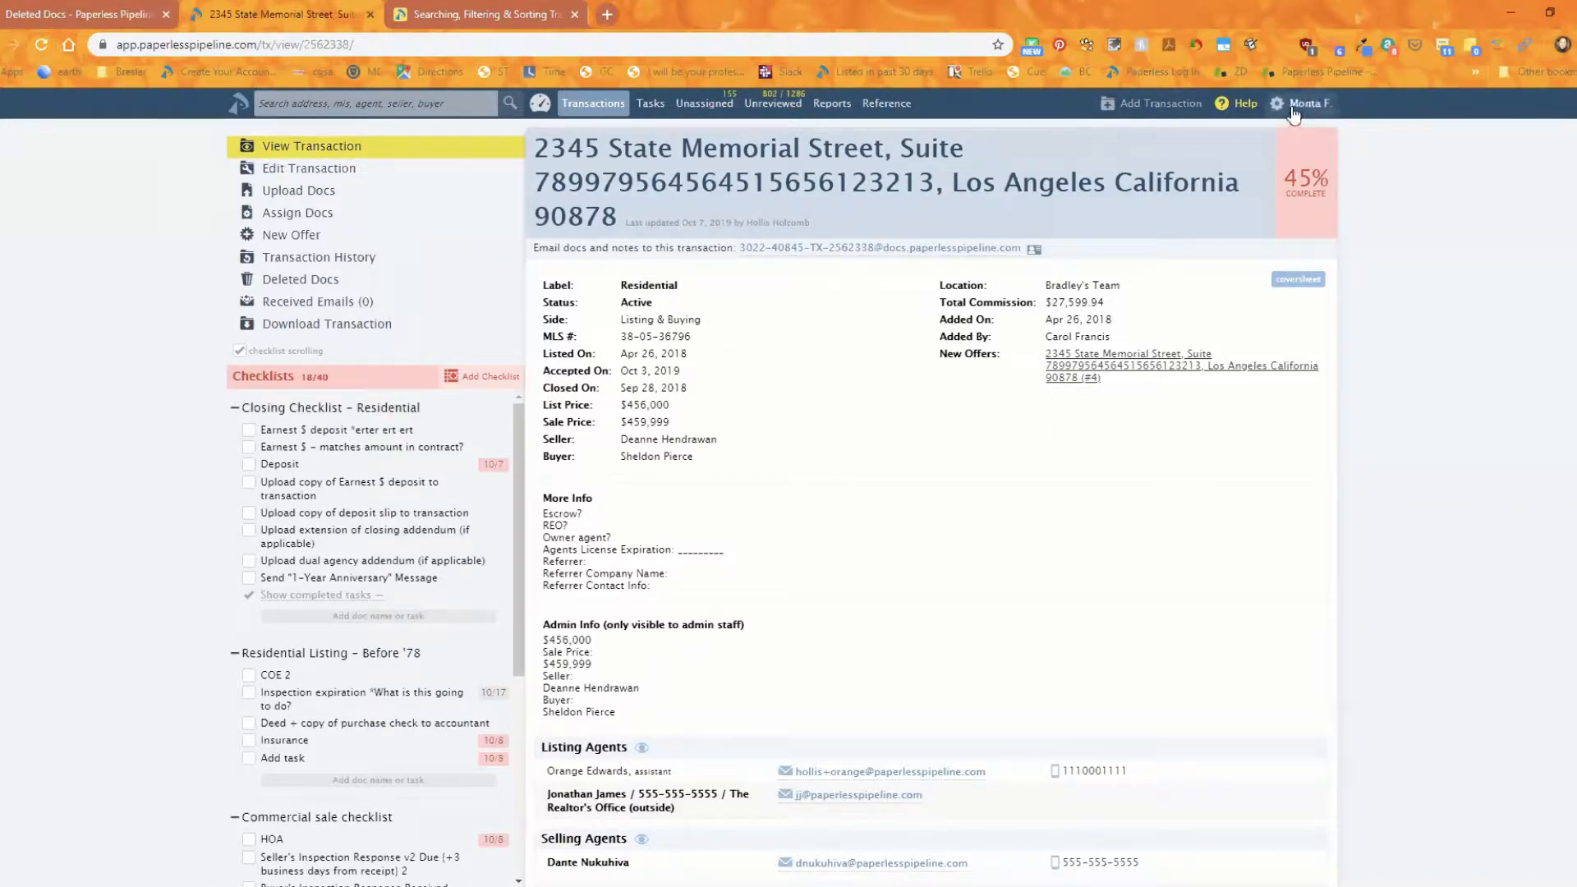
pyautogui.click(1304, 102)
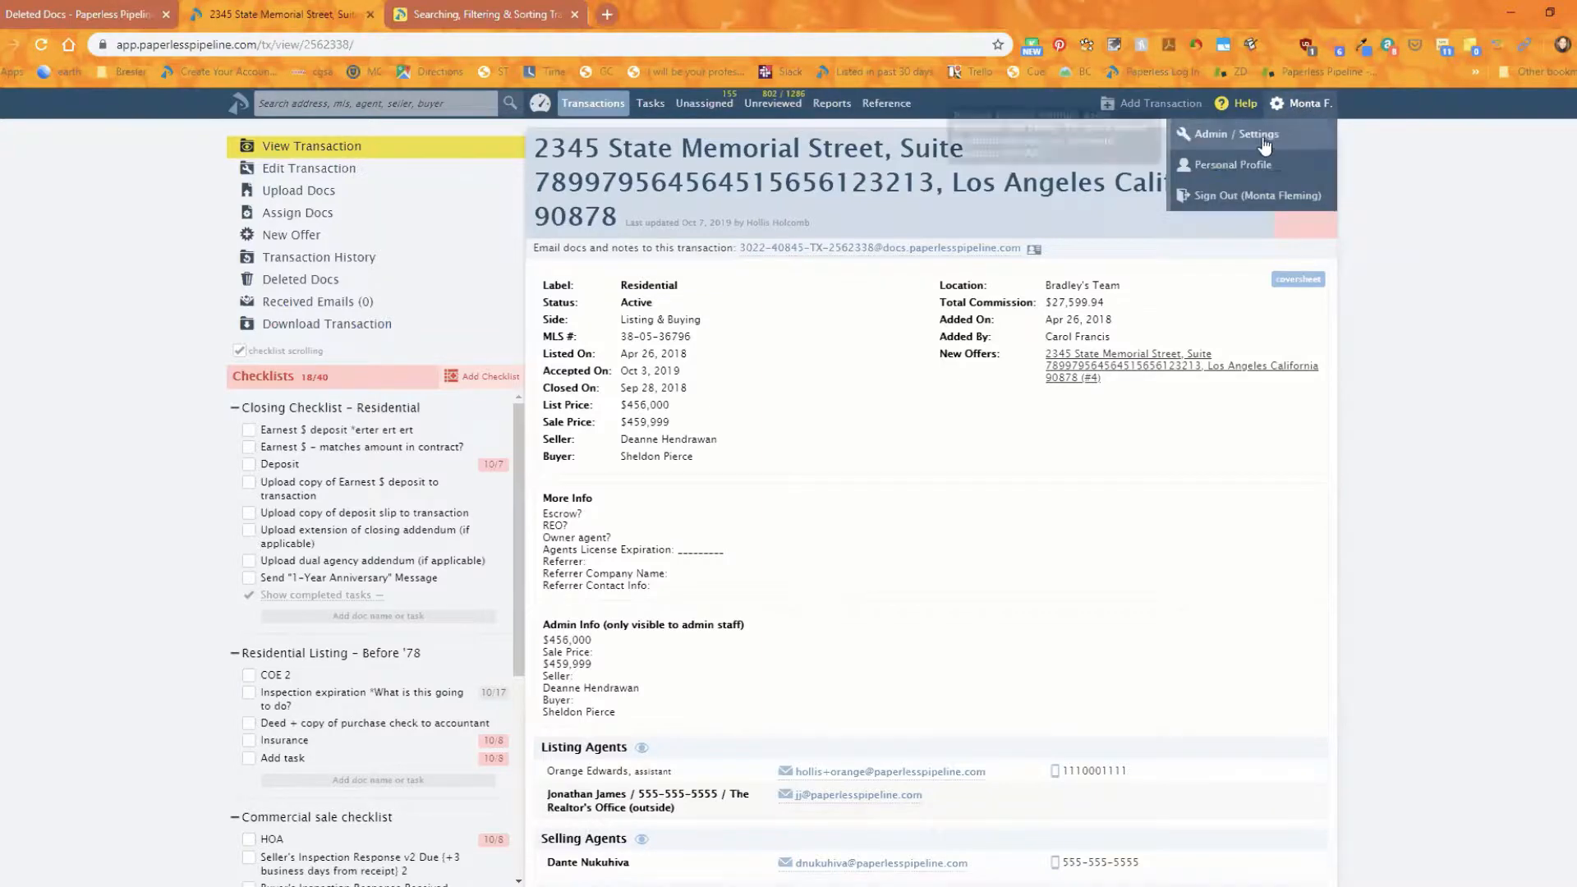
pyautogui.click(1234, 133)
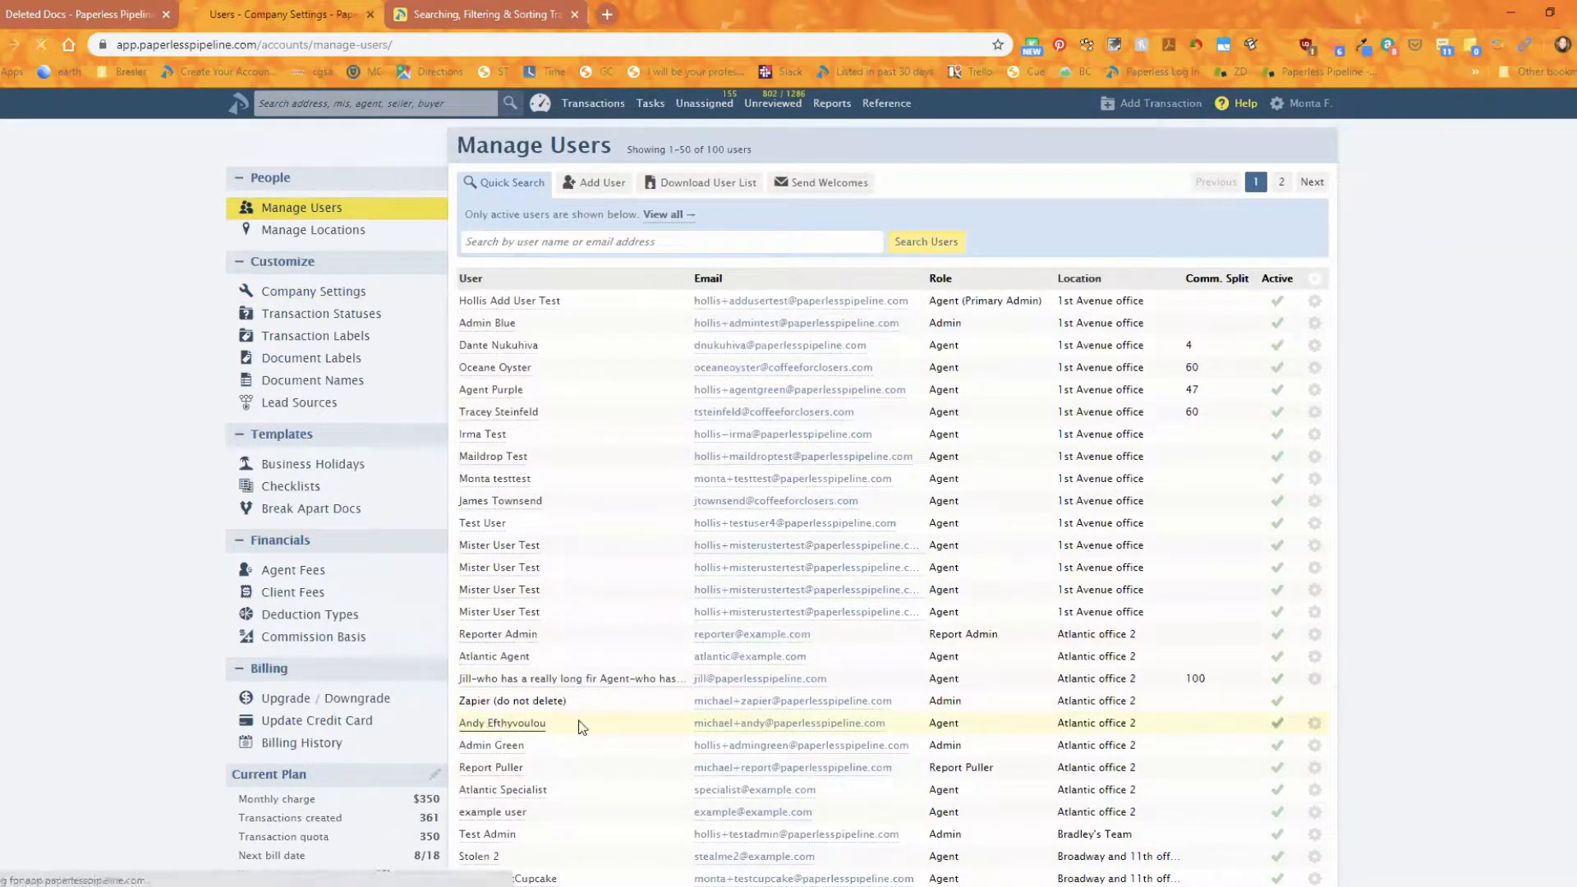
pyautogui.click(501, 723)
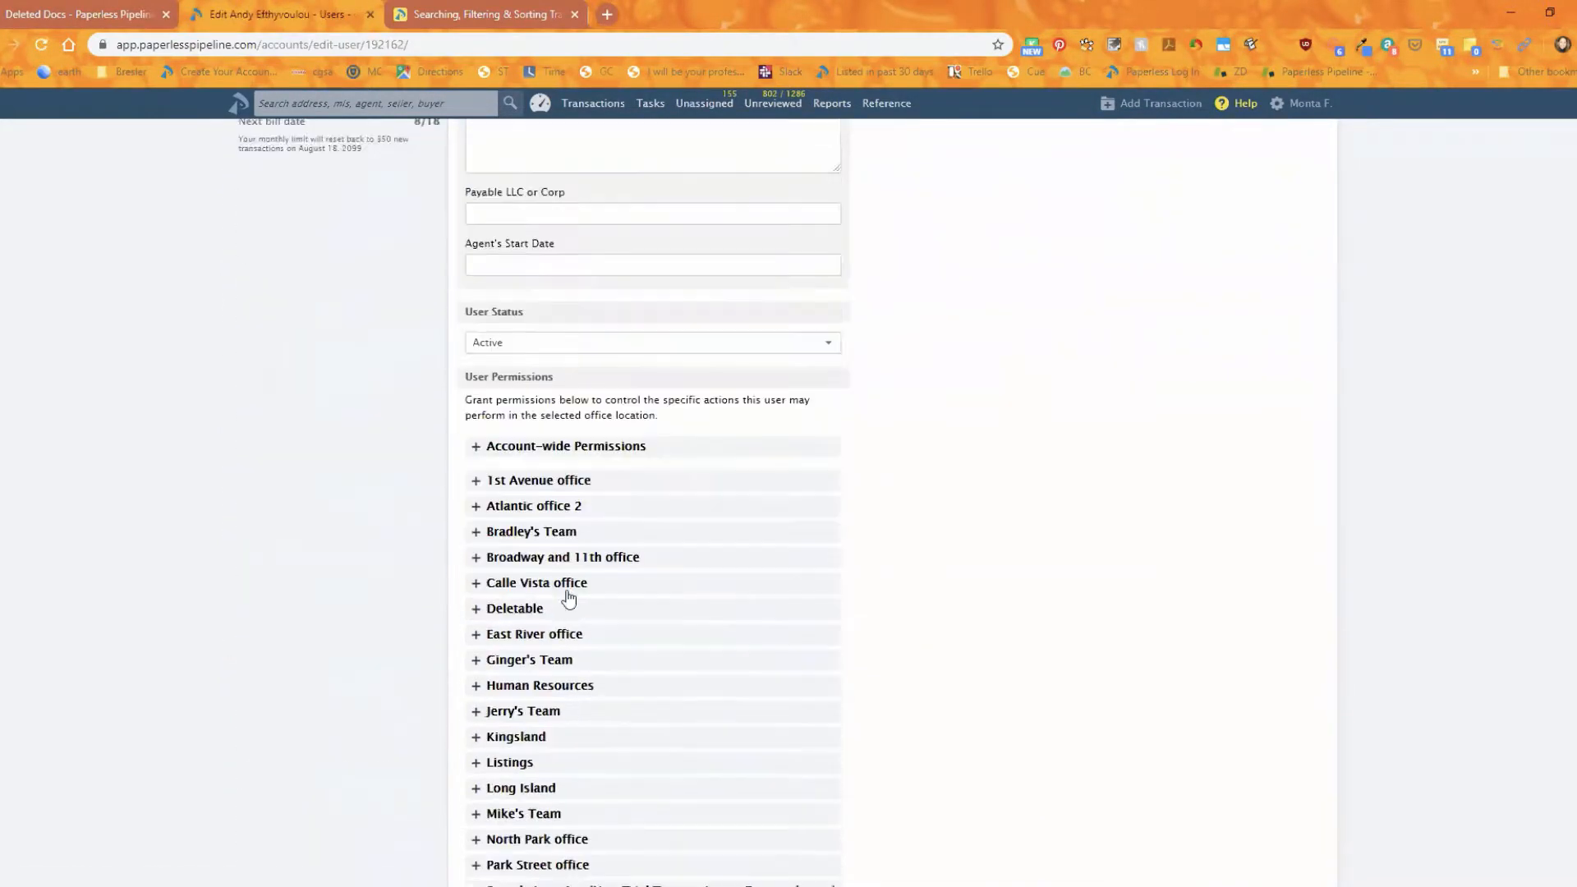
pyautogui.click(534, 634)
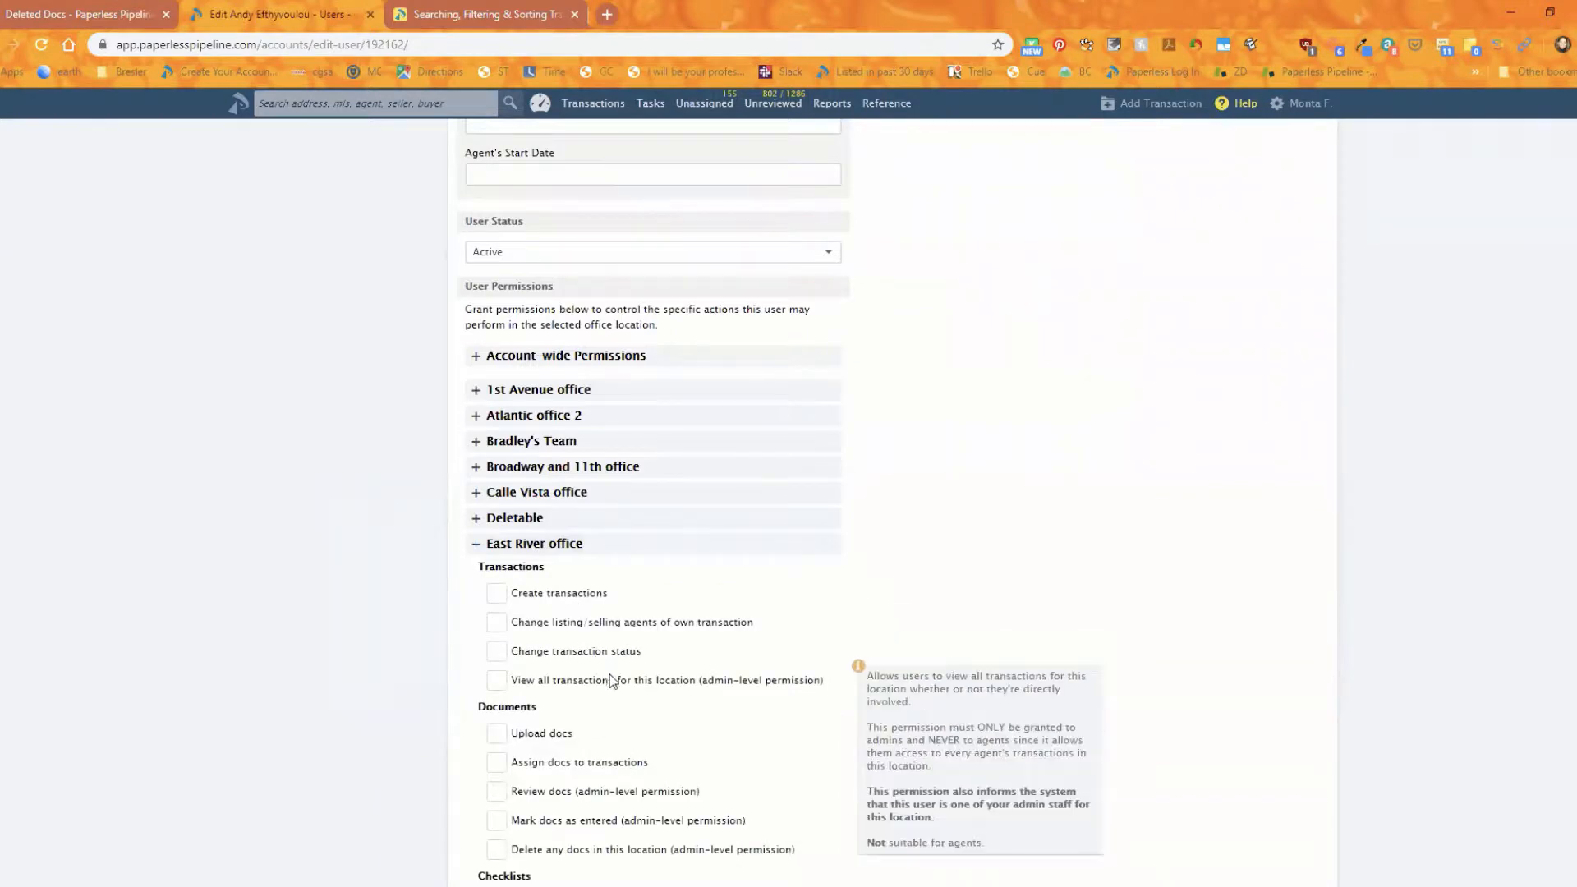
# - Grant the Upload docs permission for the East River office location
pyautogui.click(494, 732)
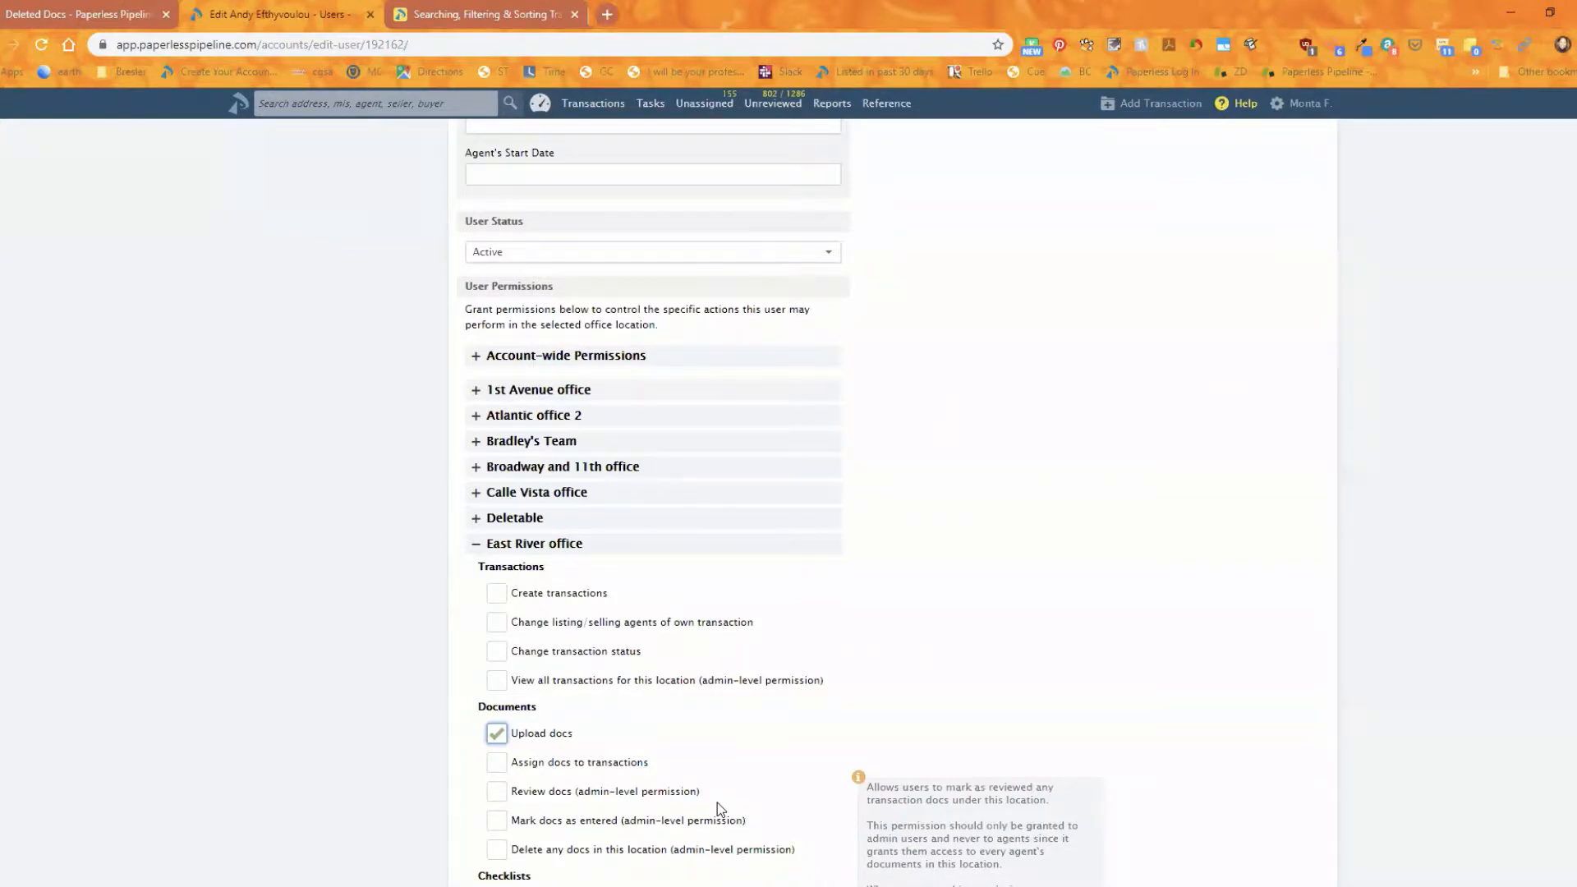
pyautogui.moveTo(649, 745)
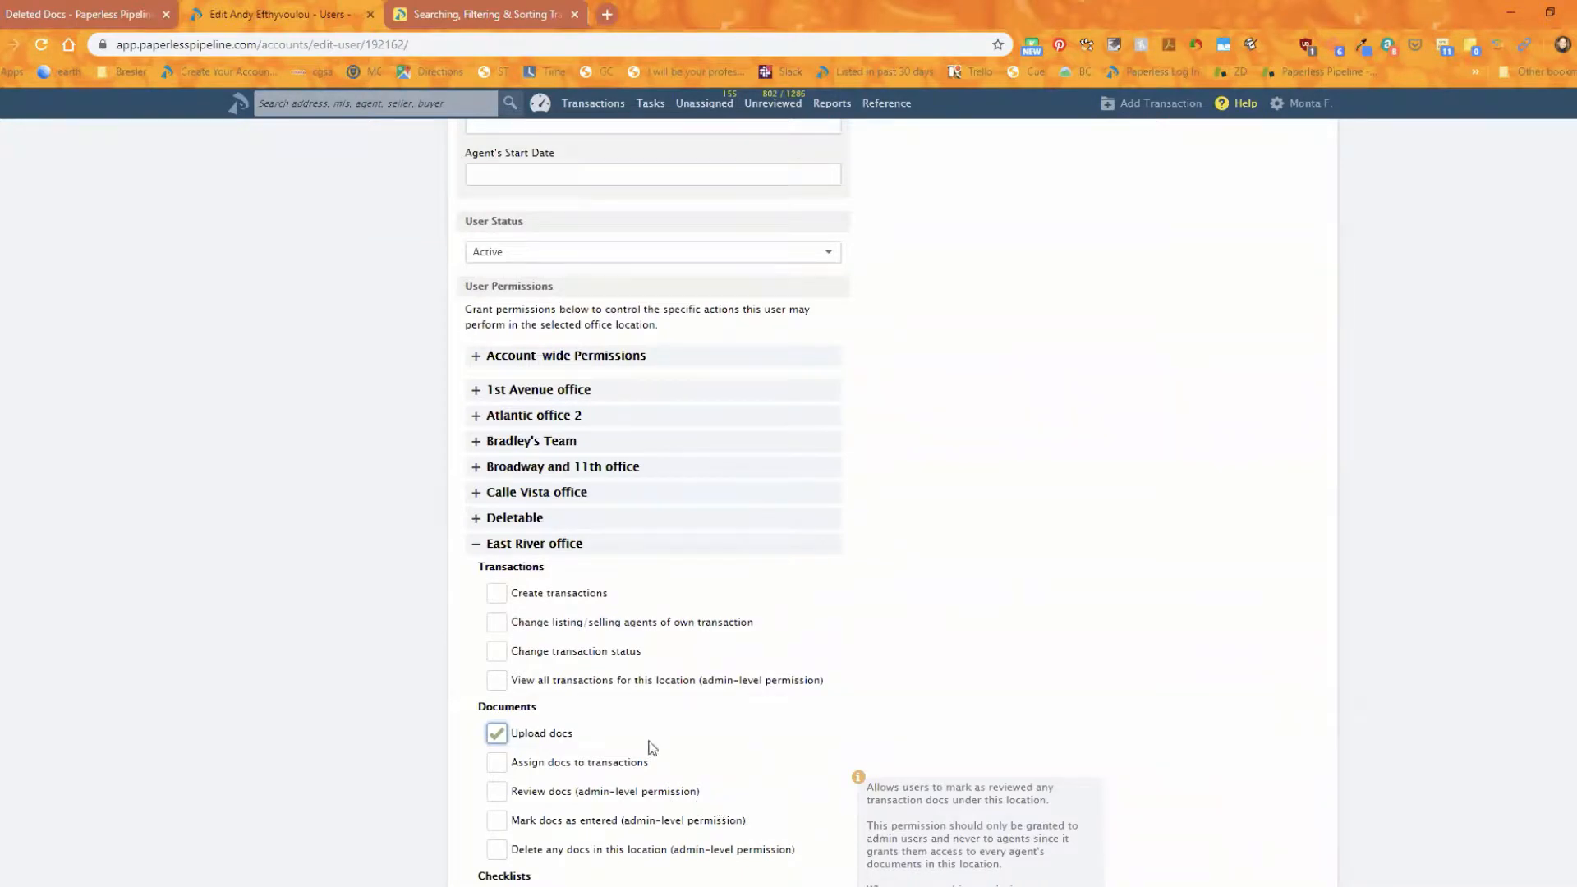
pyautogui.click(494, 733)
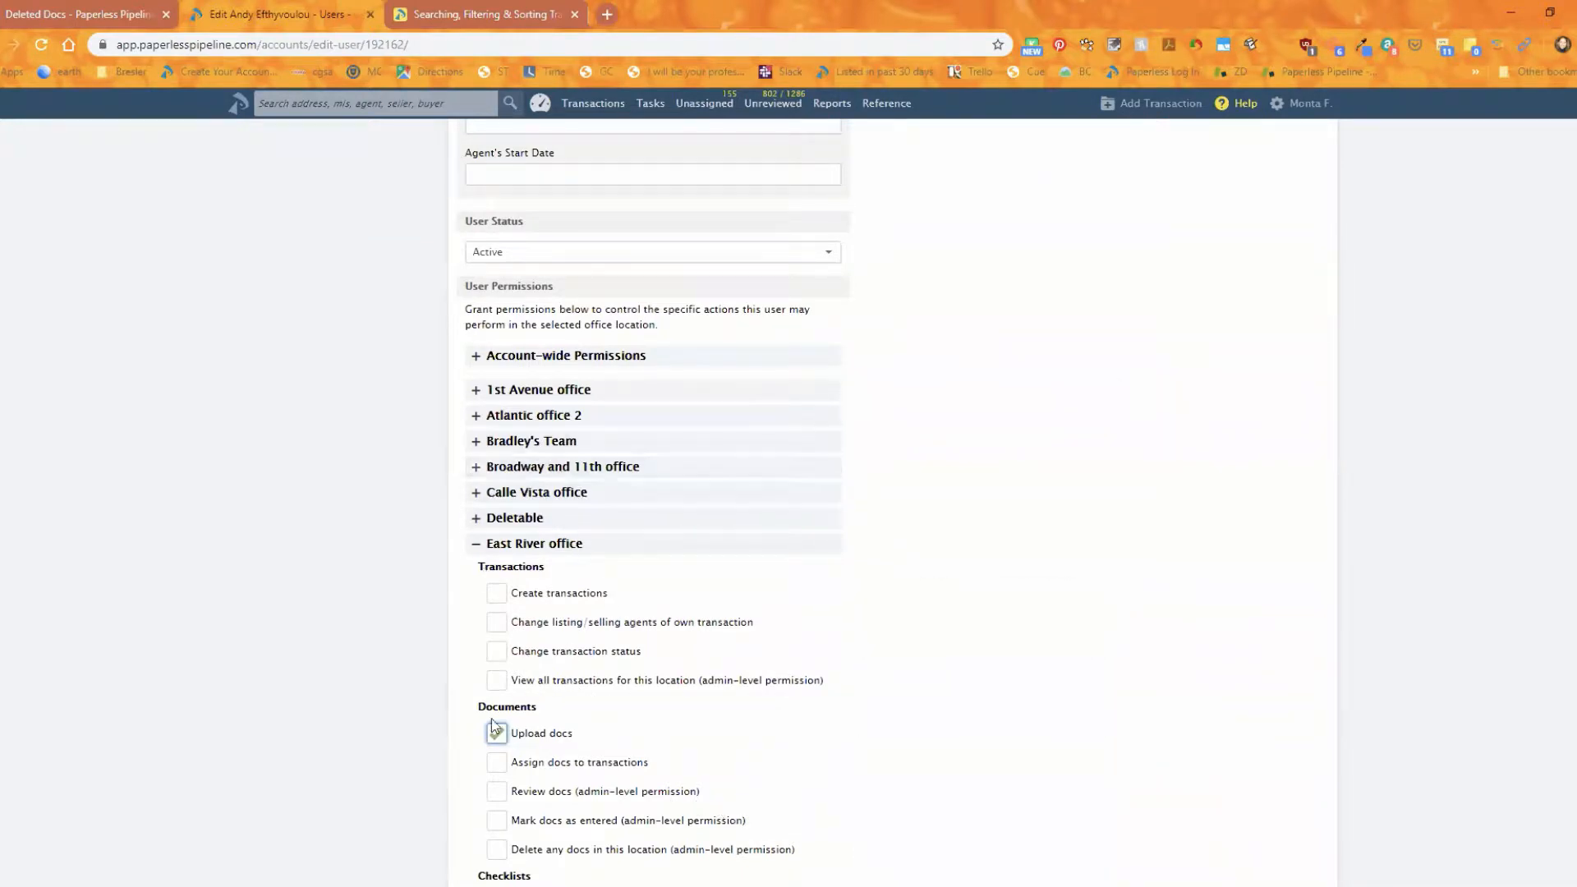
pyautogui.click(494, 733)
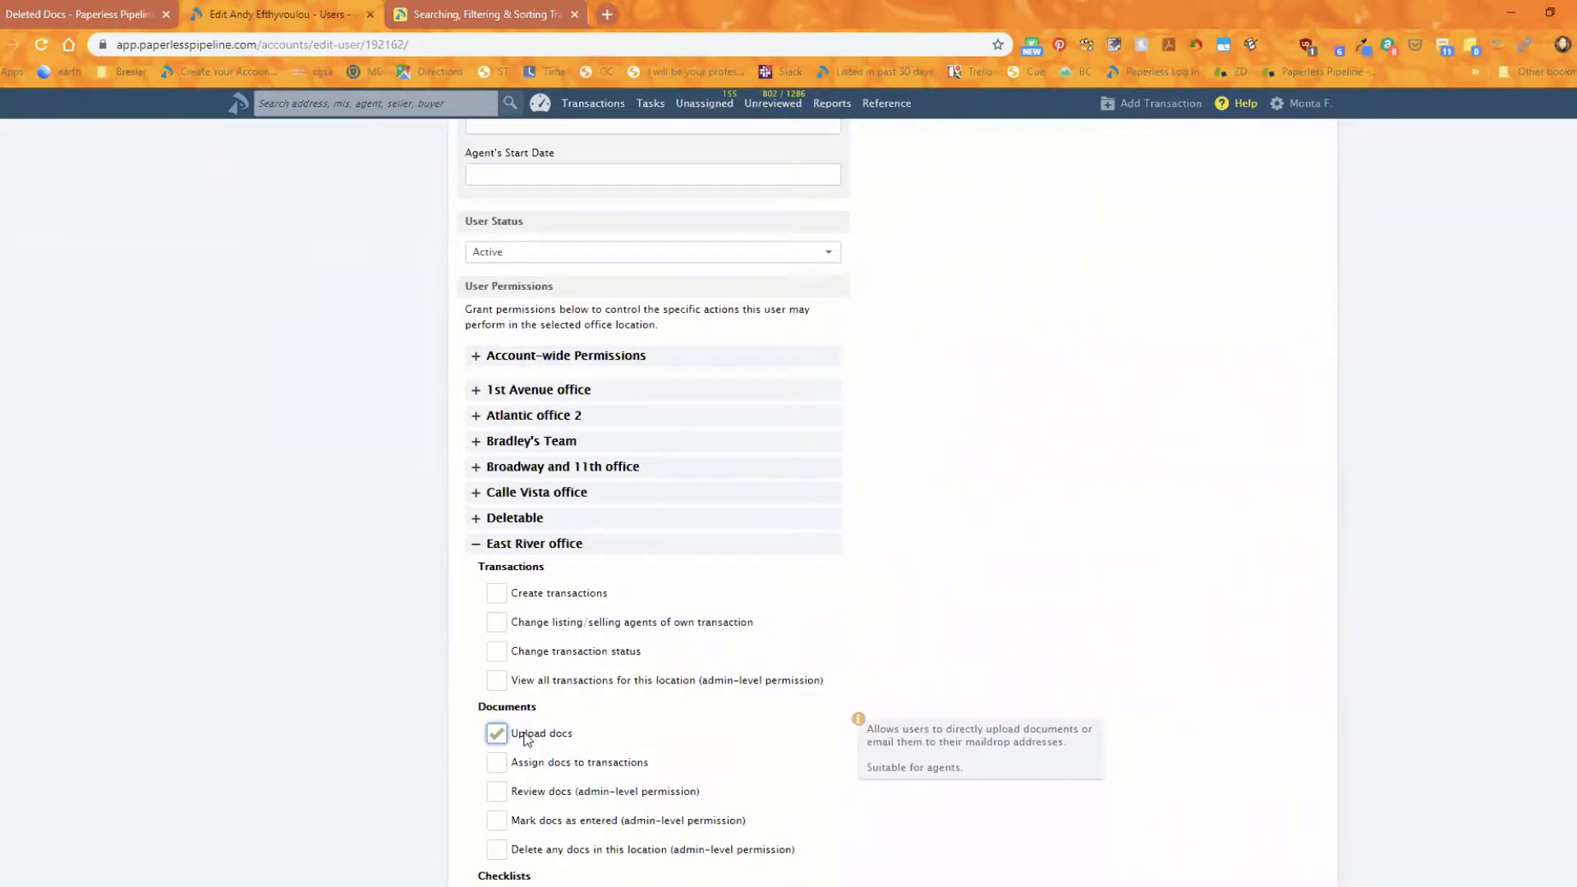
pyautogui.moveTo(687, 579)
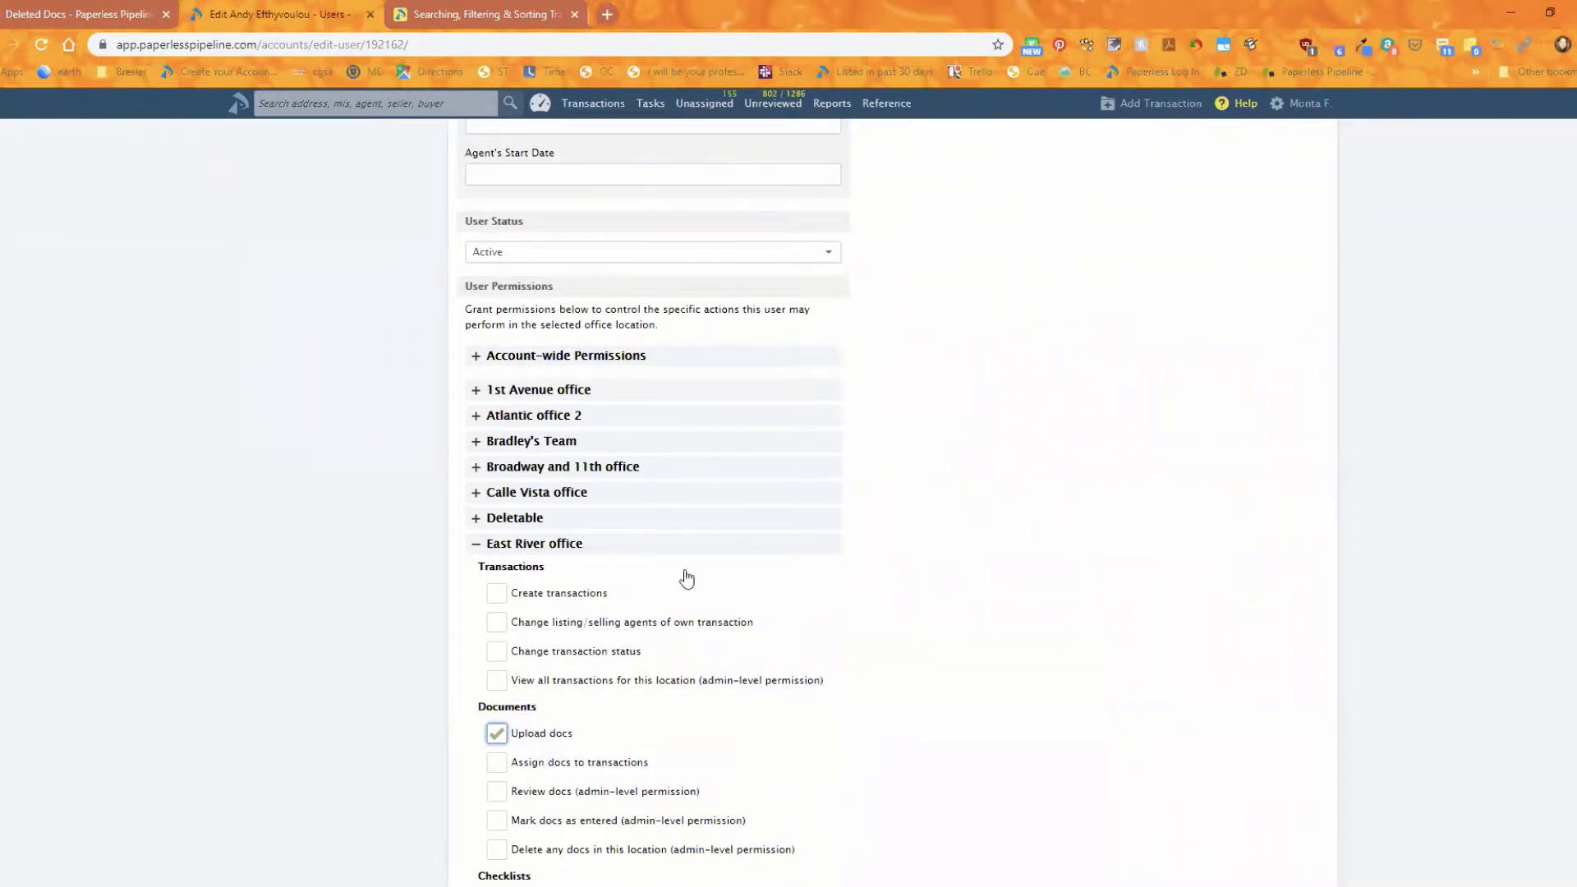
pyautogui.moveTo(519, 740)
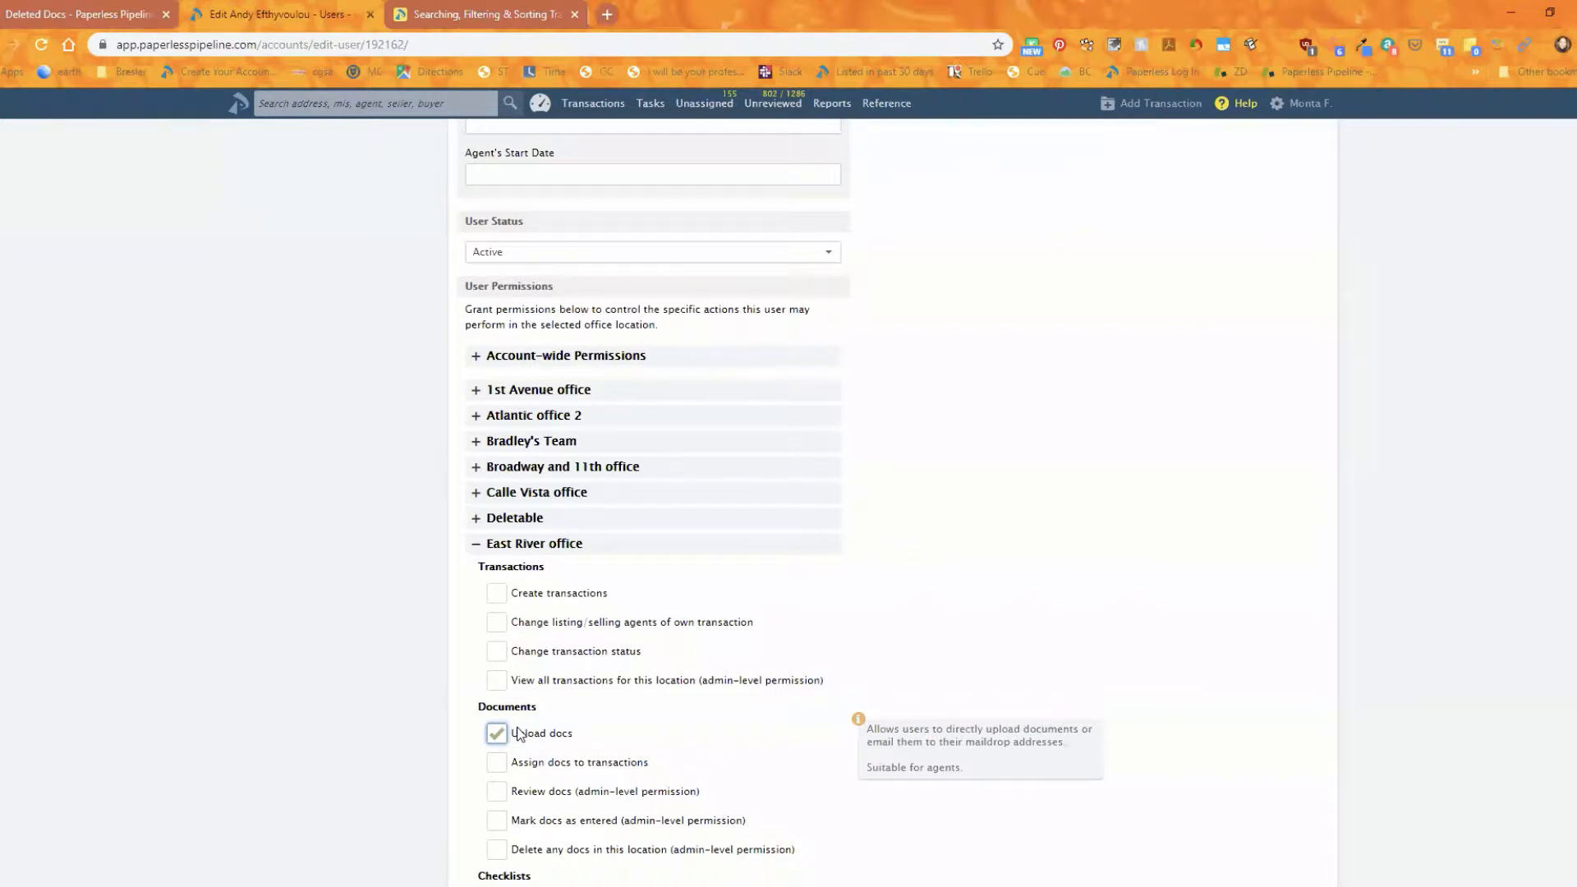
pyautogui.click(495, 733)
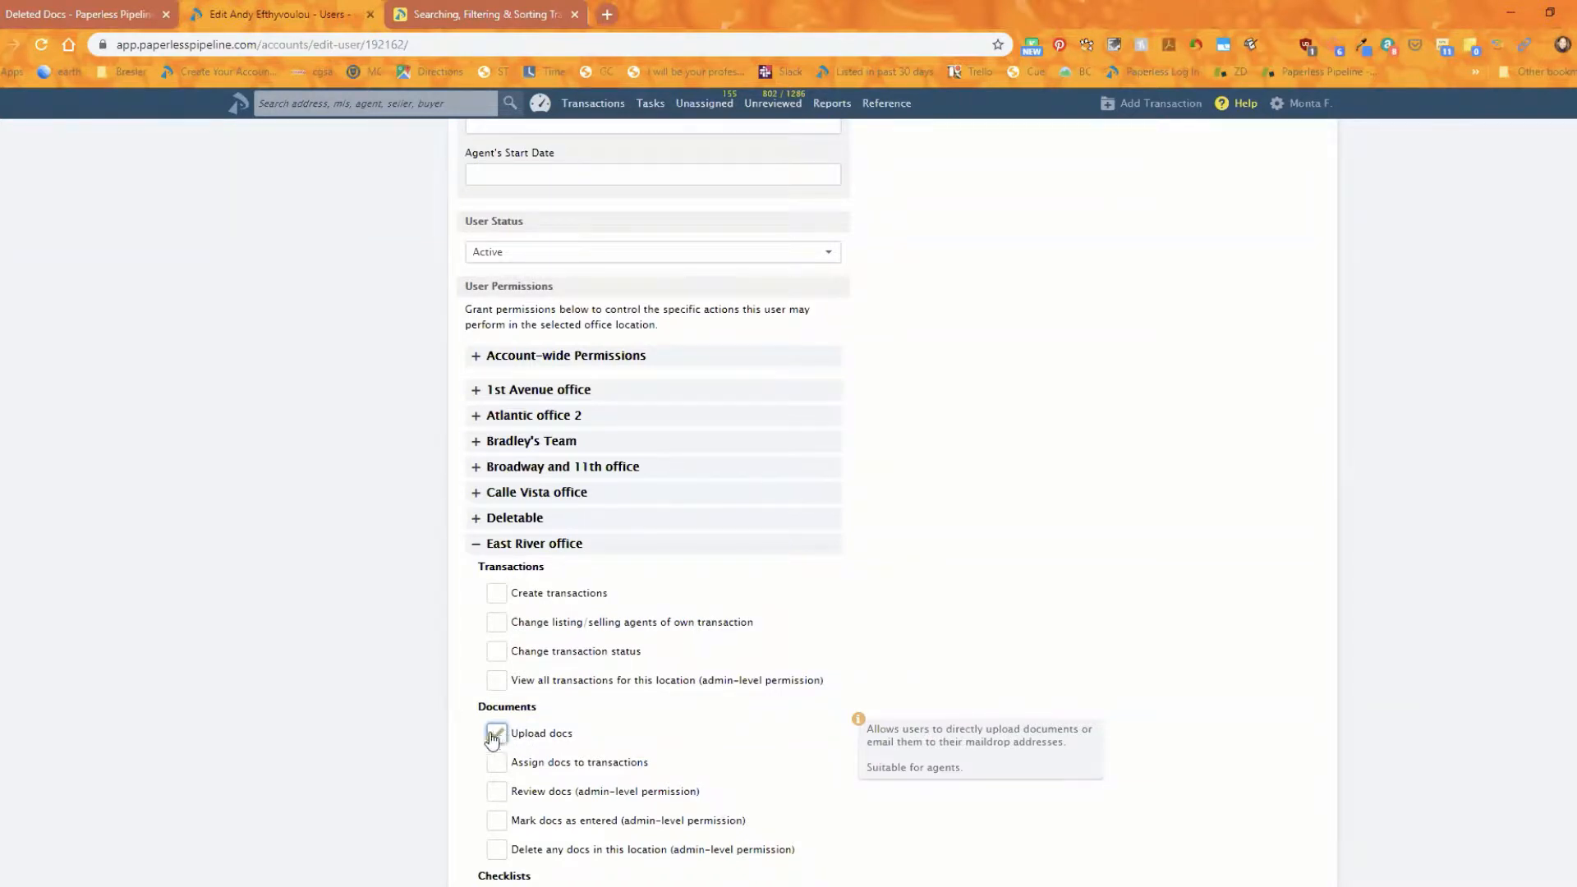
pyautogui.click(495, 733)
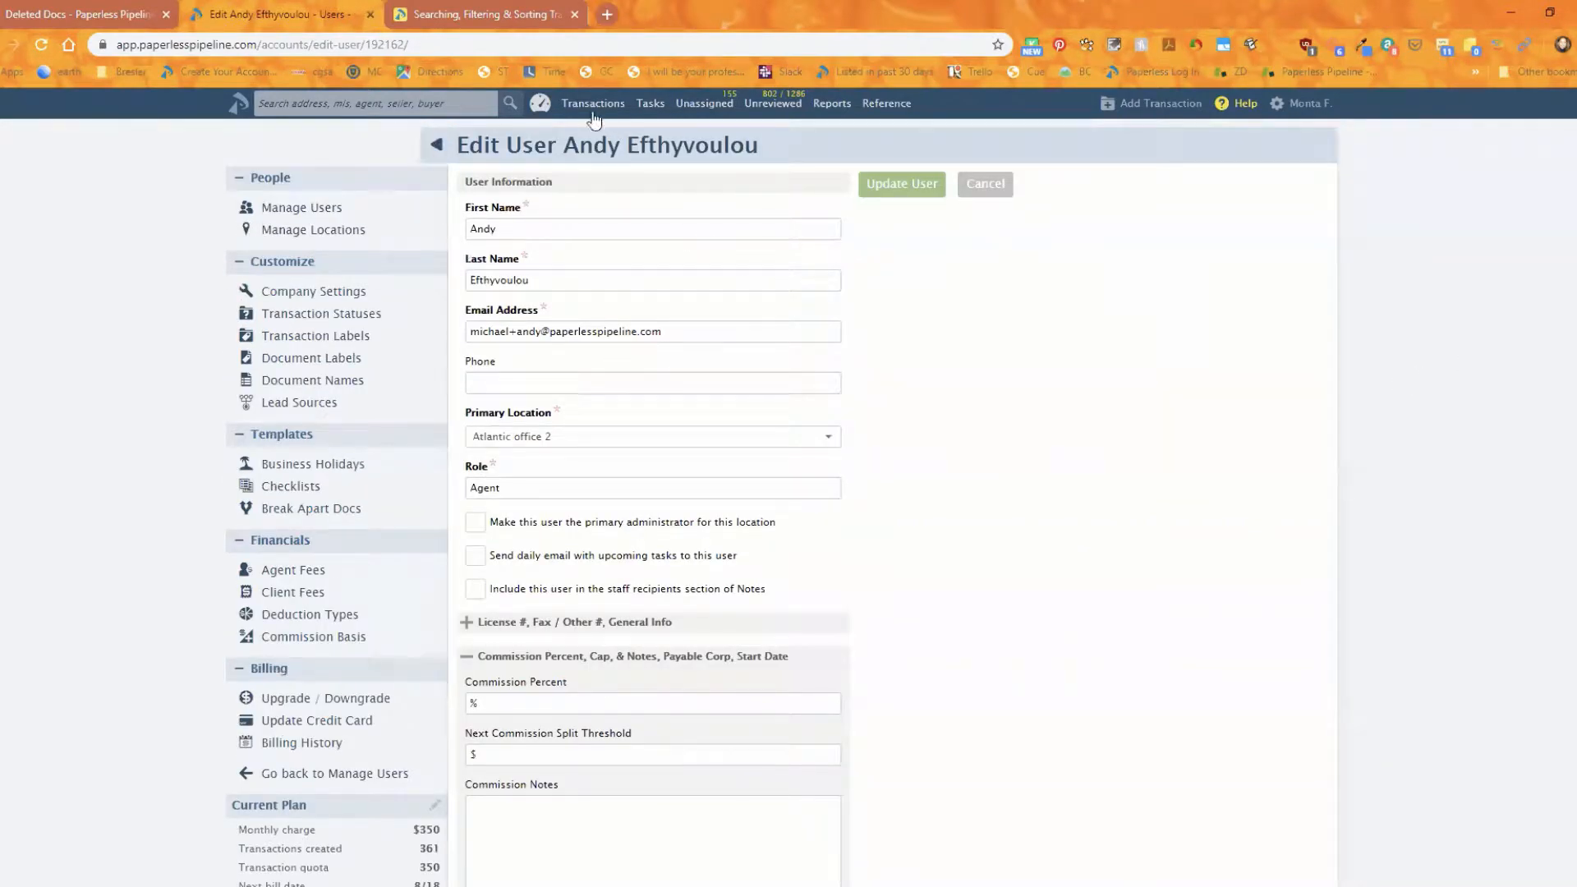
# - Return to the Transactions list and show the account menu with admin and profile options
pyautogui.click(593, 101)
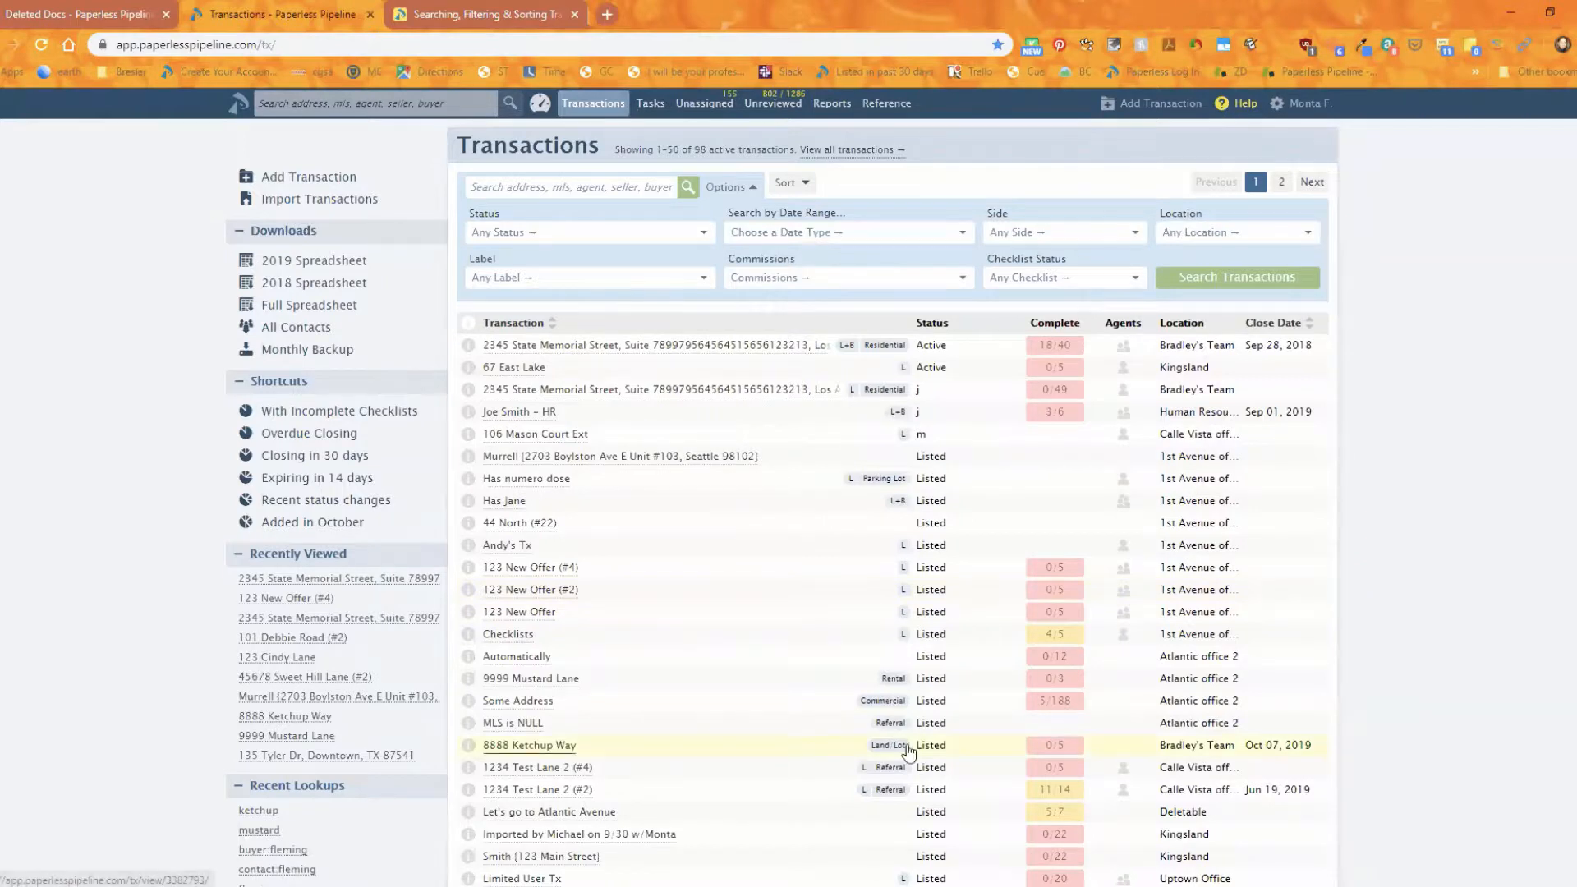
pyautogui.moveTo(885, 746)
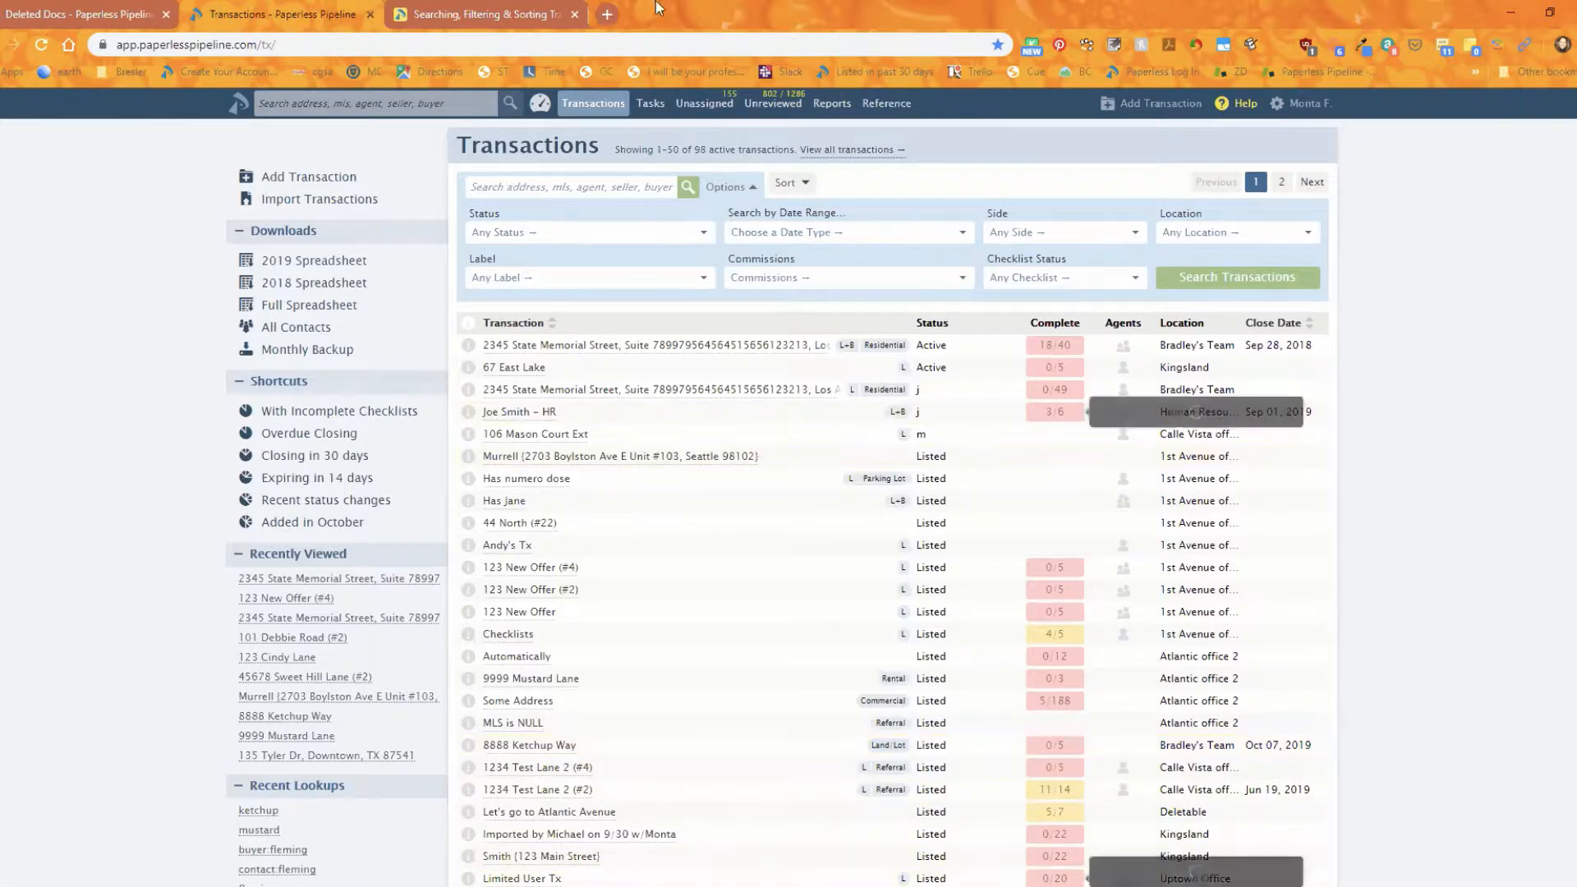
pyautogui.click(705, 102)
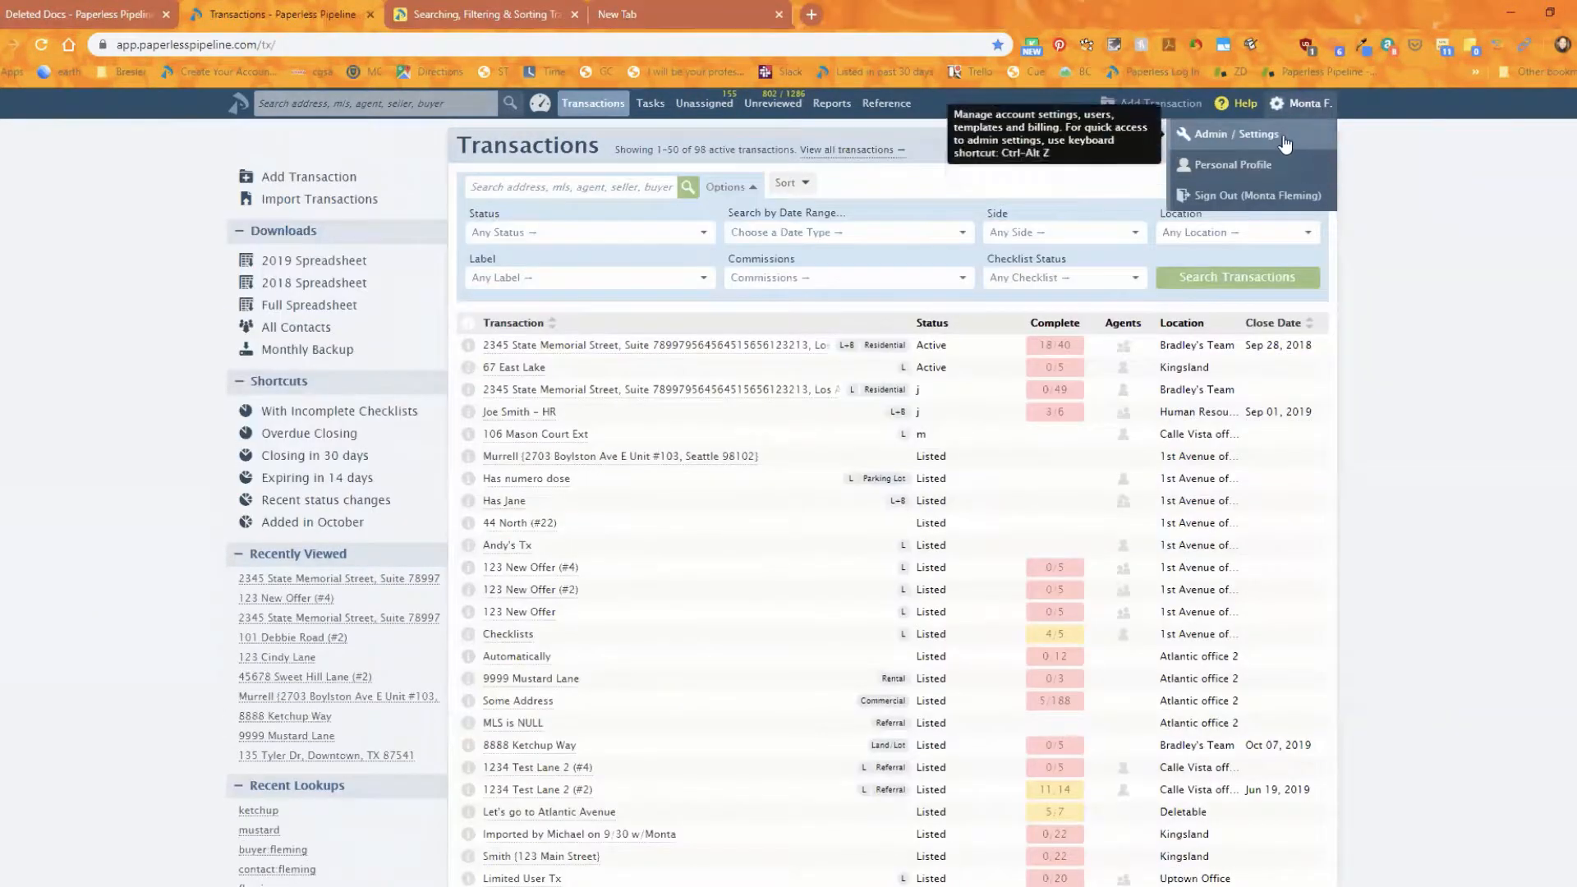
# - In Admin / Settings, review Transaction Statuses by category with counts like Closed 266 and Expired 46
pyautogui.click(1234, 133)
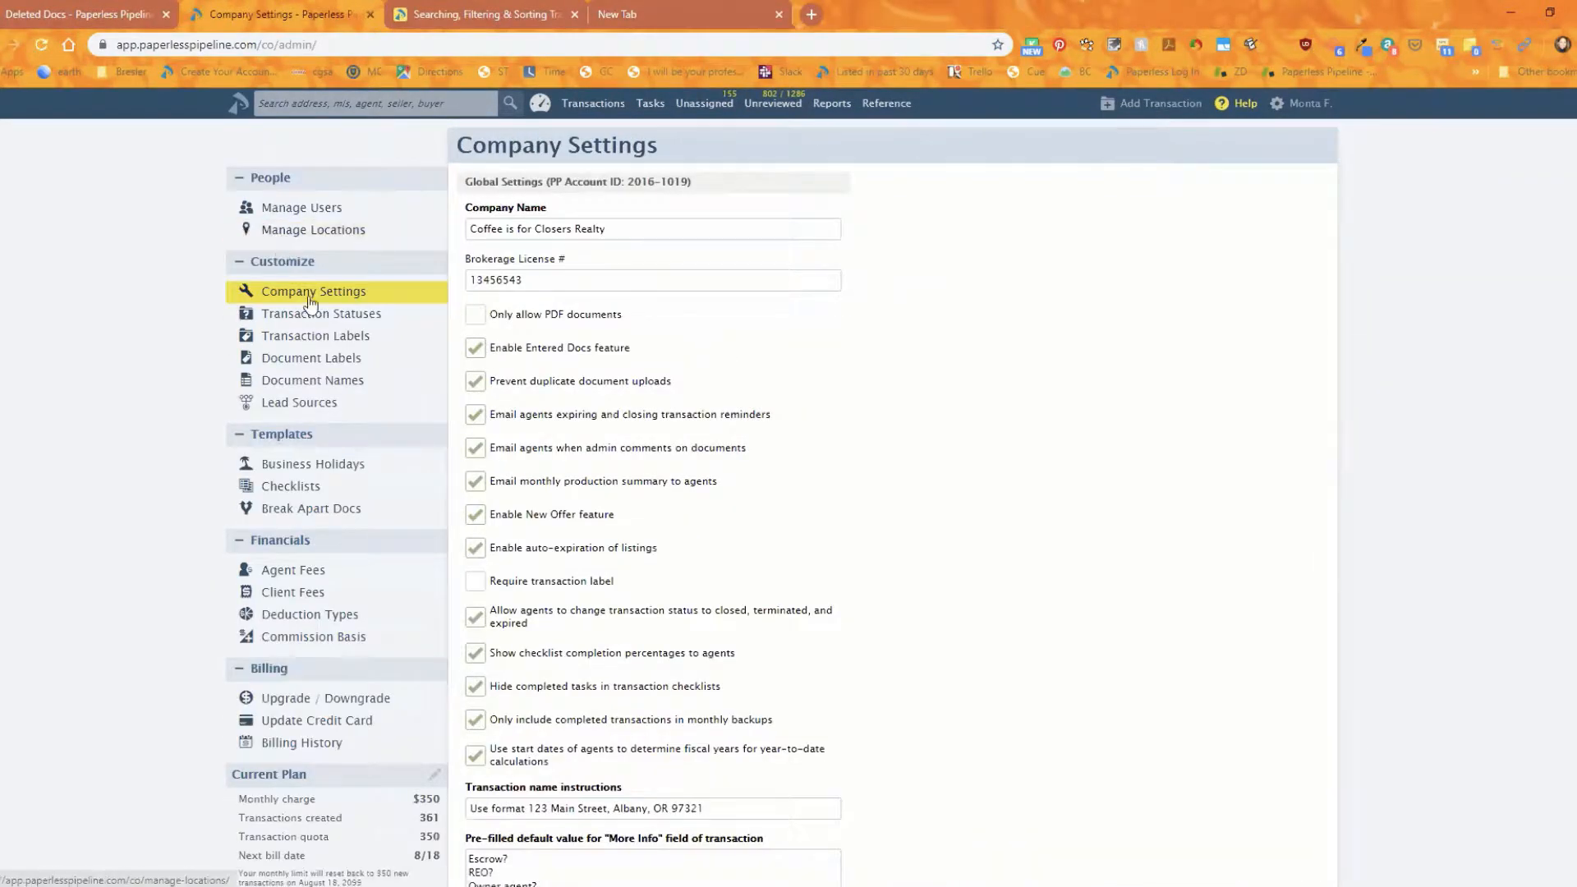
pyautogui.click(320, 312)
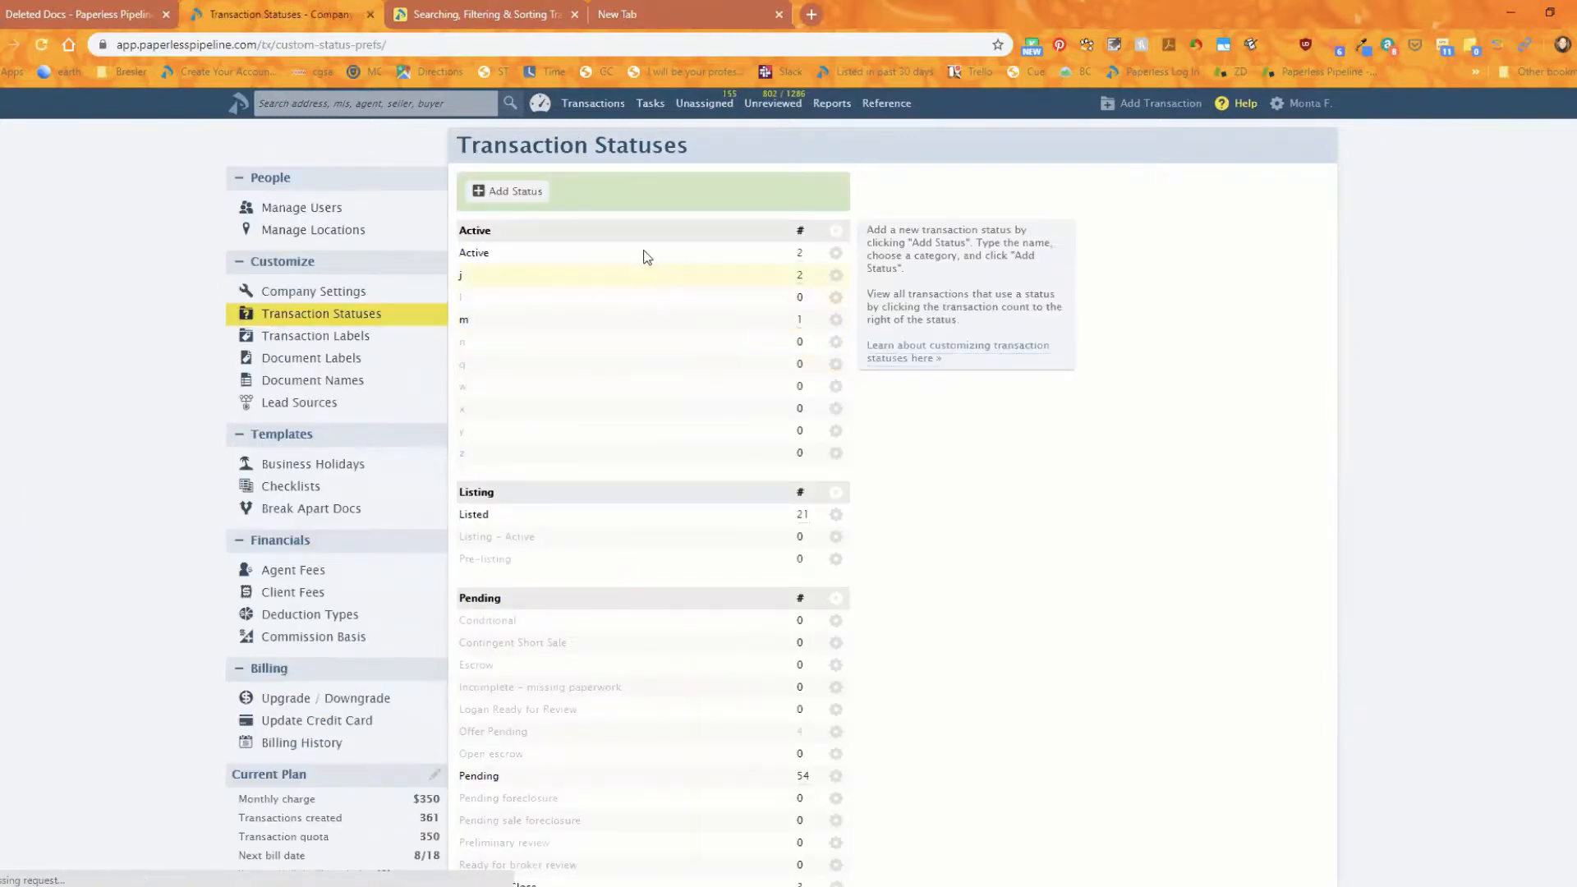
pyautogui.scroll(-3)
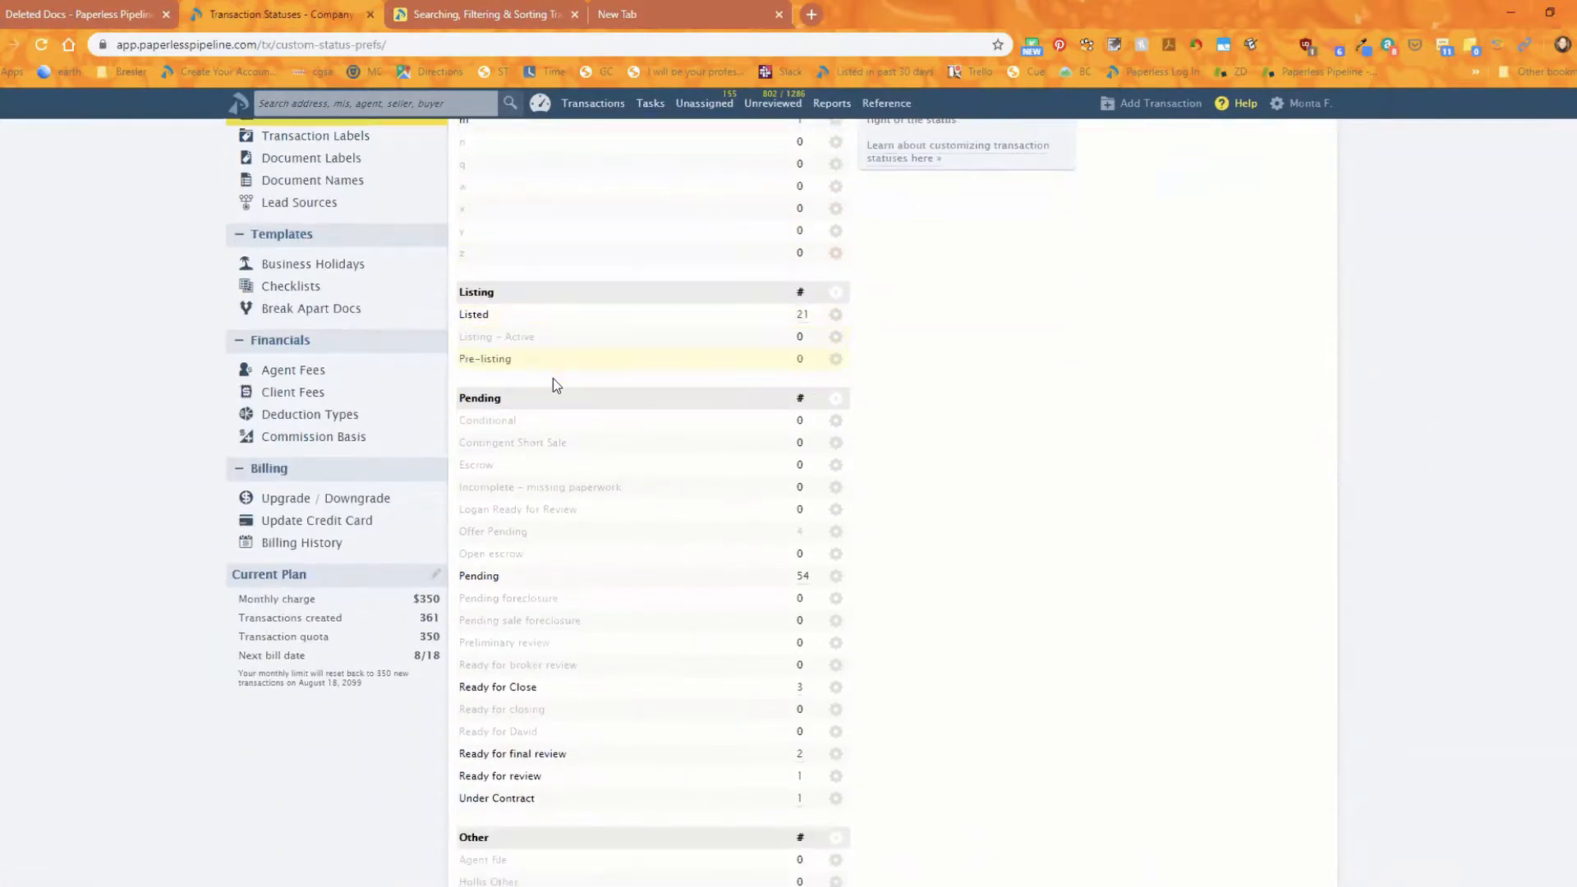
pyautogui.scroll(-3)
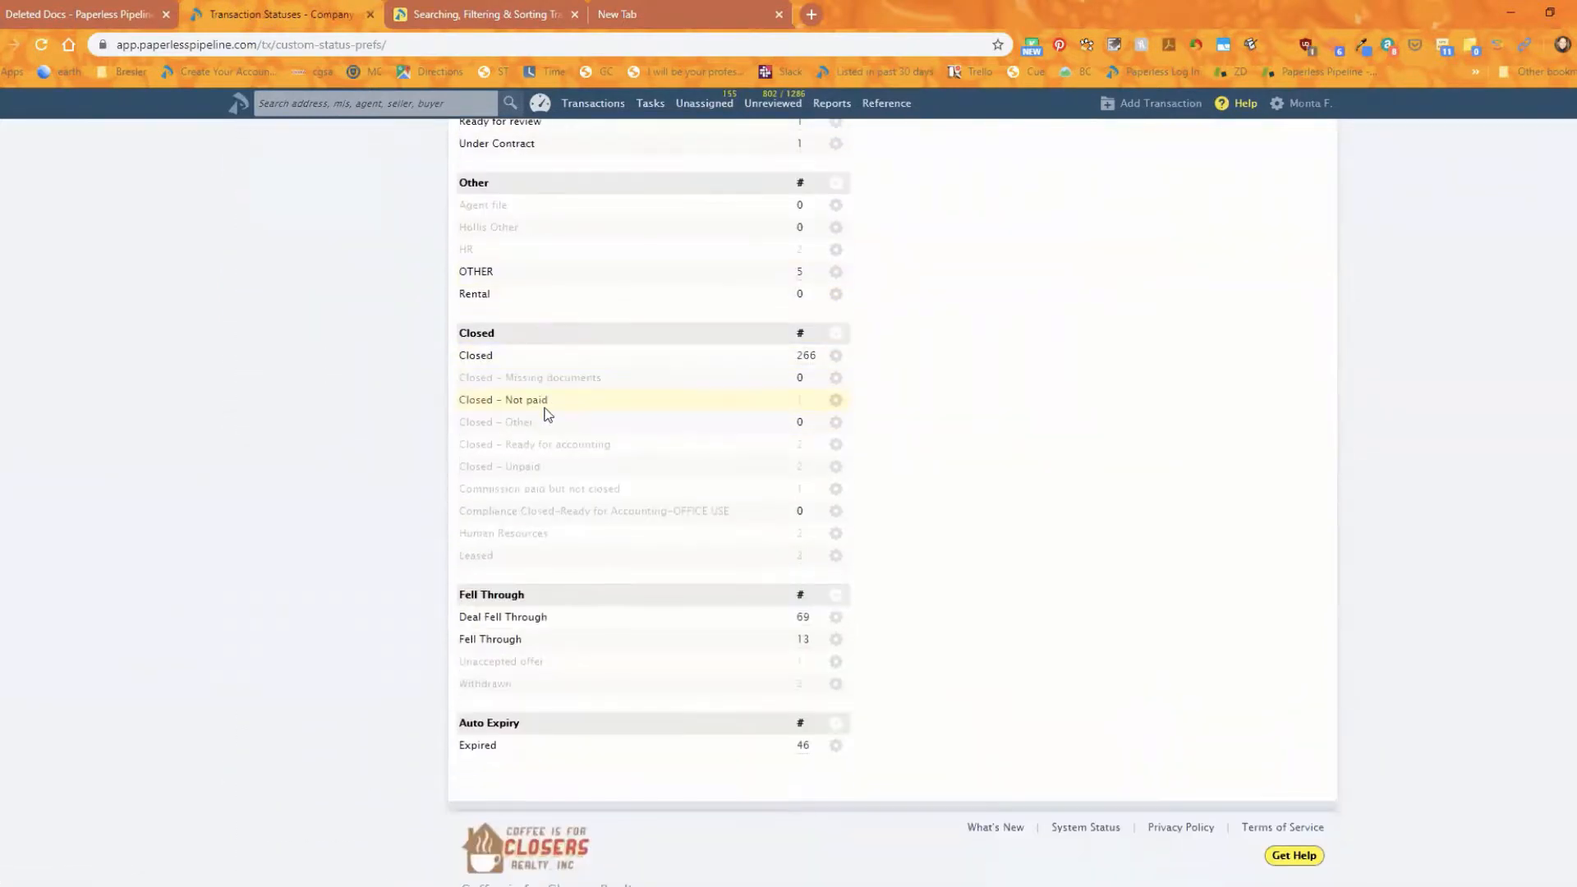
pyautogui.moveTo(512, 532)
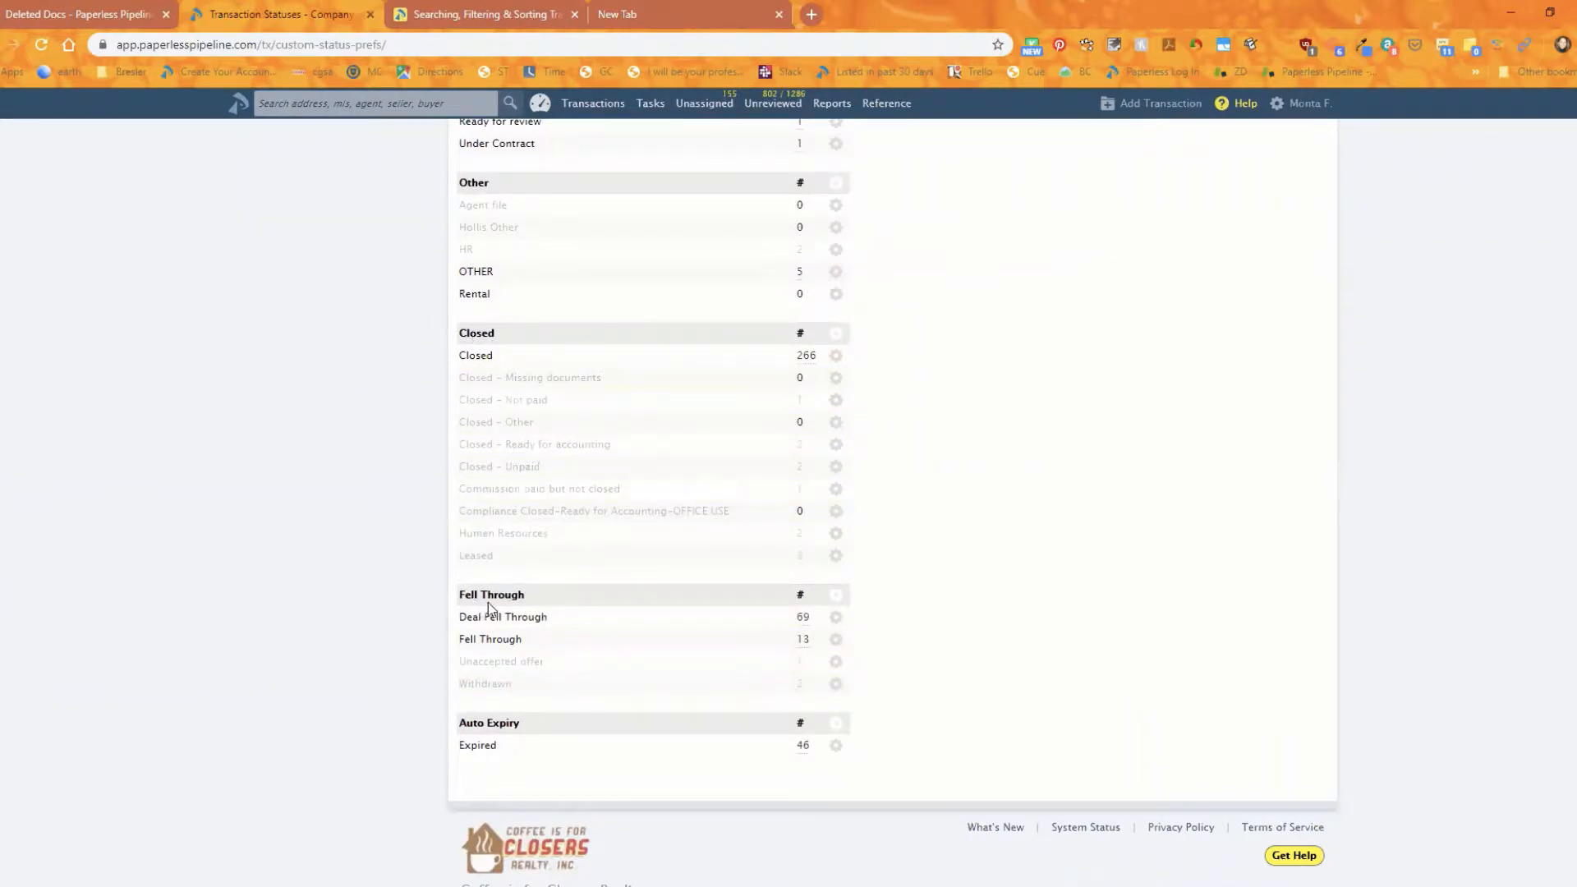
pyautogui.moveTo(506, 729)
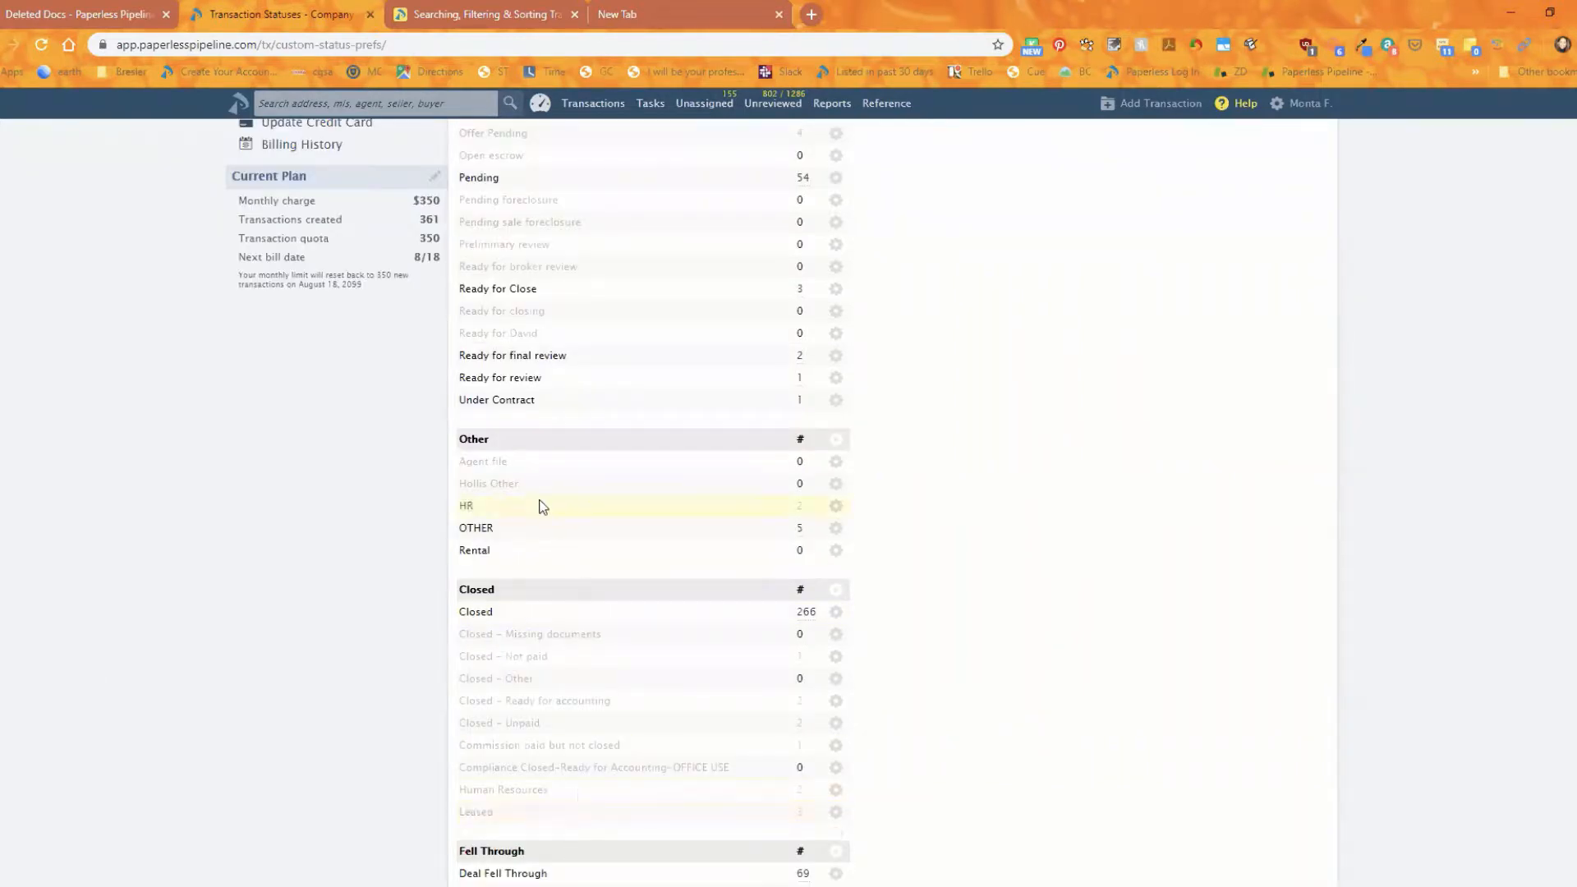
pyautogui.moveTo(624, 550)
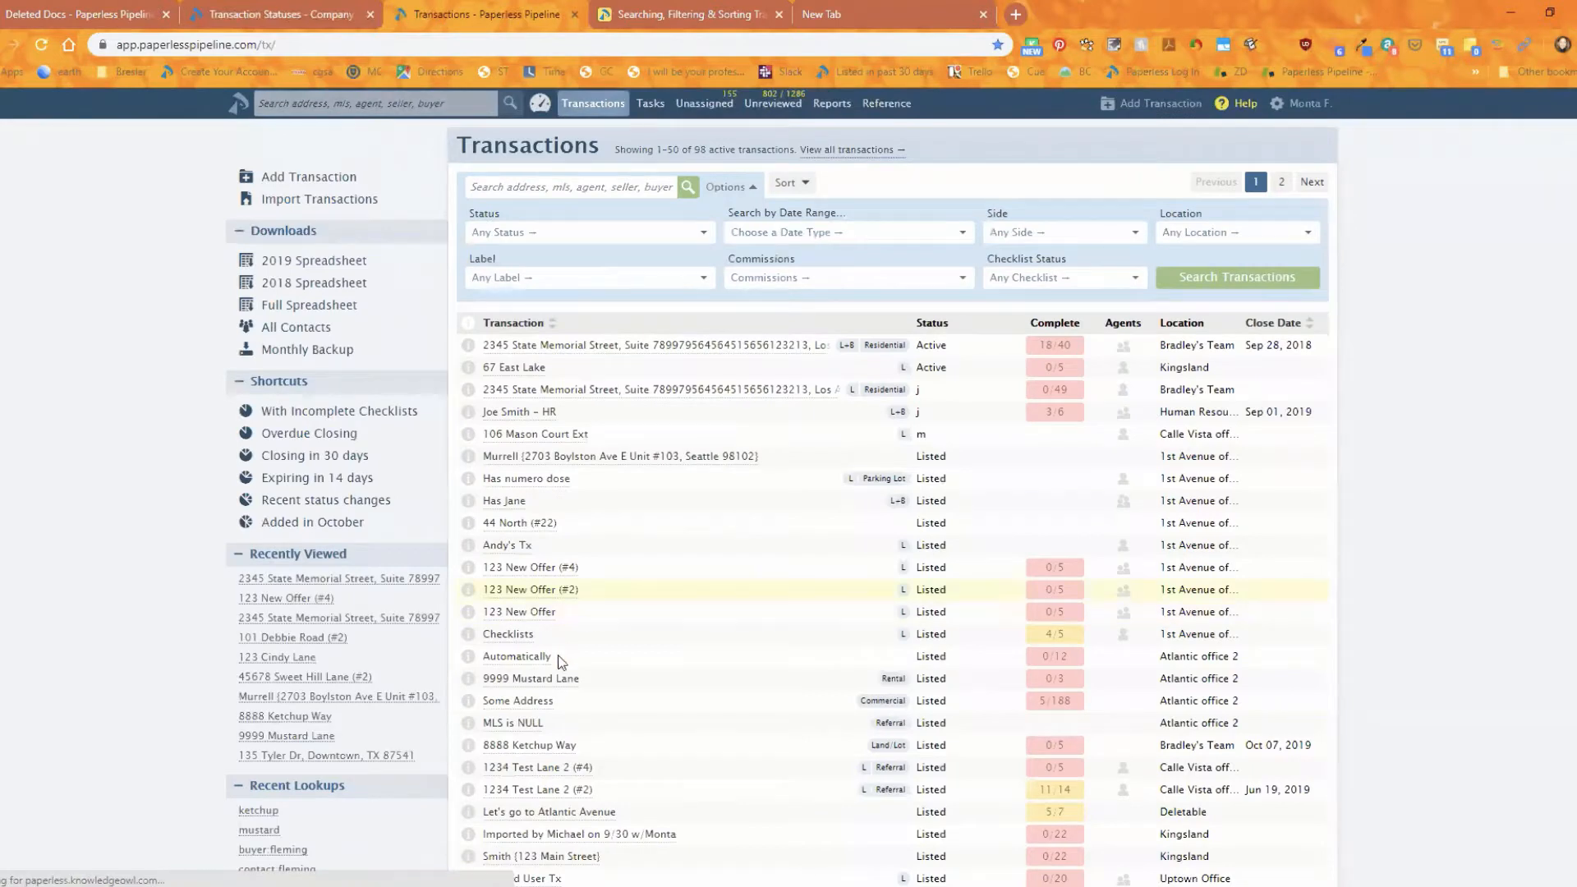
pyautogui.moveTo(719, 678)
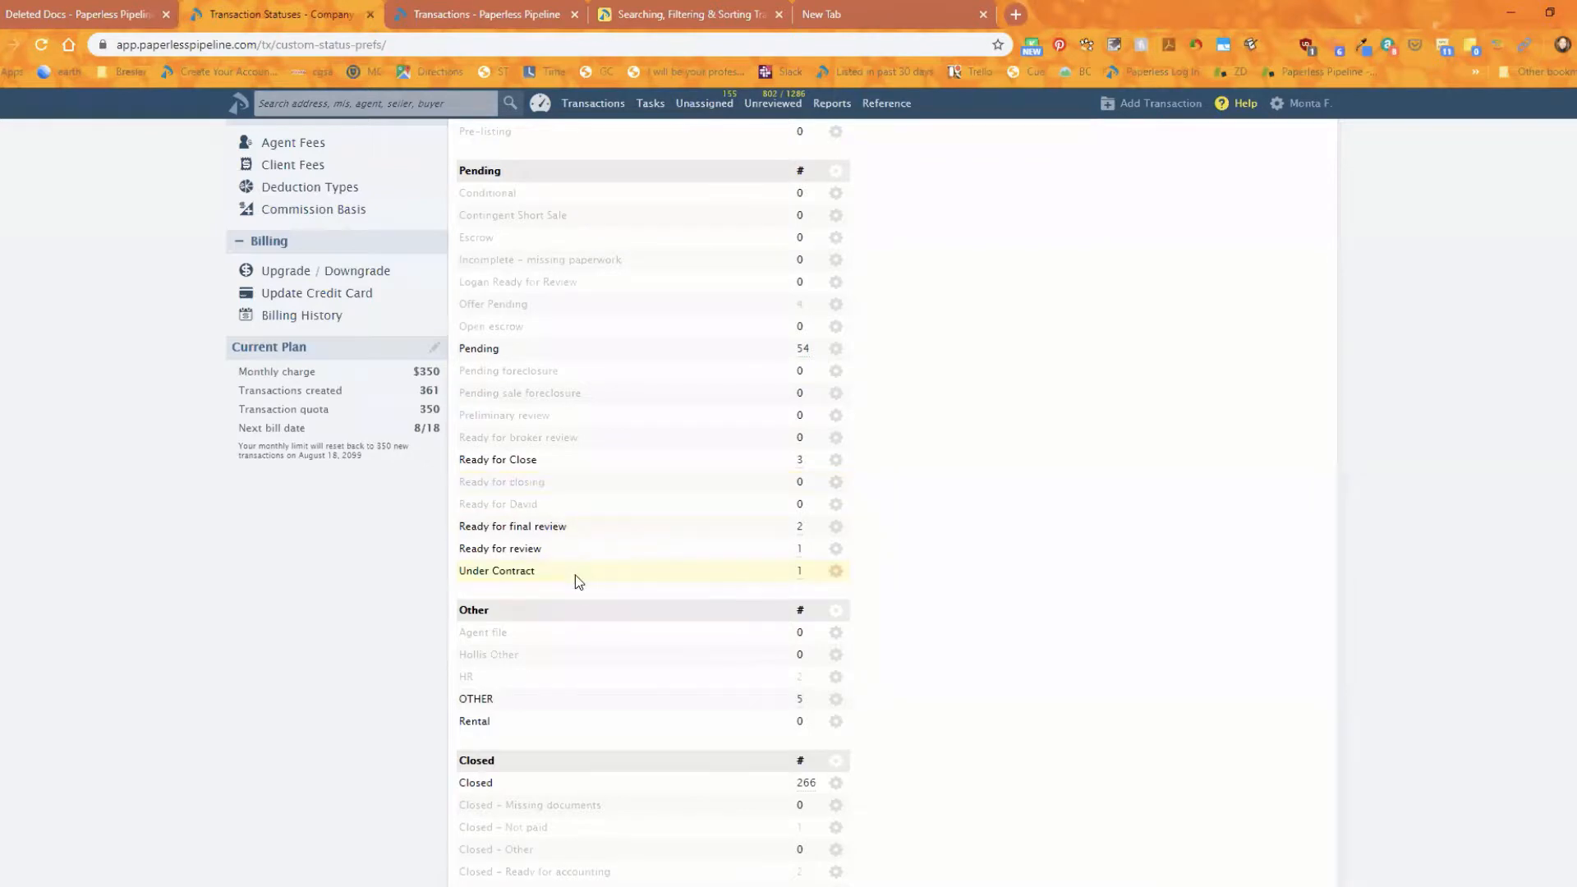
pyautogui.scroll(-3)
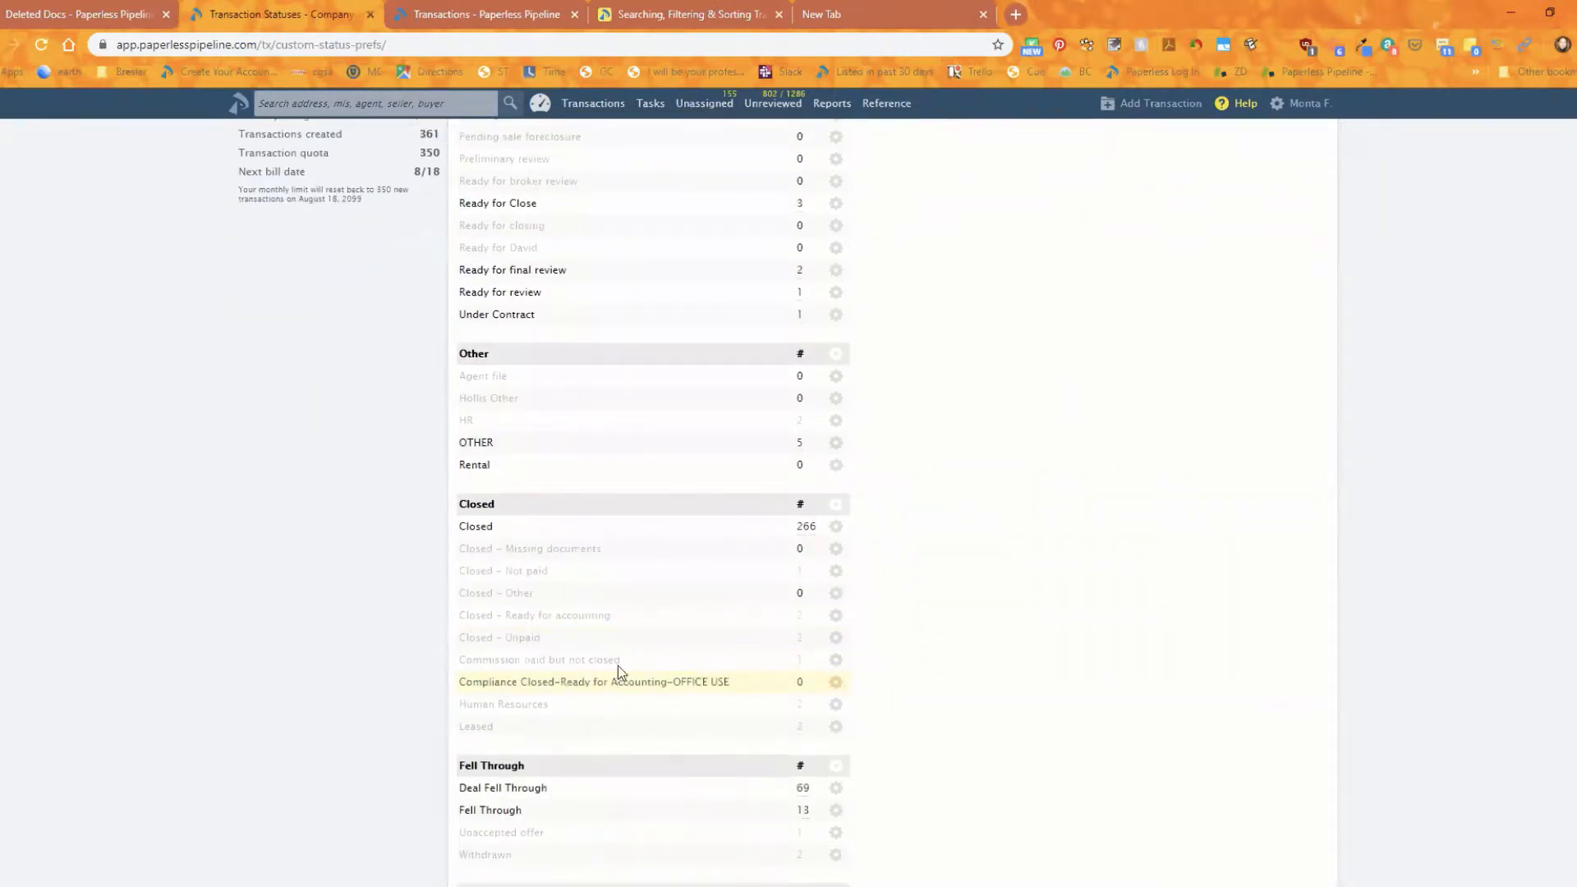
pyautogui.moveTo(81, 15)
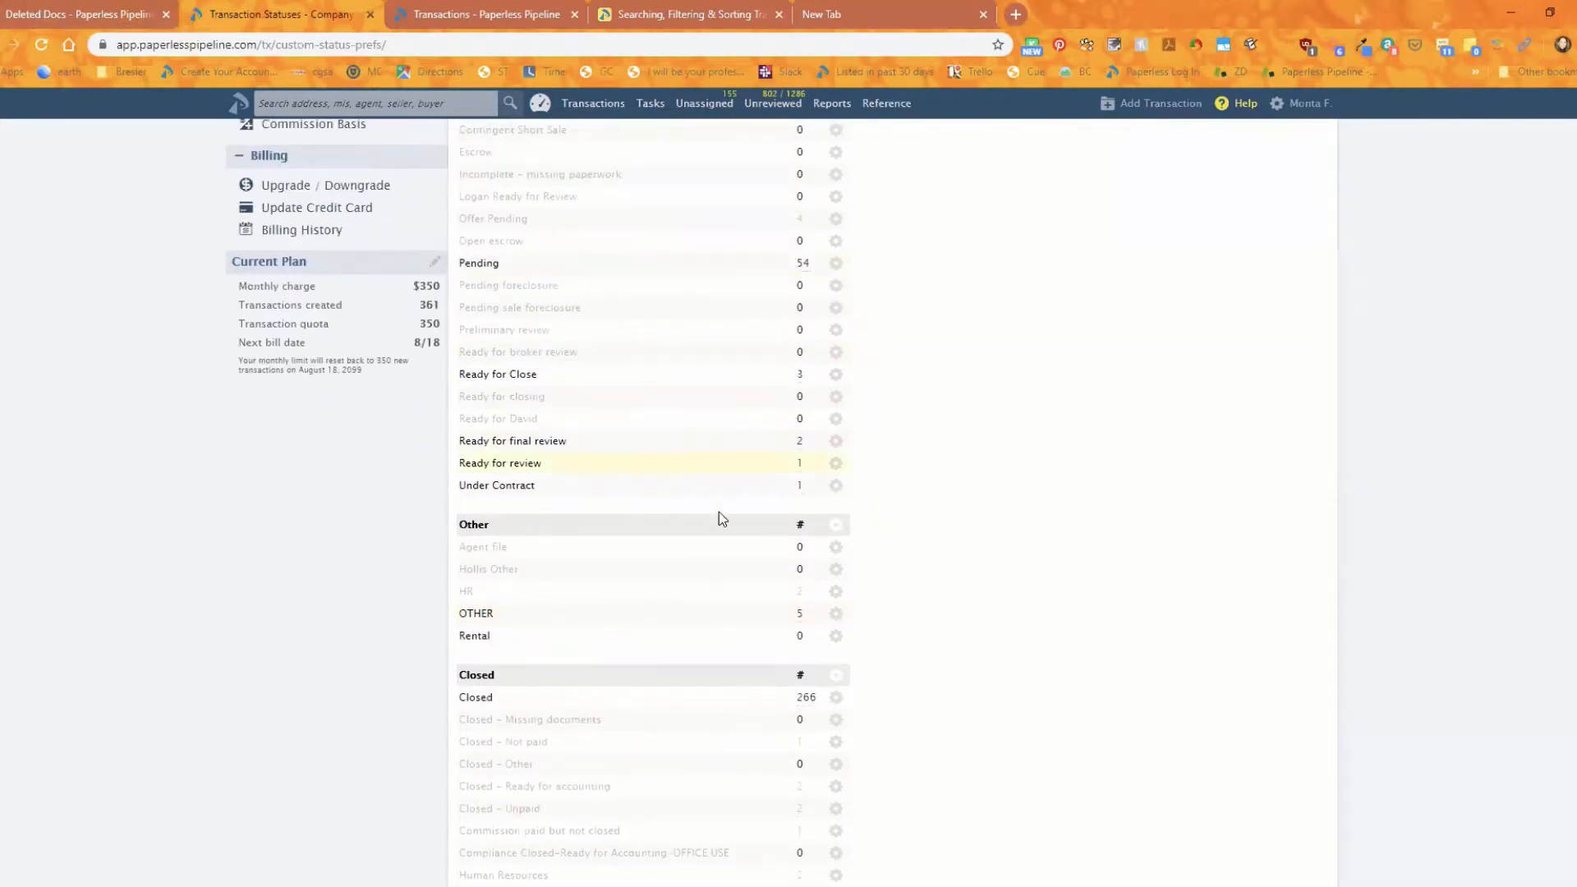
pyautogui.scroll(-3)
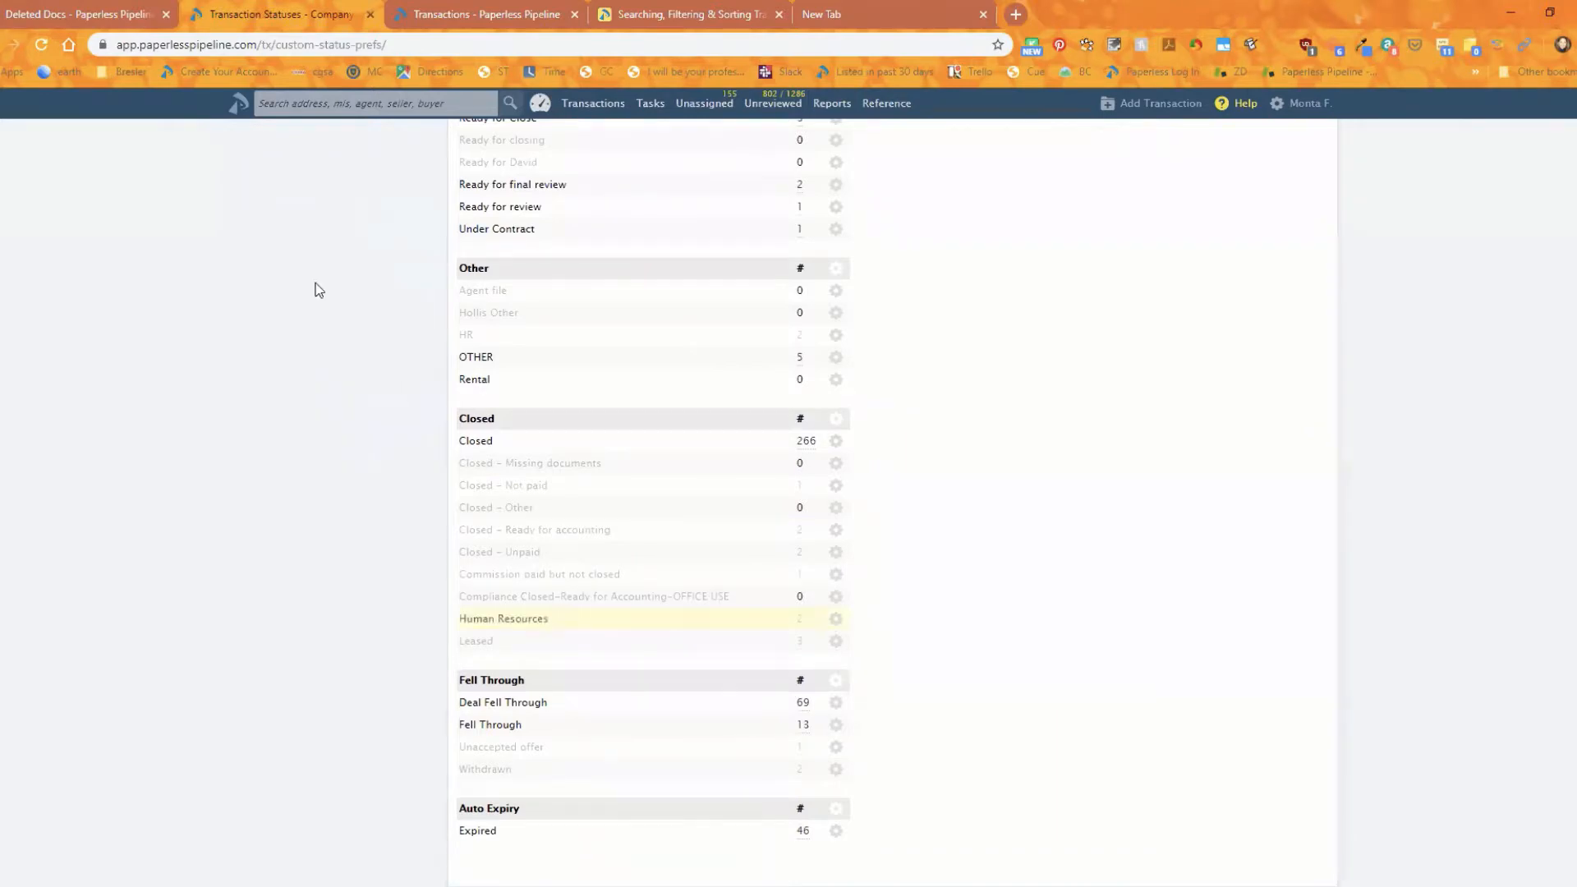
# - Glance at the Deleted Docs page, then return to the Transactions list of 98 active transactions
pyautogui.click(81, 15)
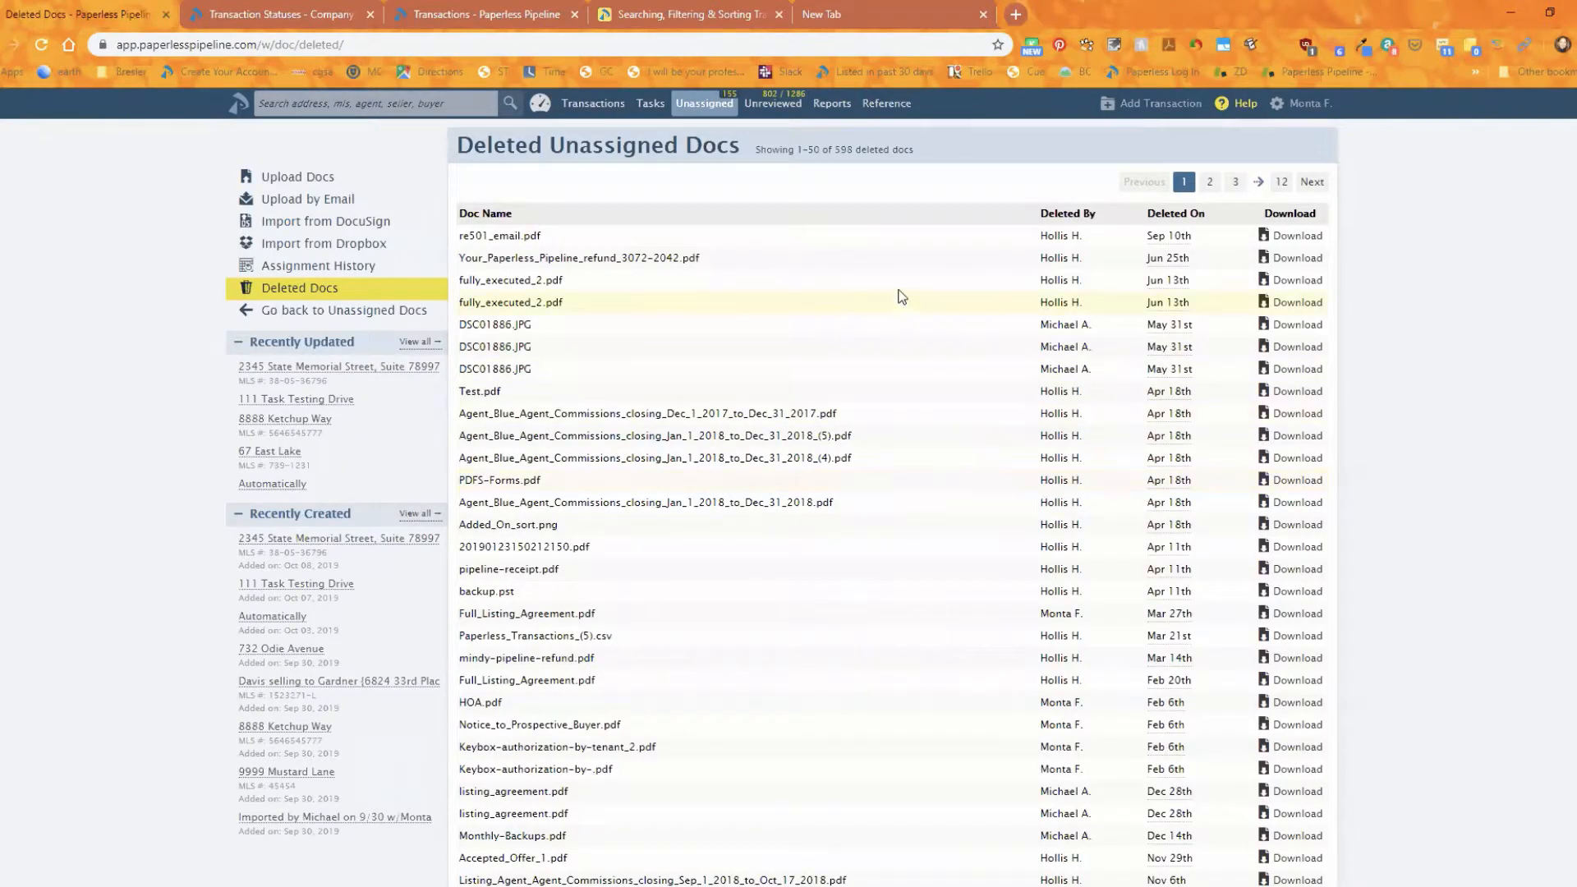
pyautogui.click(593, 102)
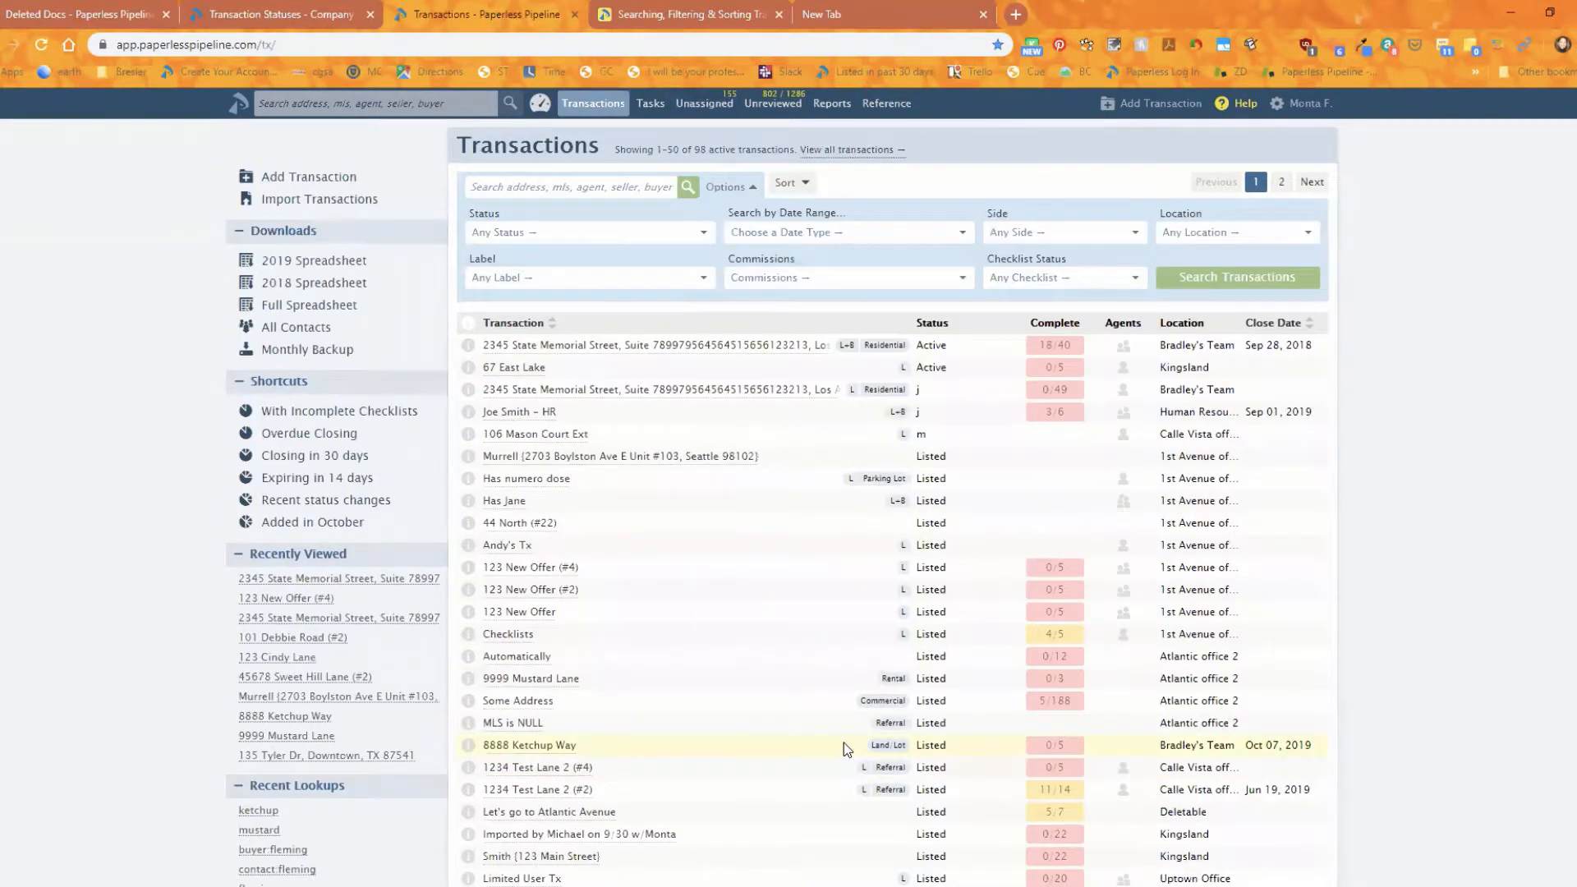
pyautogui.moveTo(597, 742)
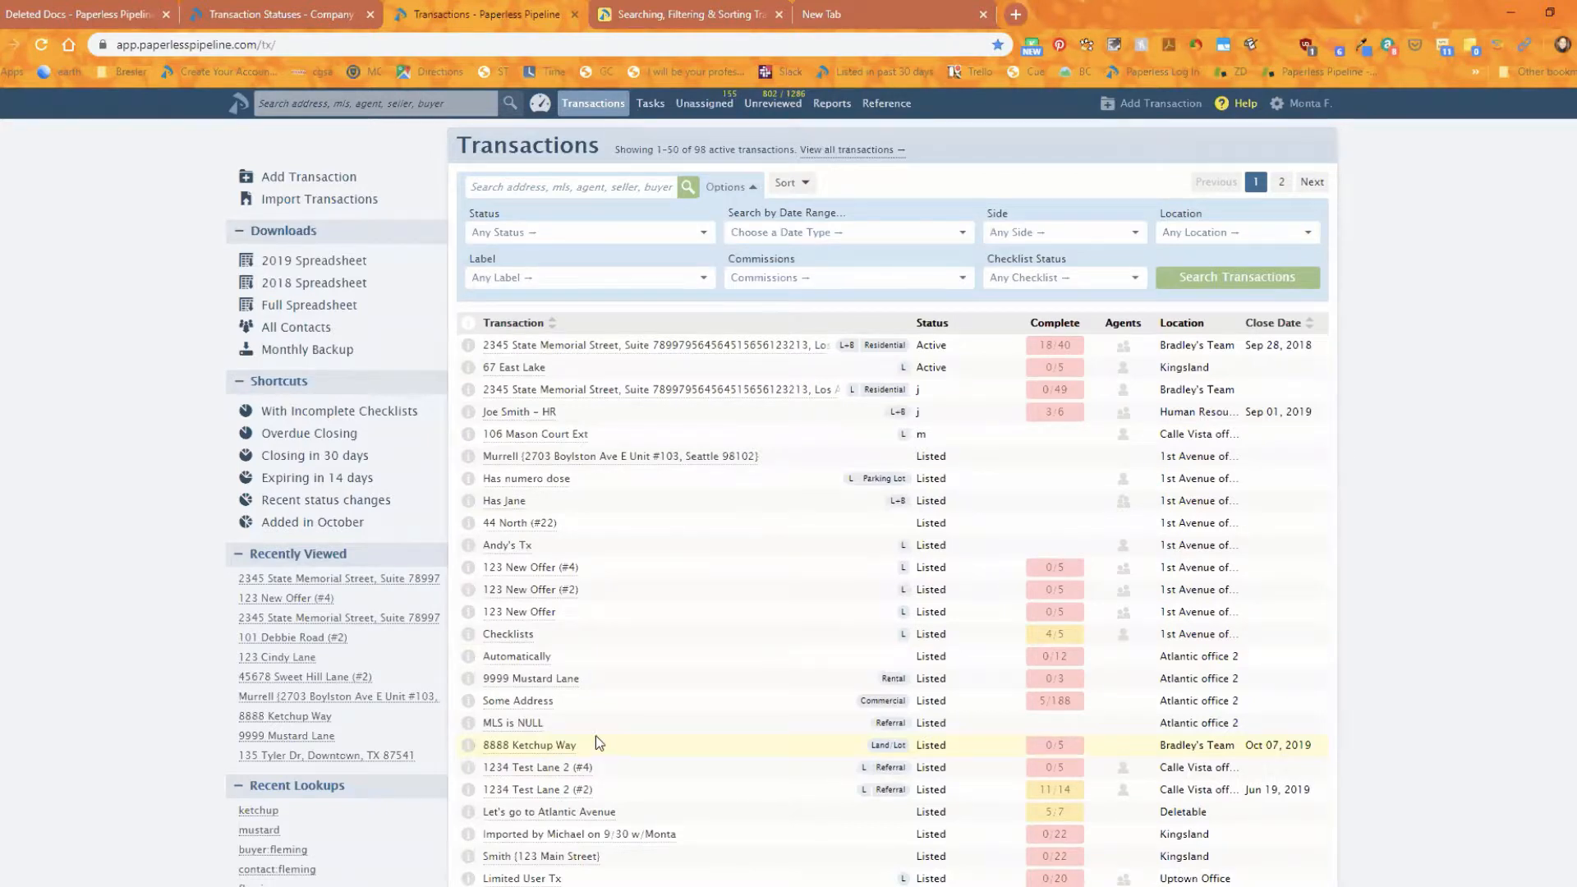
pyautogui.moveTo(146, 652)
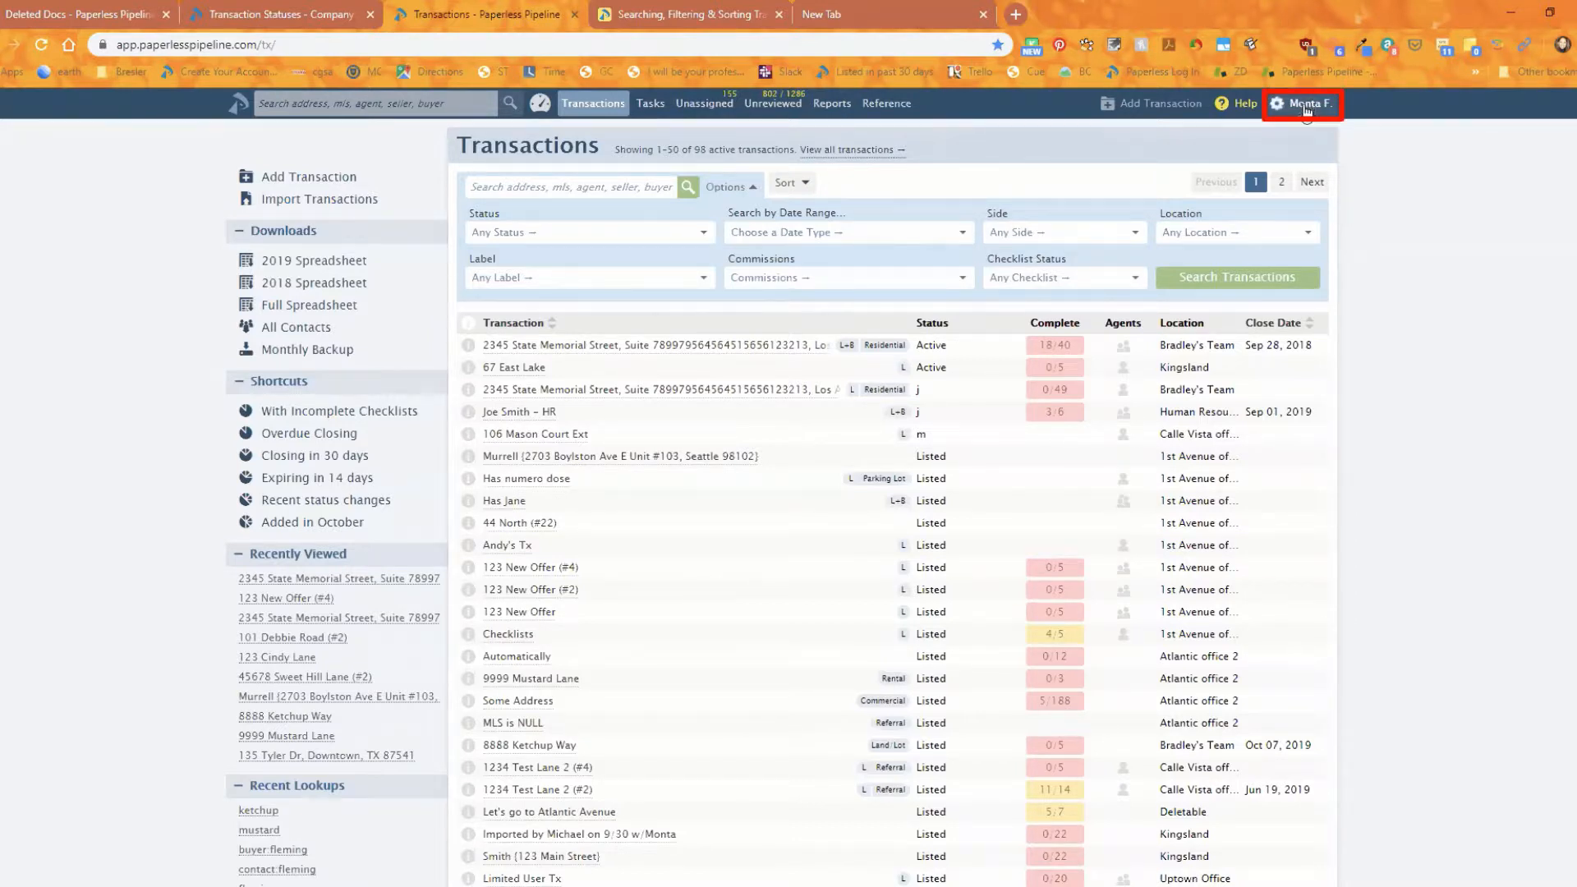
# - From Personal Profile, go to Email Templates and expand the Earnest MoneyII template for editing
pyautogui.click(1306, 101)
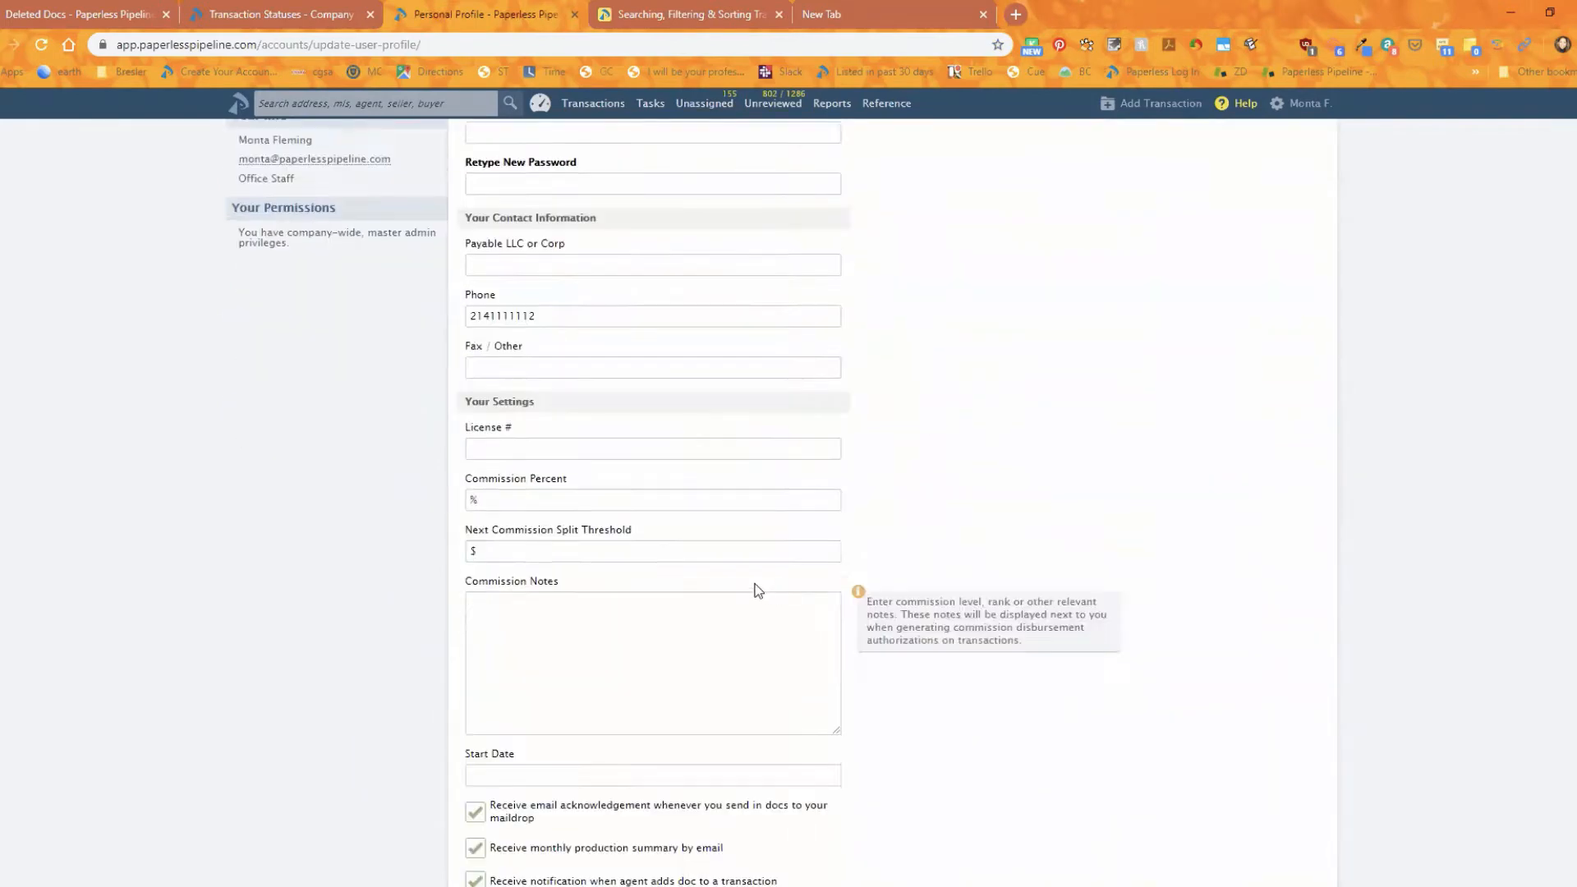
pyautogui.scroll(3)
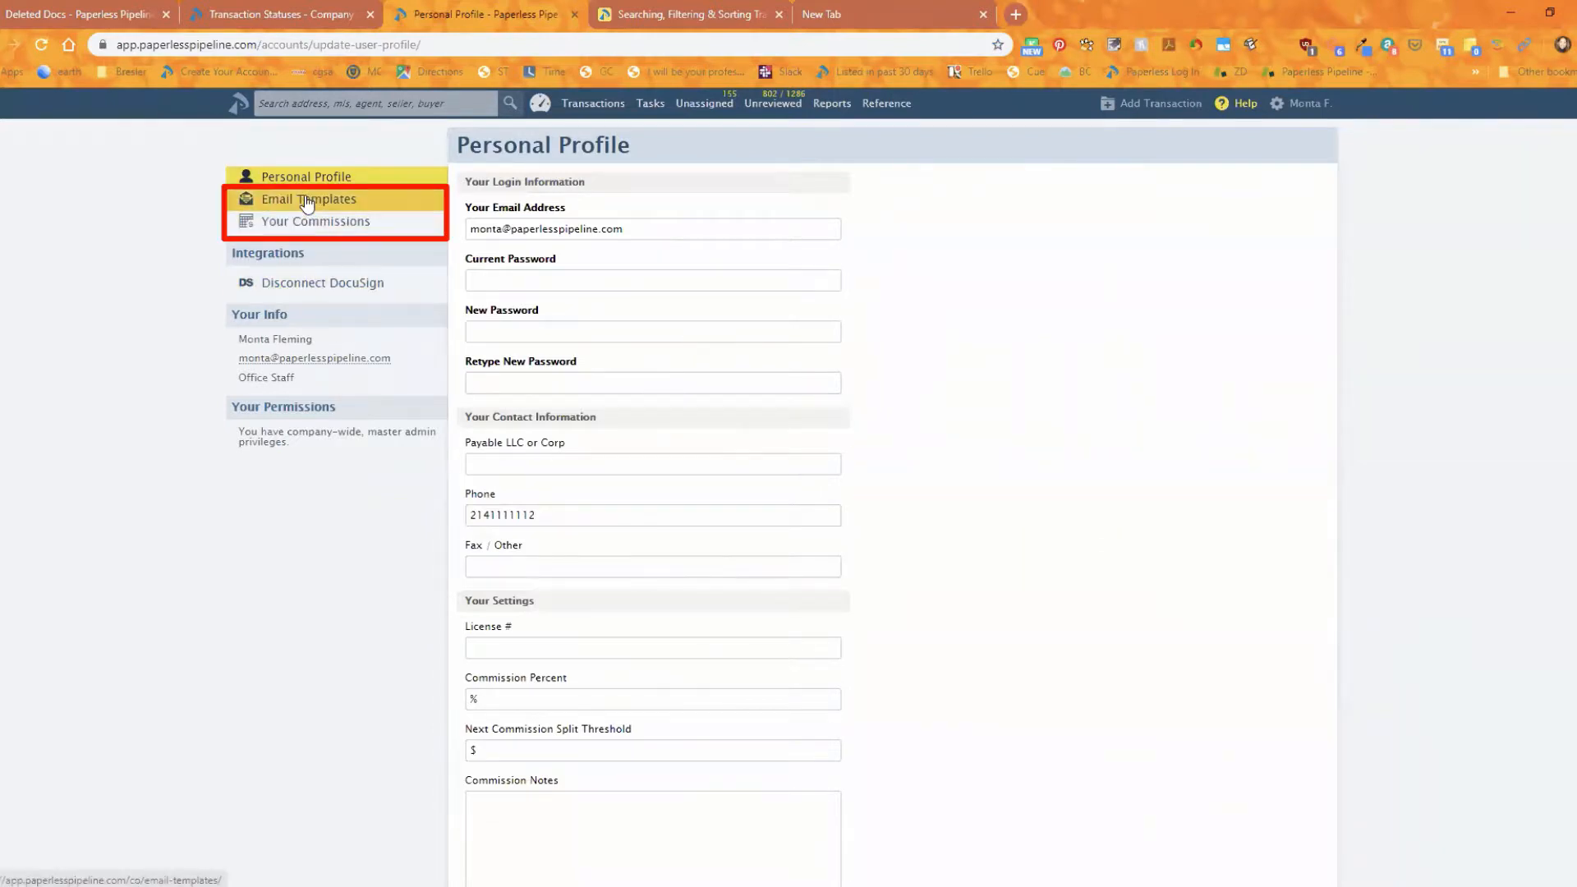
pyautogui.click(309, 198)
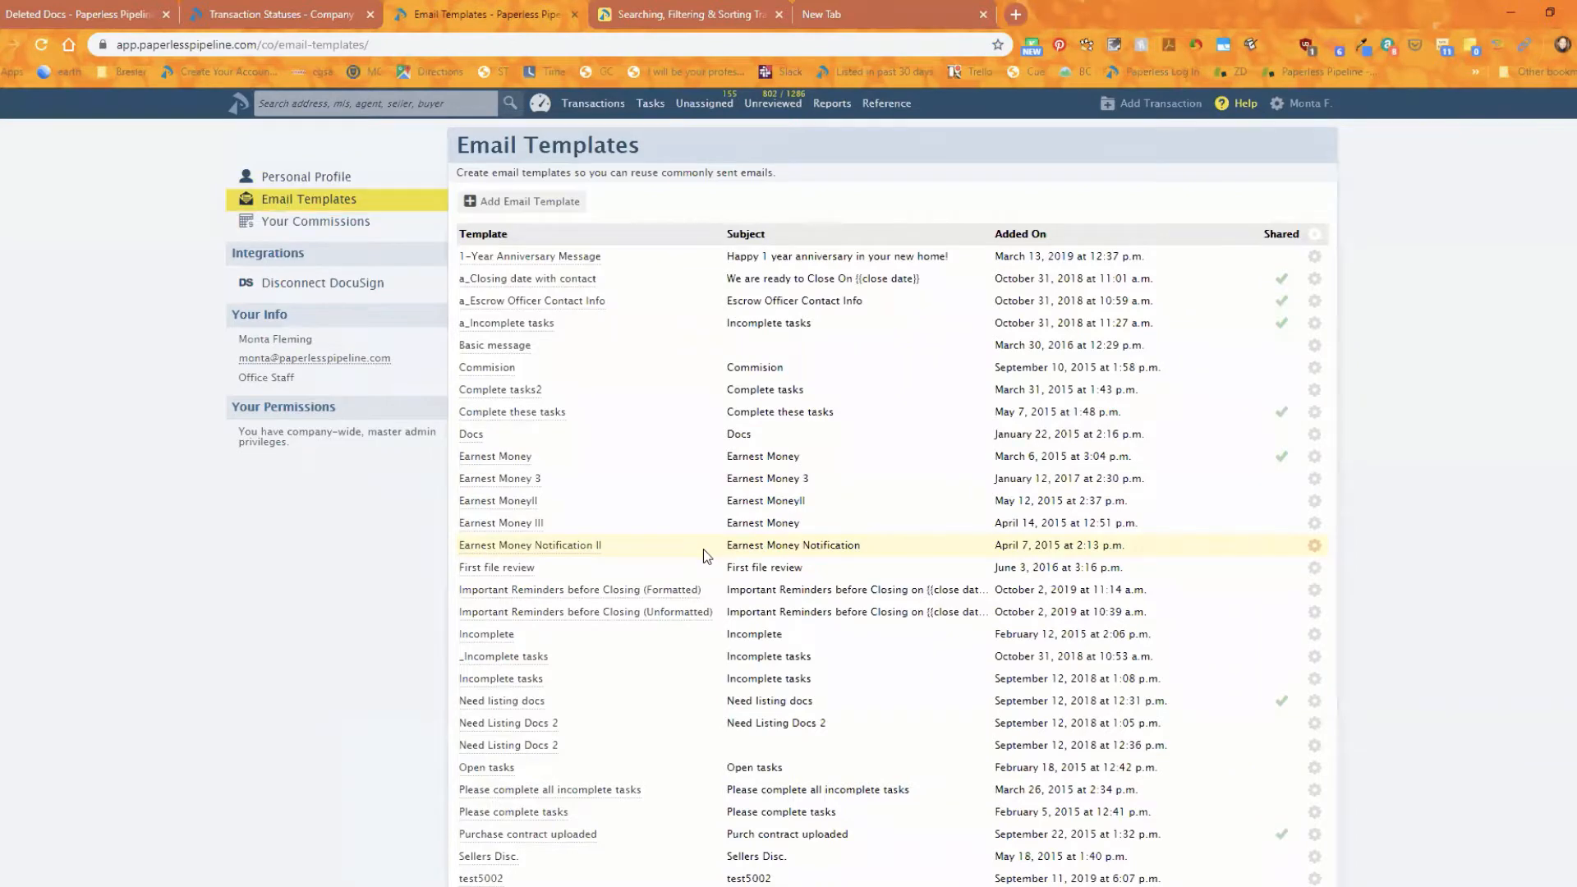
pyautogui.moveTo(497, 499)
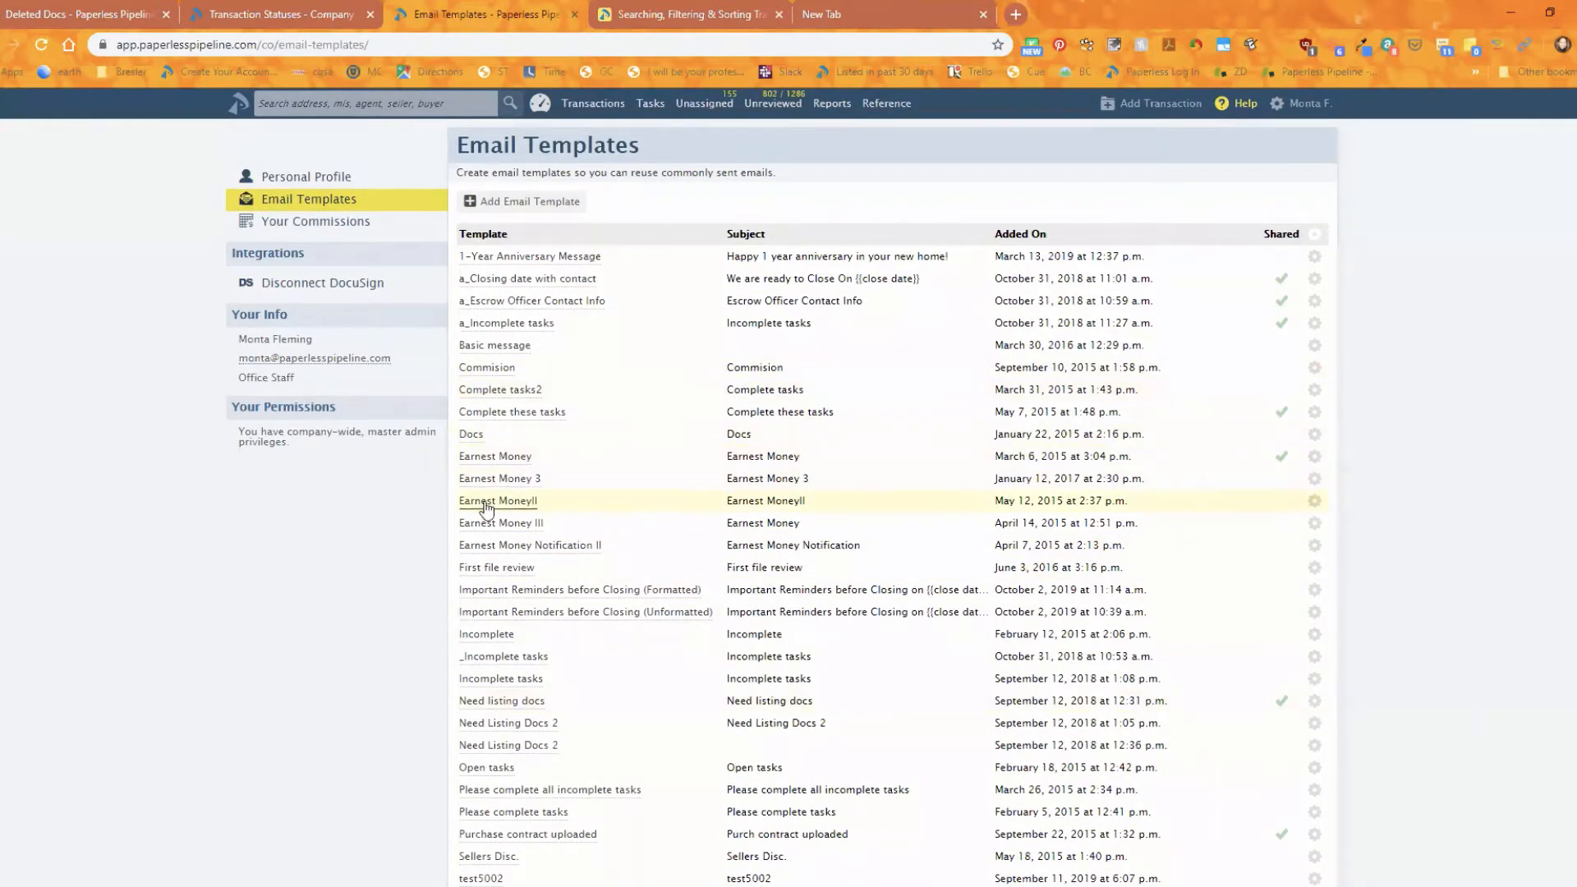
pyautogui.click(497, 500)
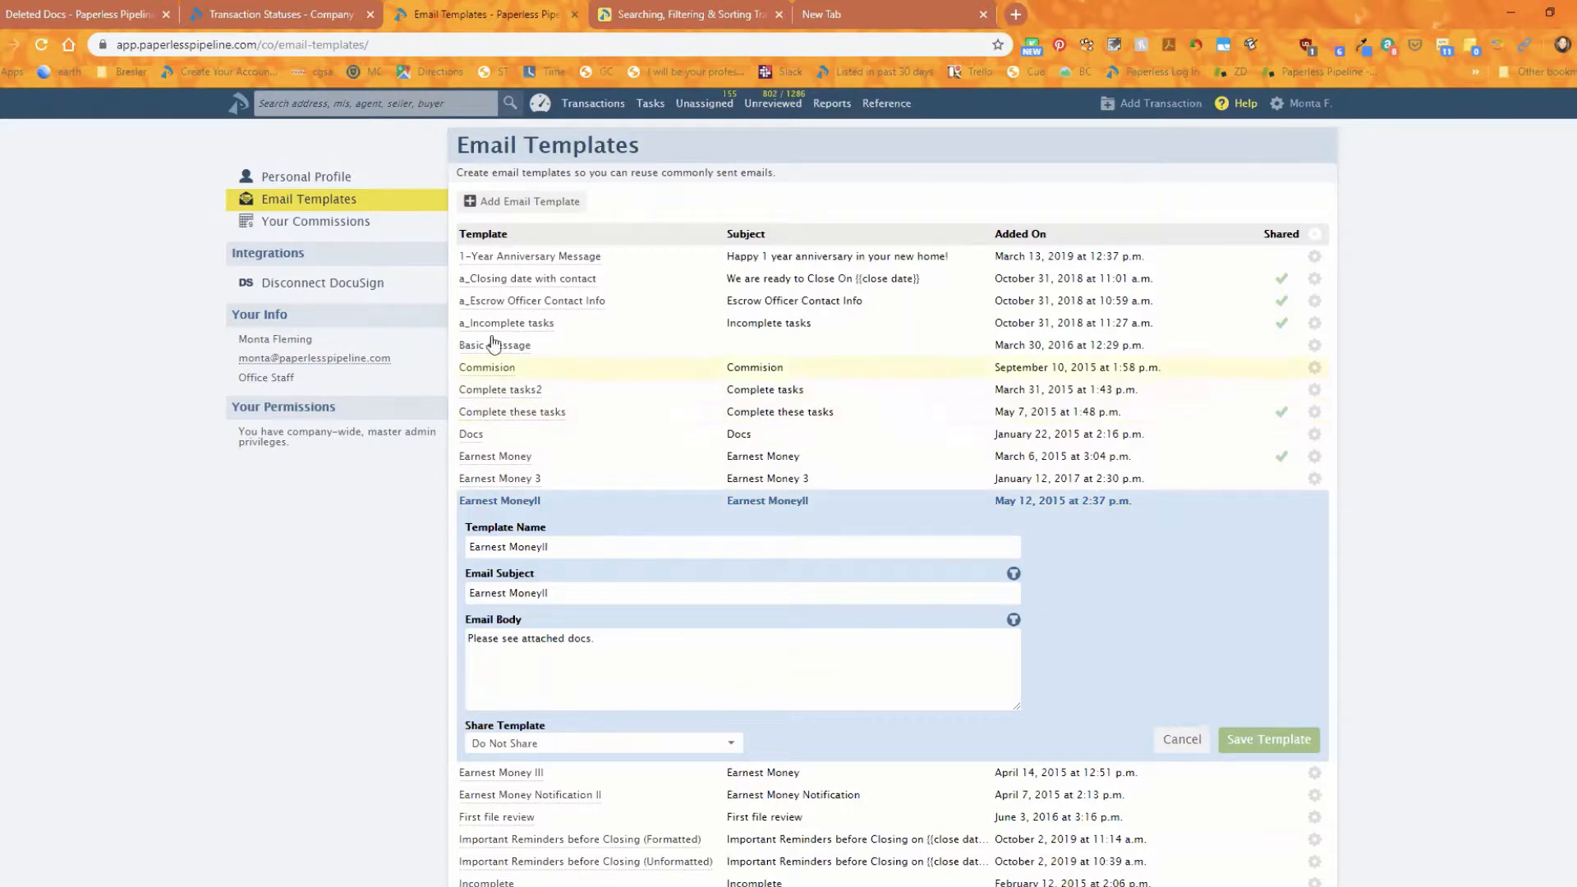
pyautogui.moveTo(316, 223)
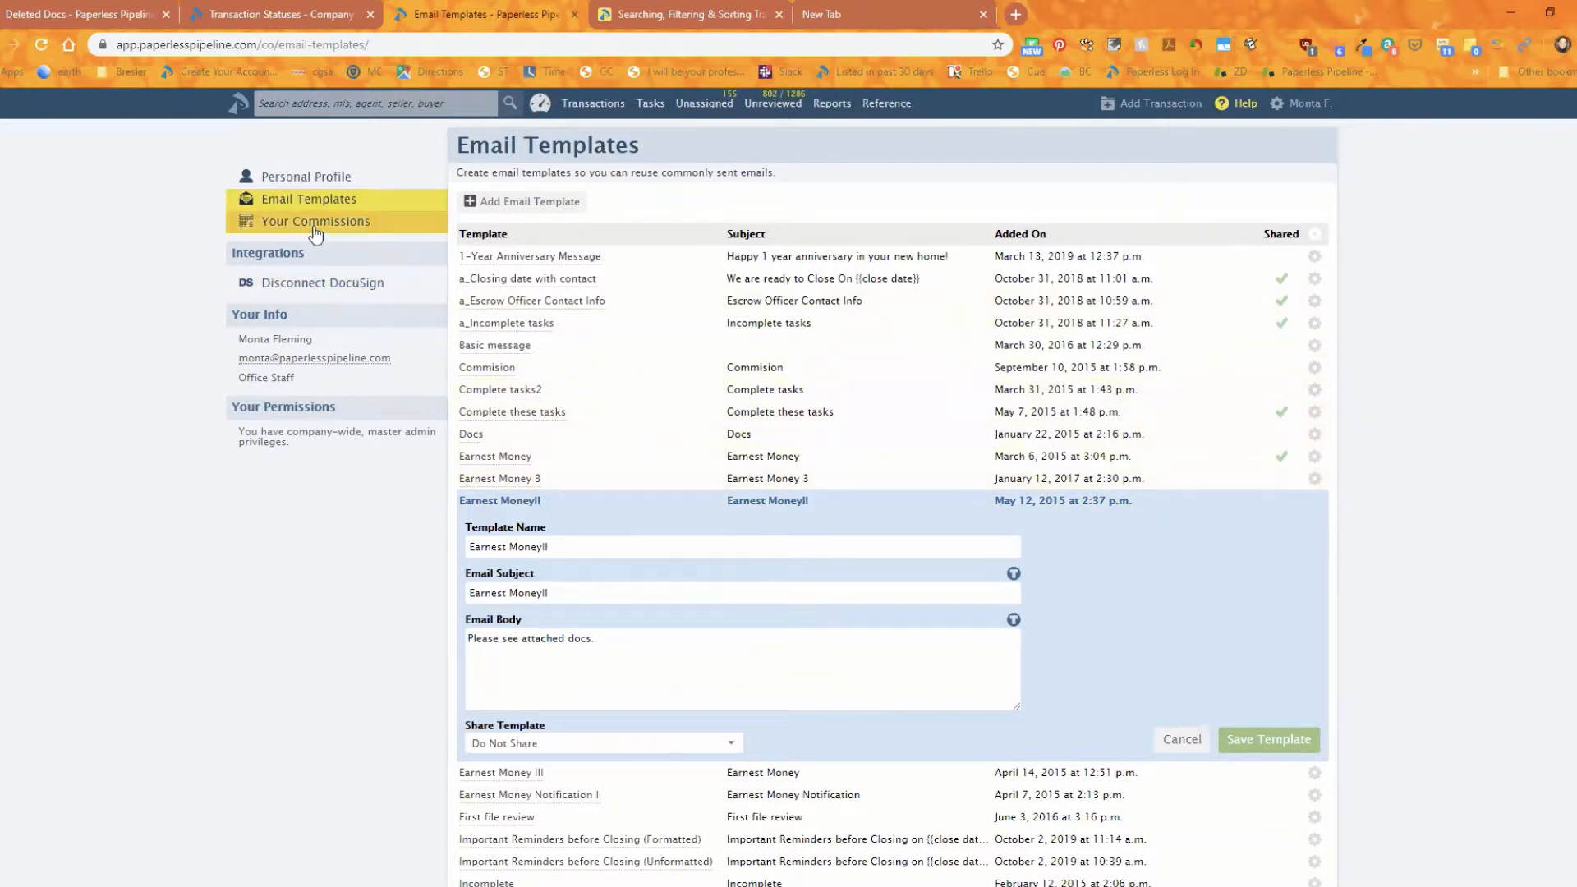
pyautogui.click(316, 220)
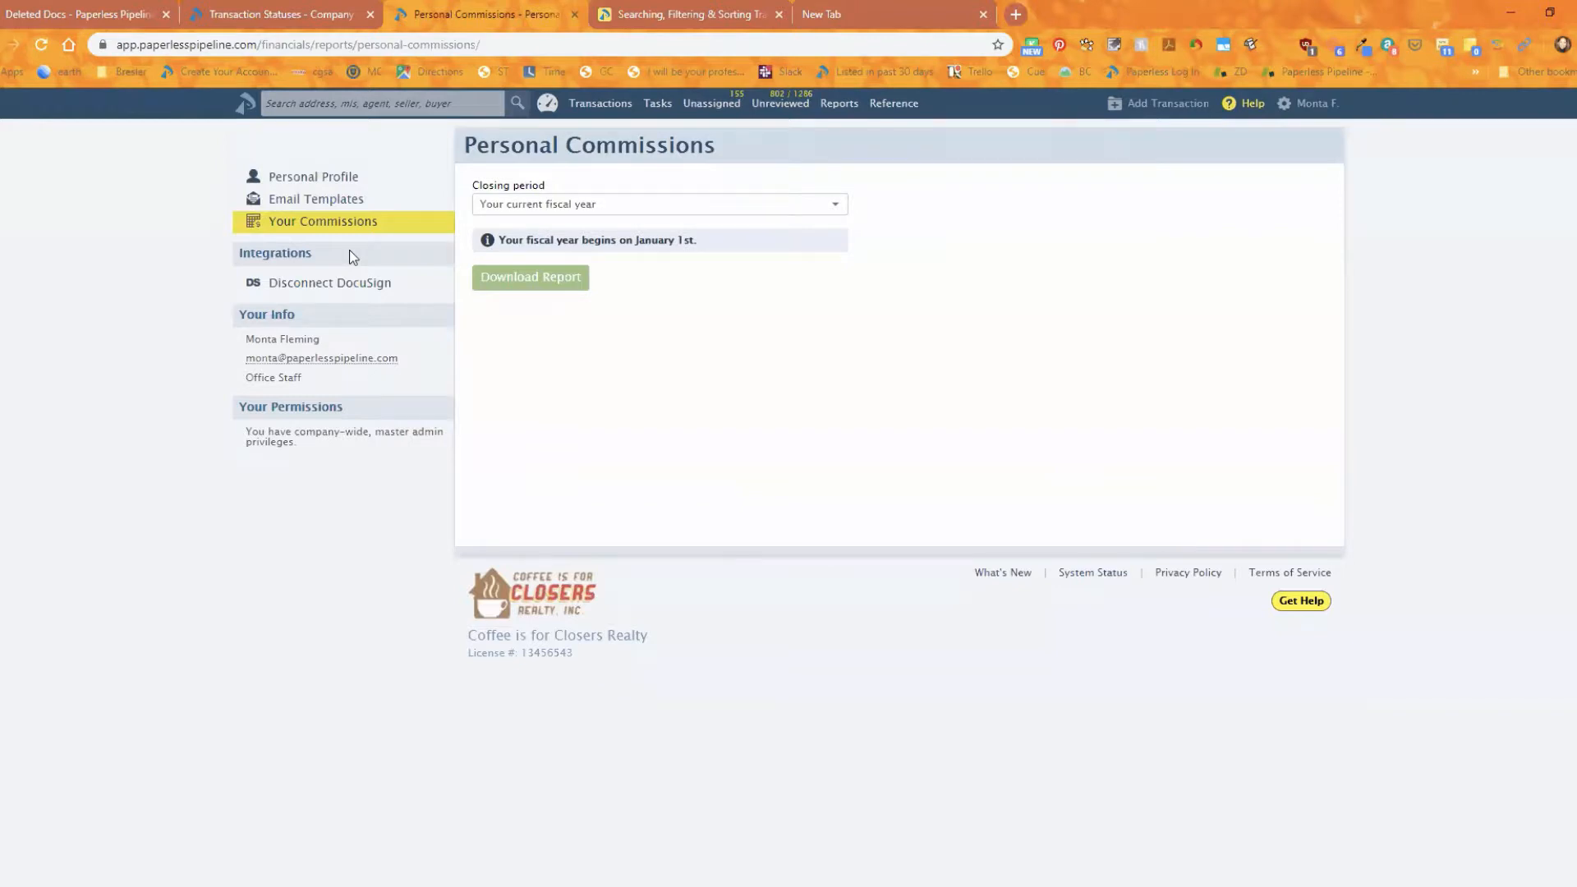
pyautogui.moveTo(678, 217)
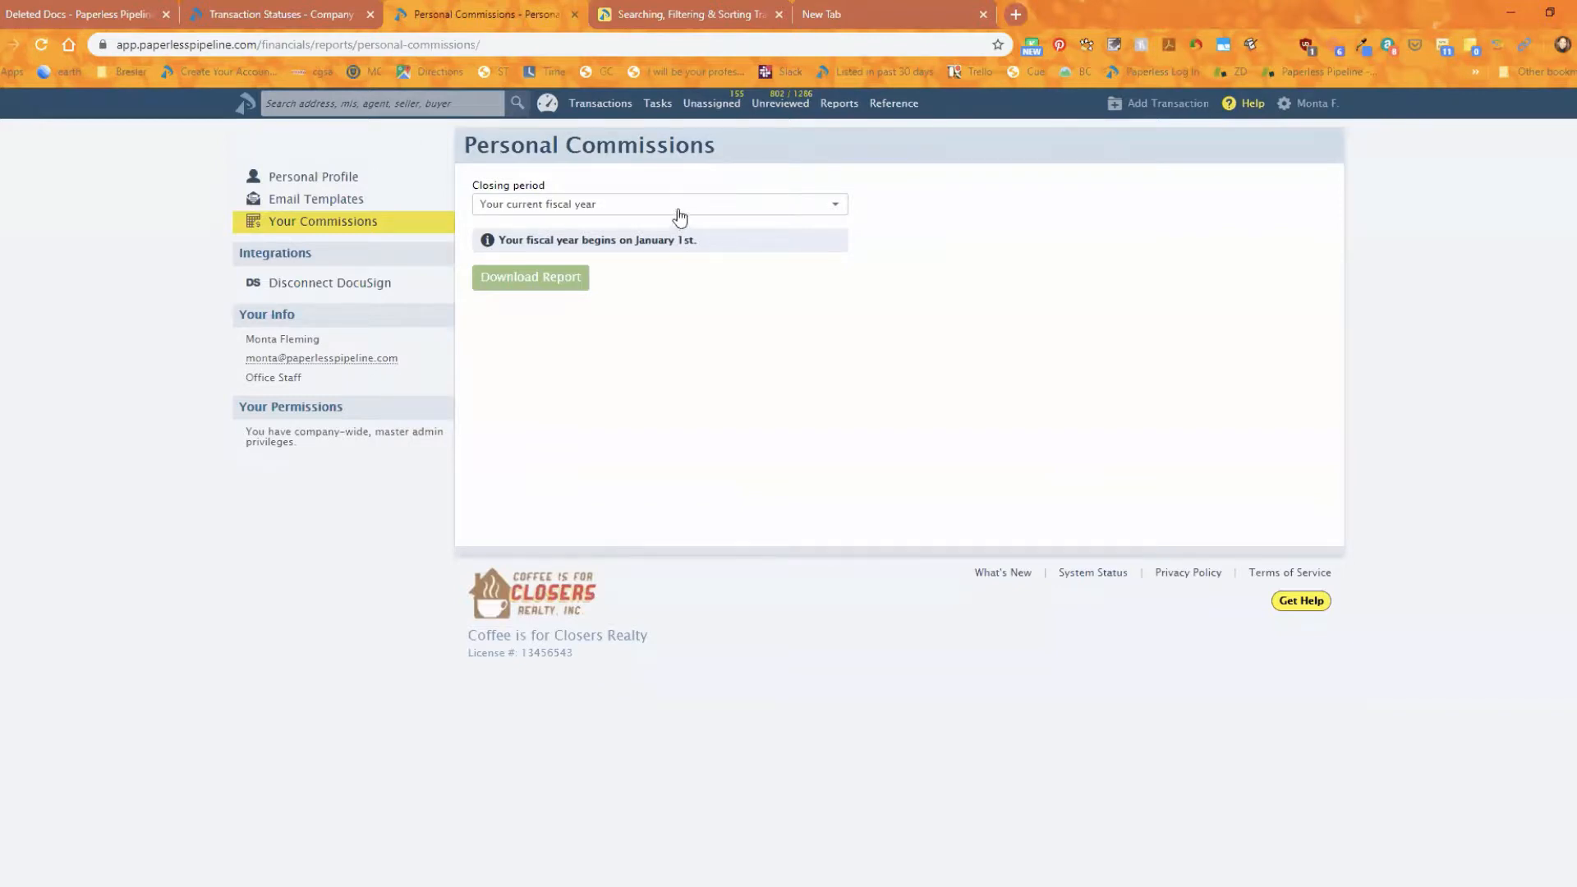
pyautogui.click(658, 204)
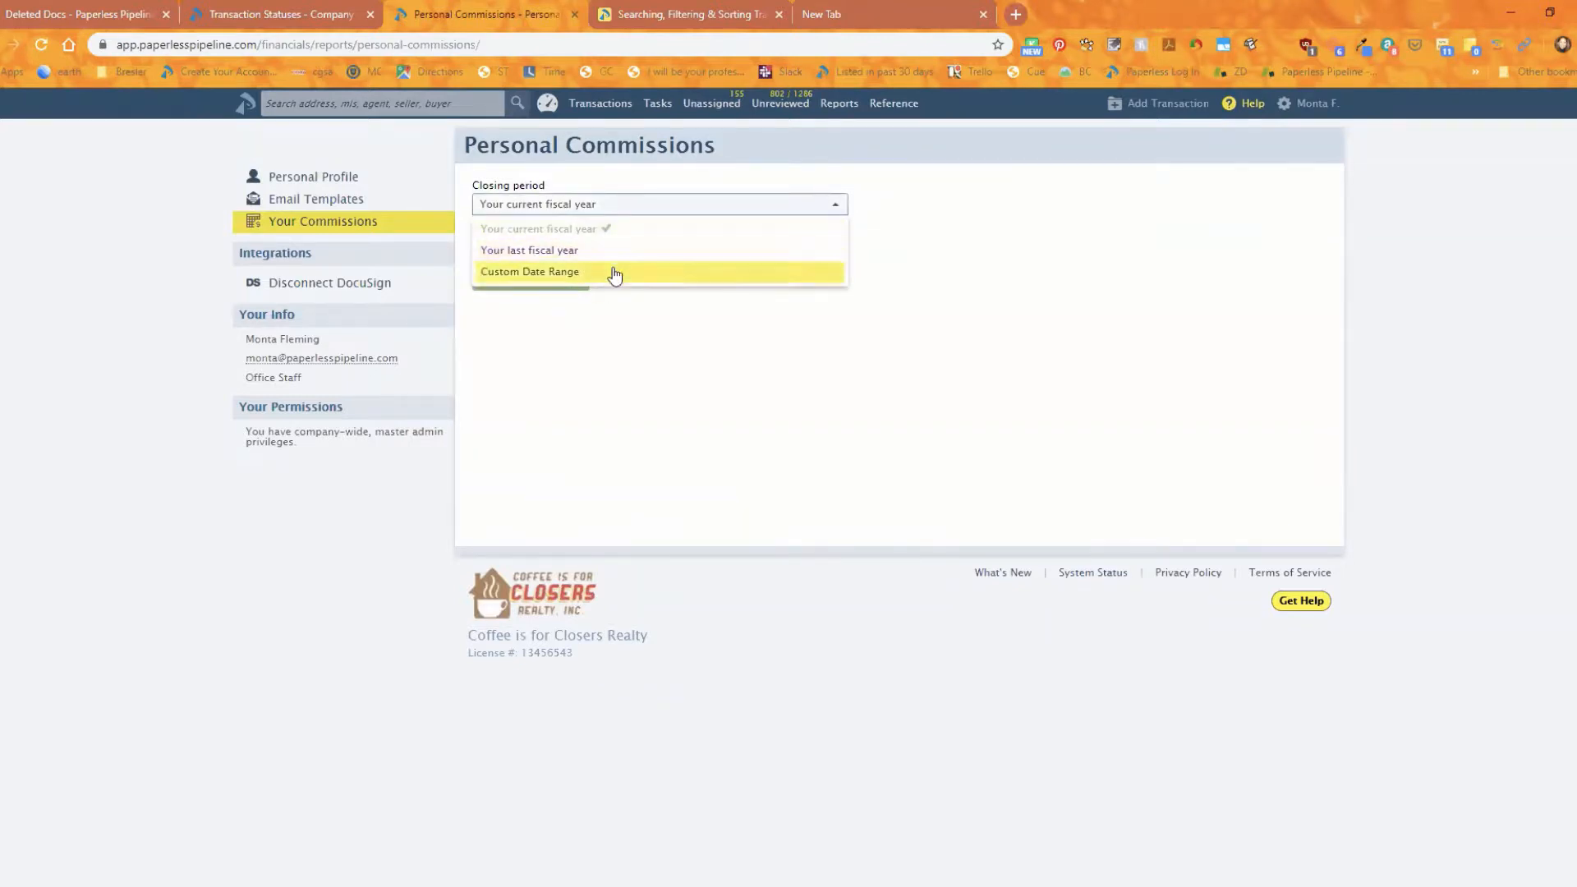
pyautogui.click(543, 229)
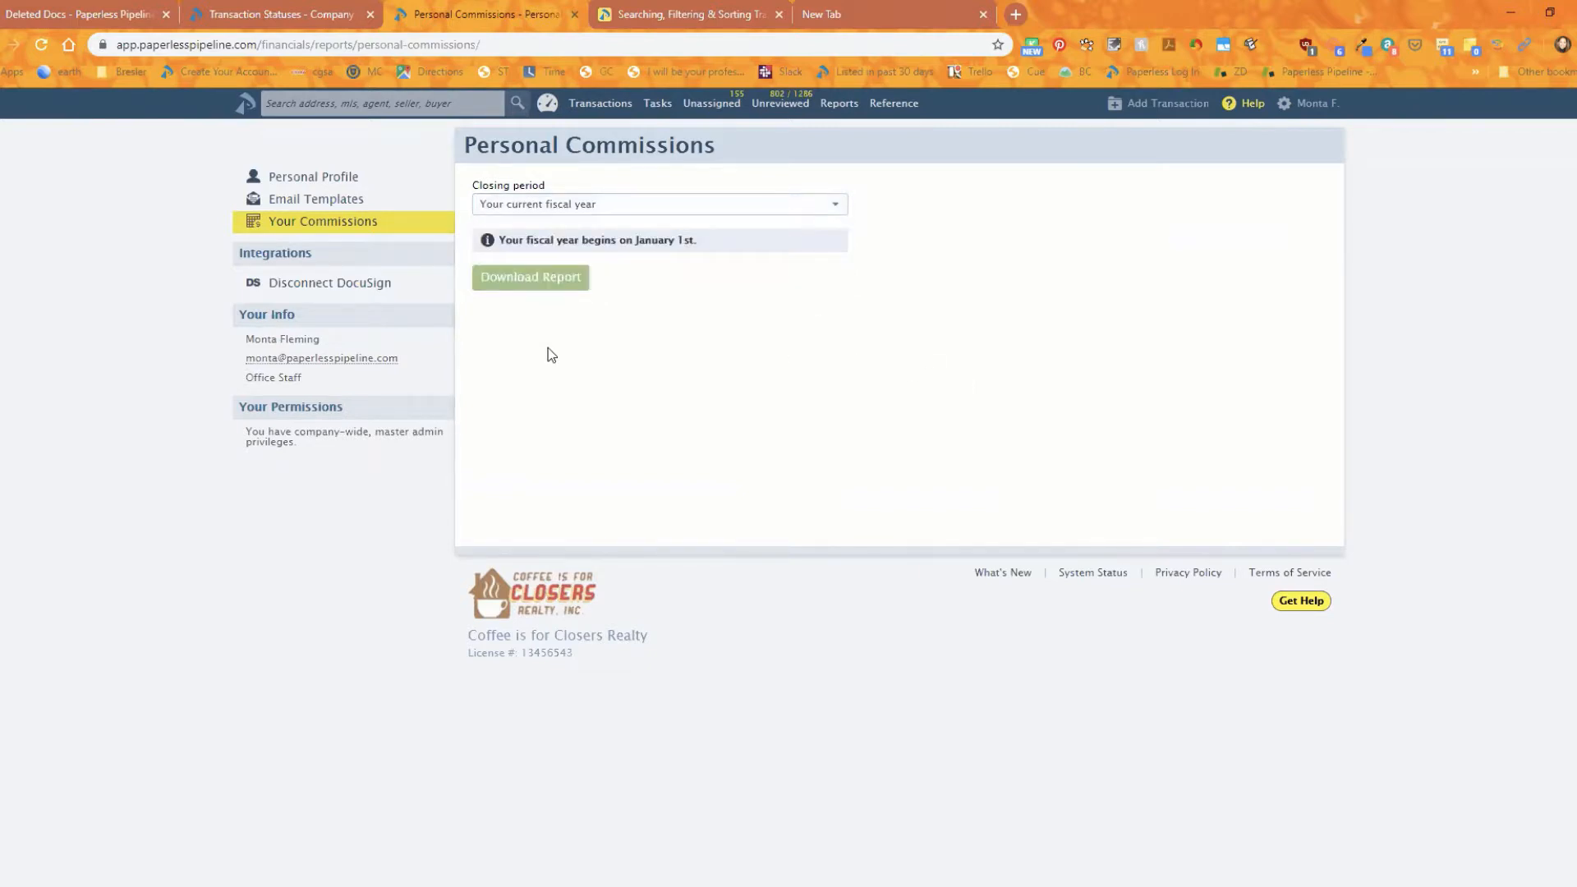
pyautogui.moveTo(507, 425)
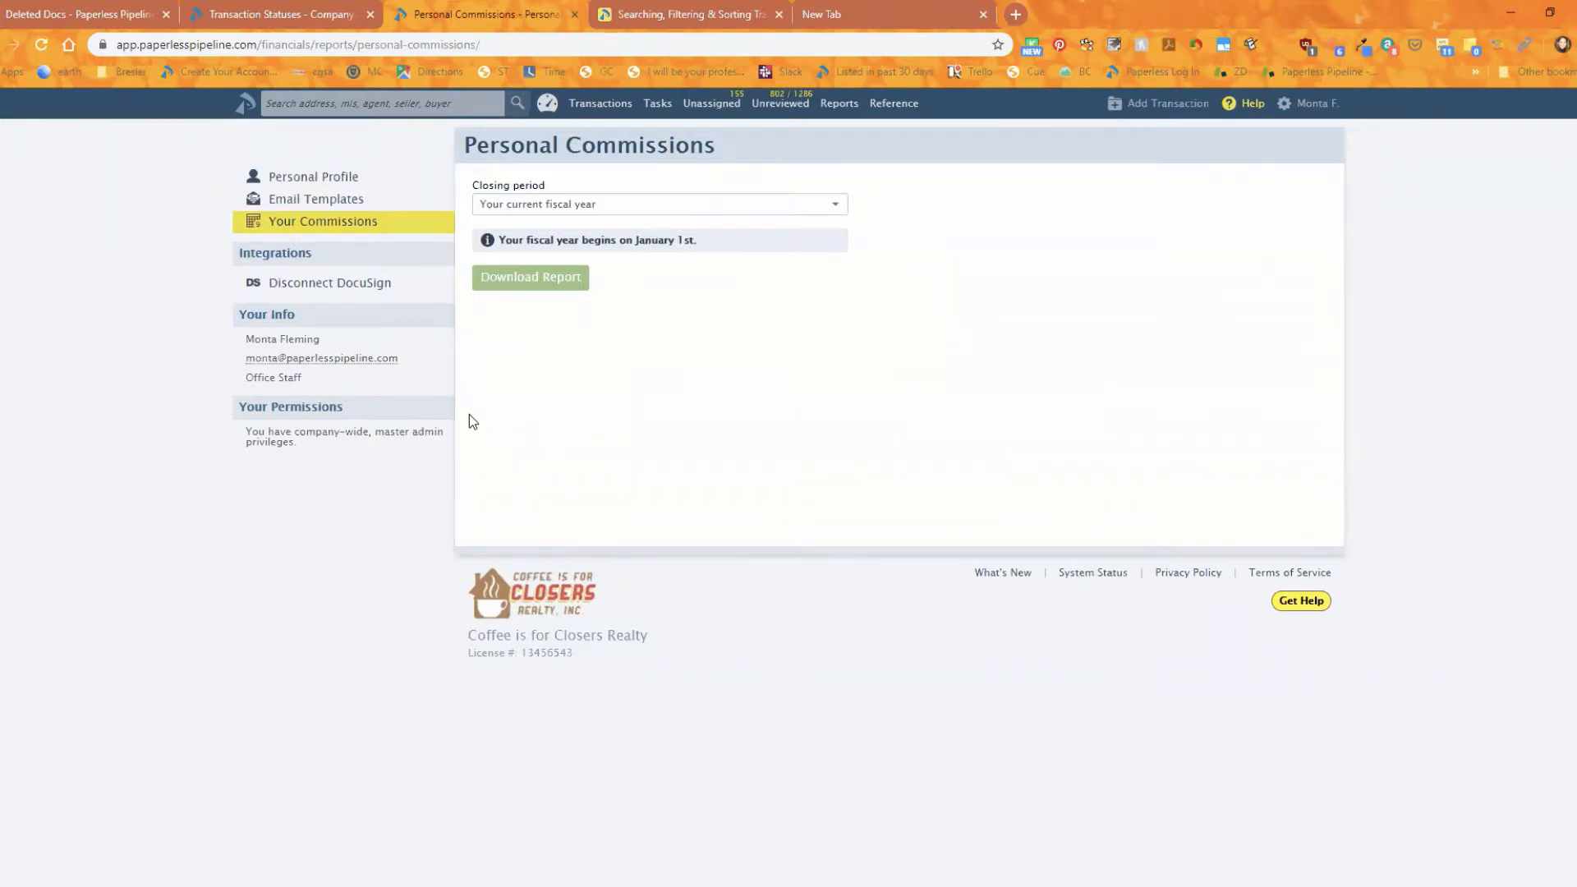
# - From the Unassigned page, bring up Admin / Settings in a new browser tab via the account menu
pyautogui.click(711, 102)
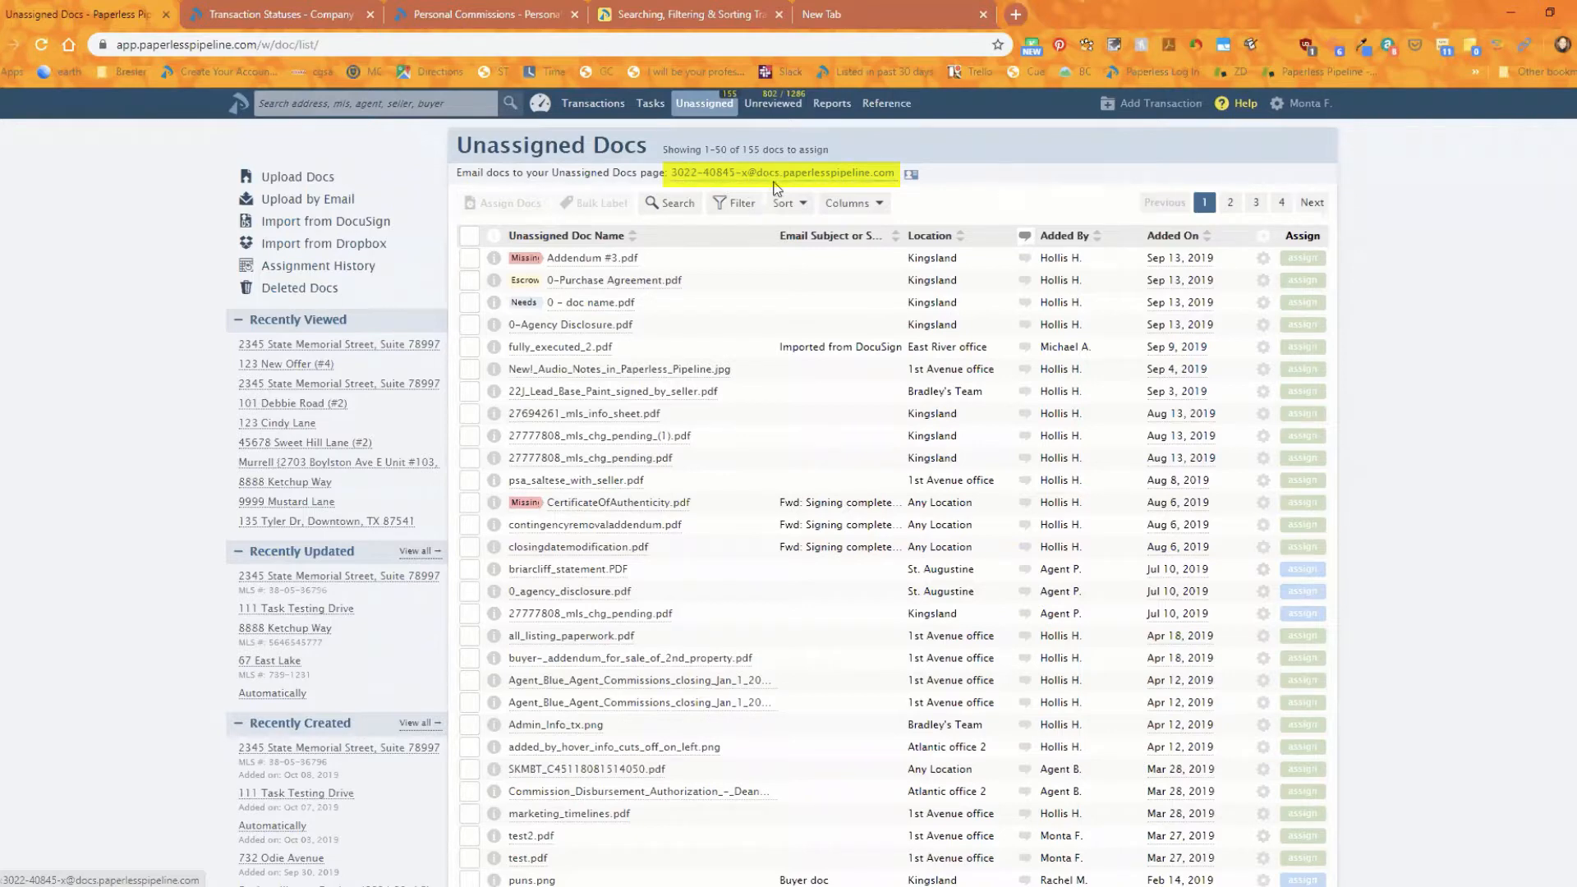
pyautogui.moveTo(1341, 84)
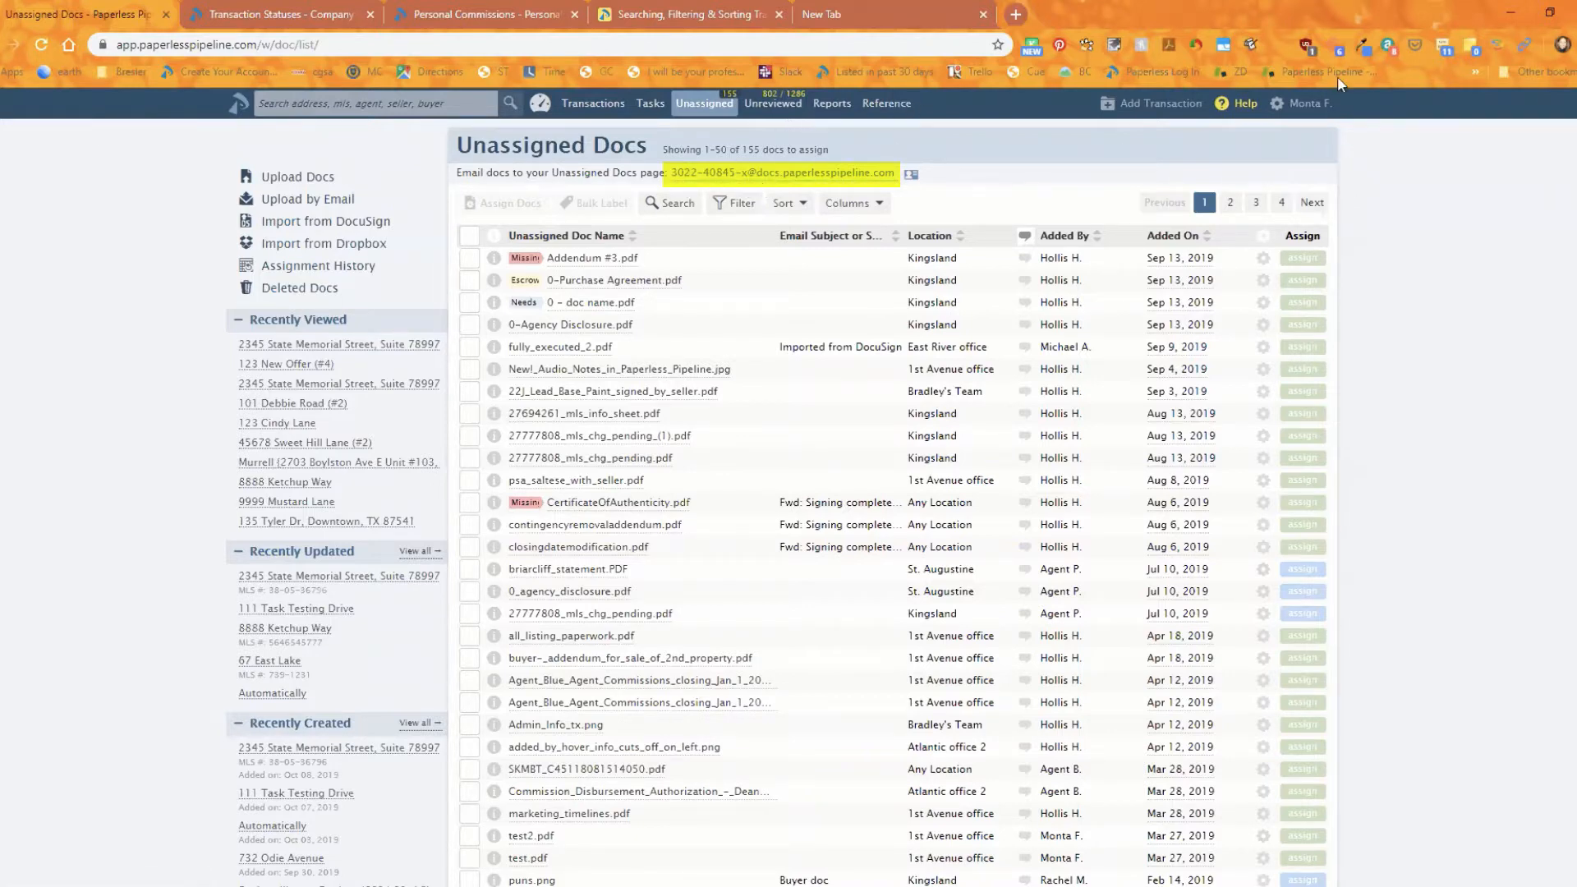
pyautogui.click(1306, 102)
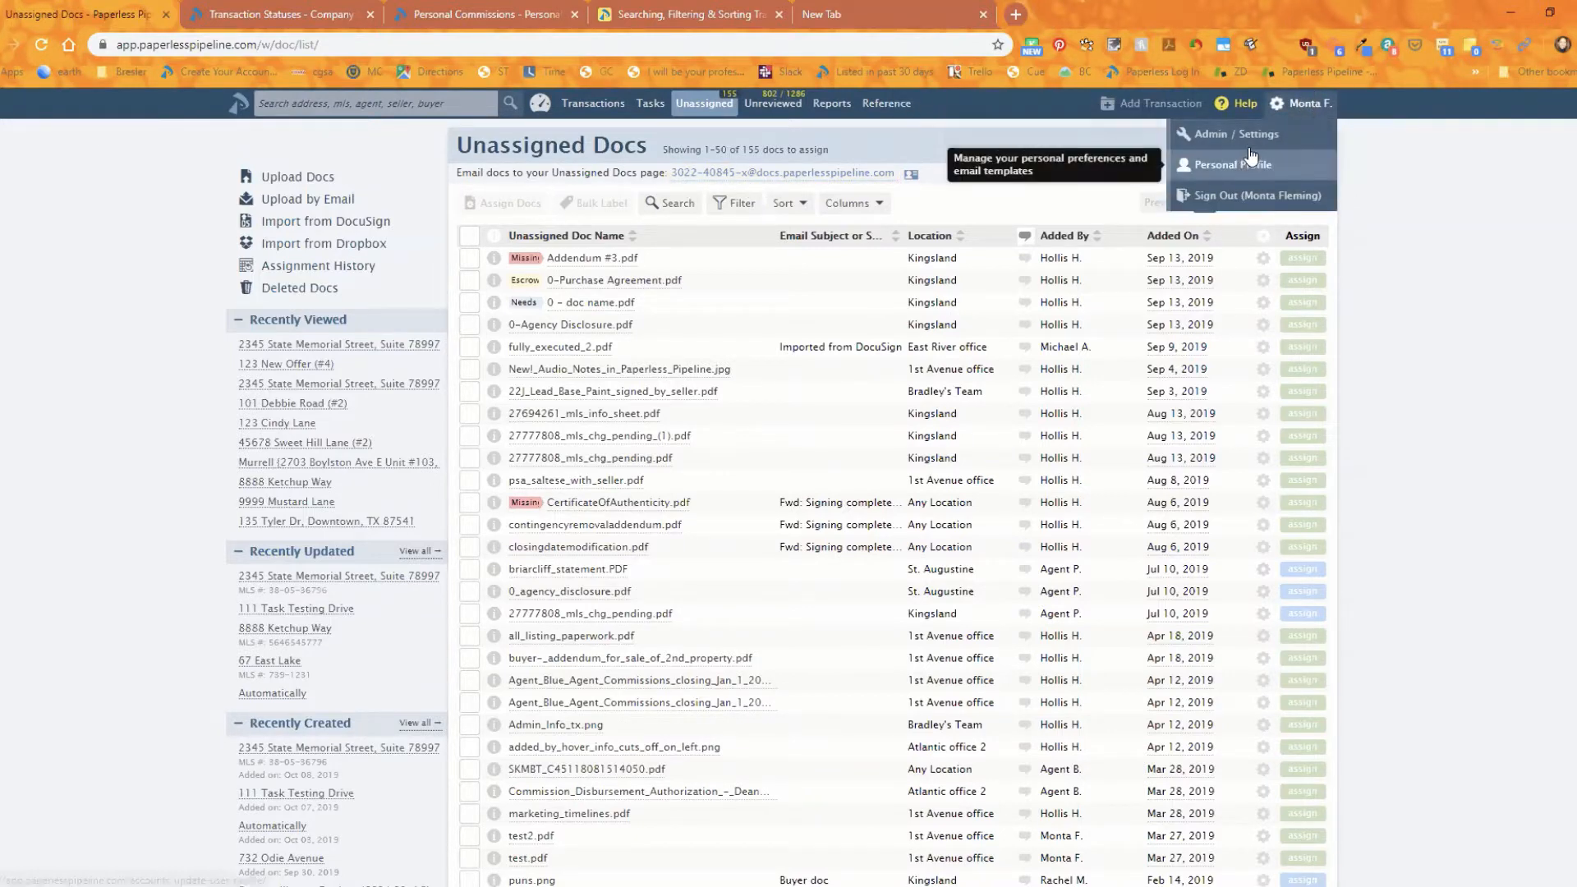
pyautogui.rightClick(1228, 133)
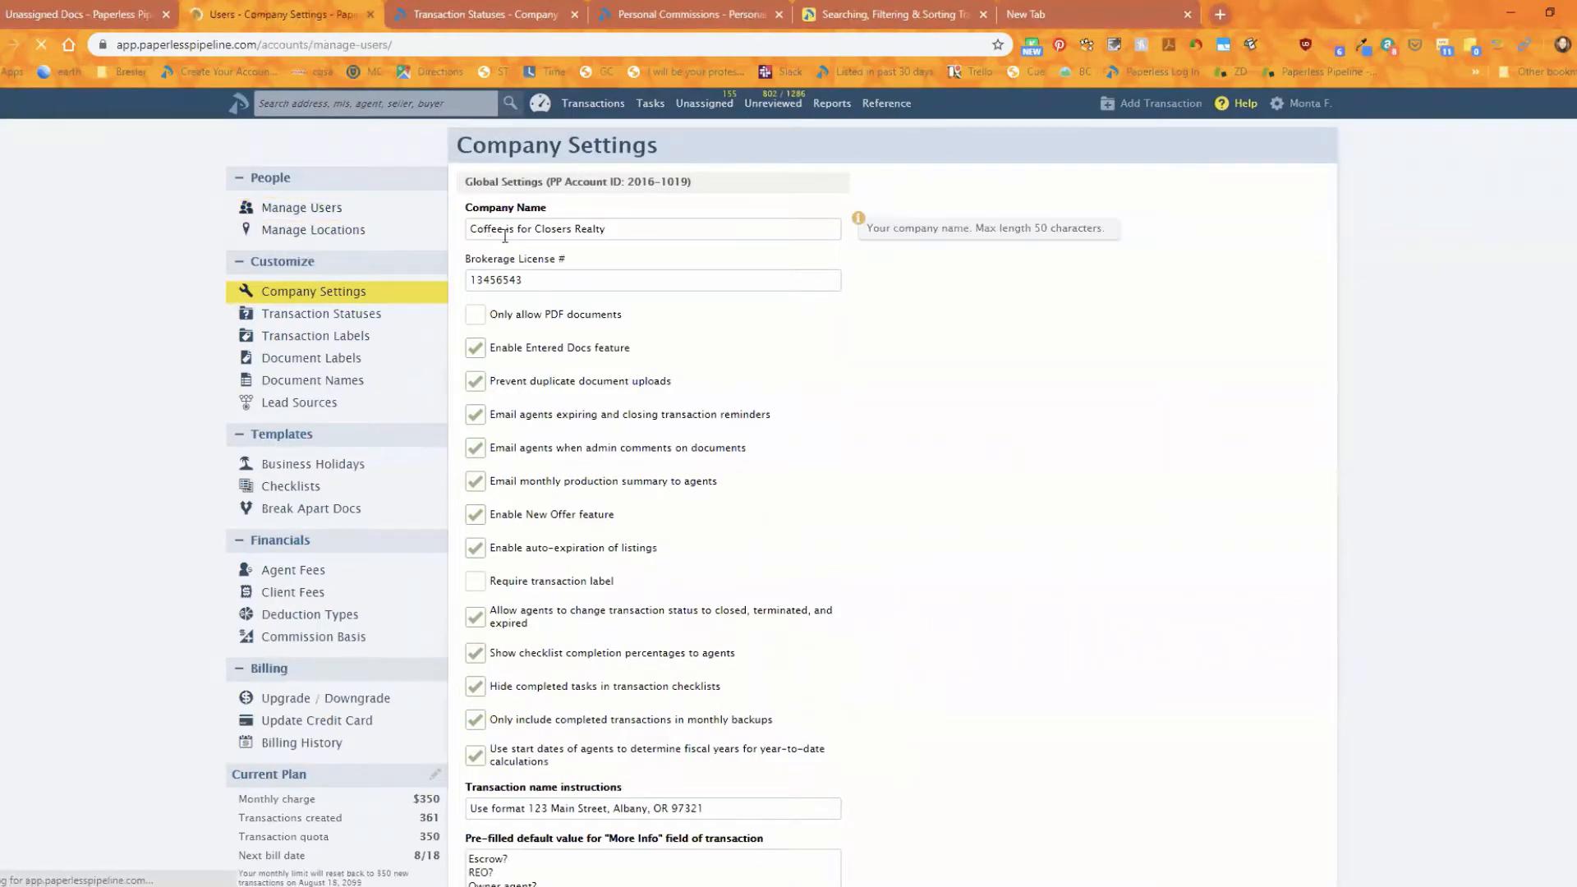
# - In Manage Users, download the spreadsheet listing all company users
pyautogui.click(300, 207)
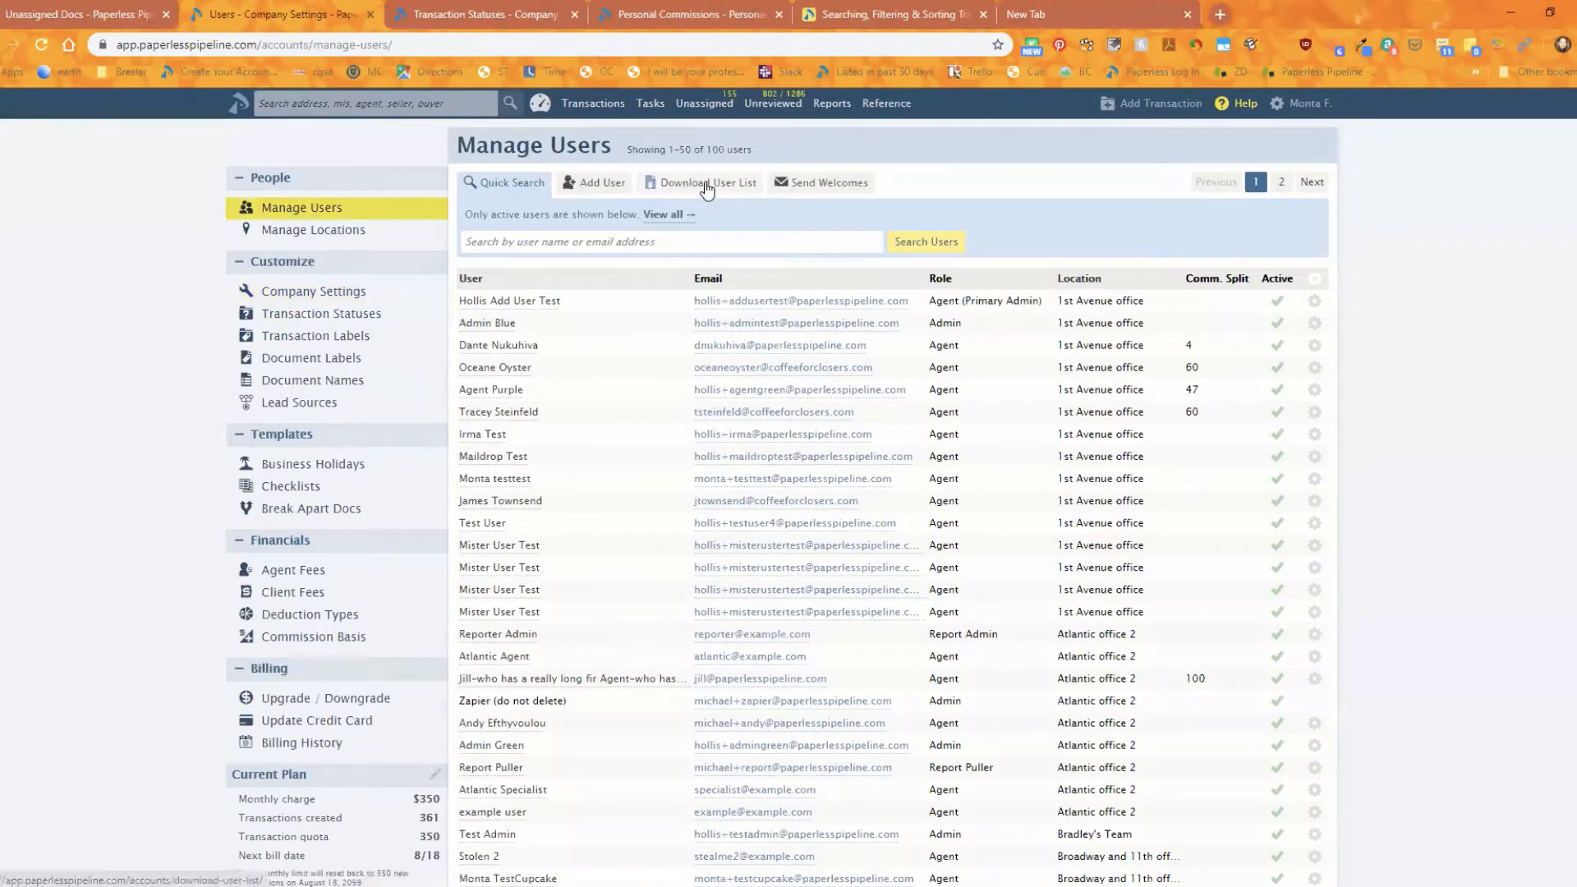
pyautogui.click(707, 183)
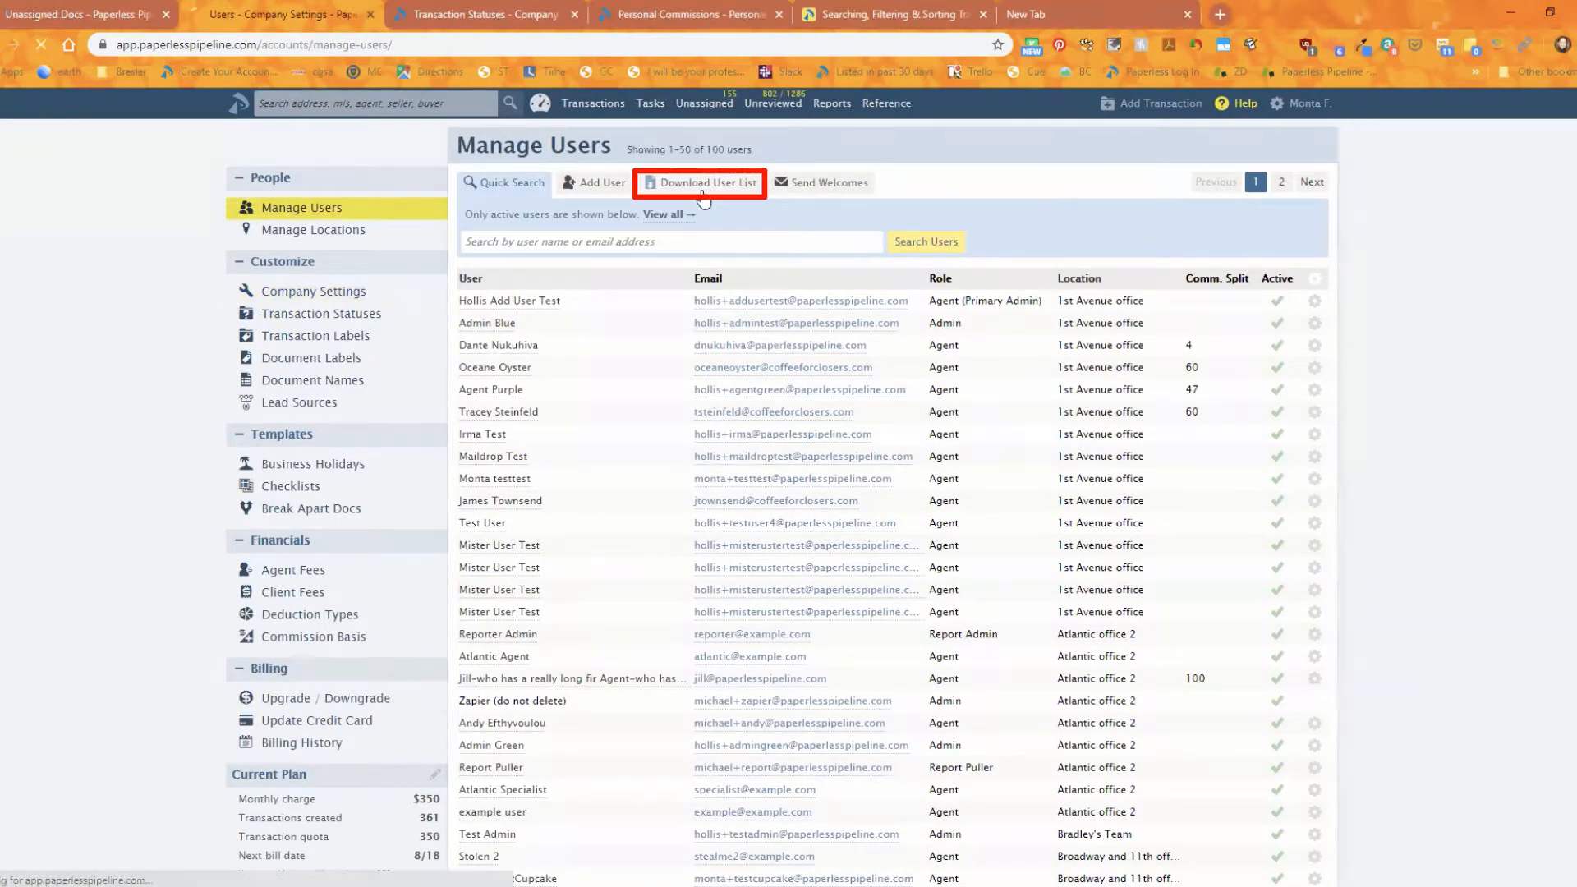
pyautogui.click(706, 182)
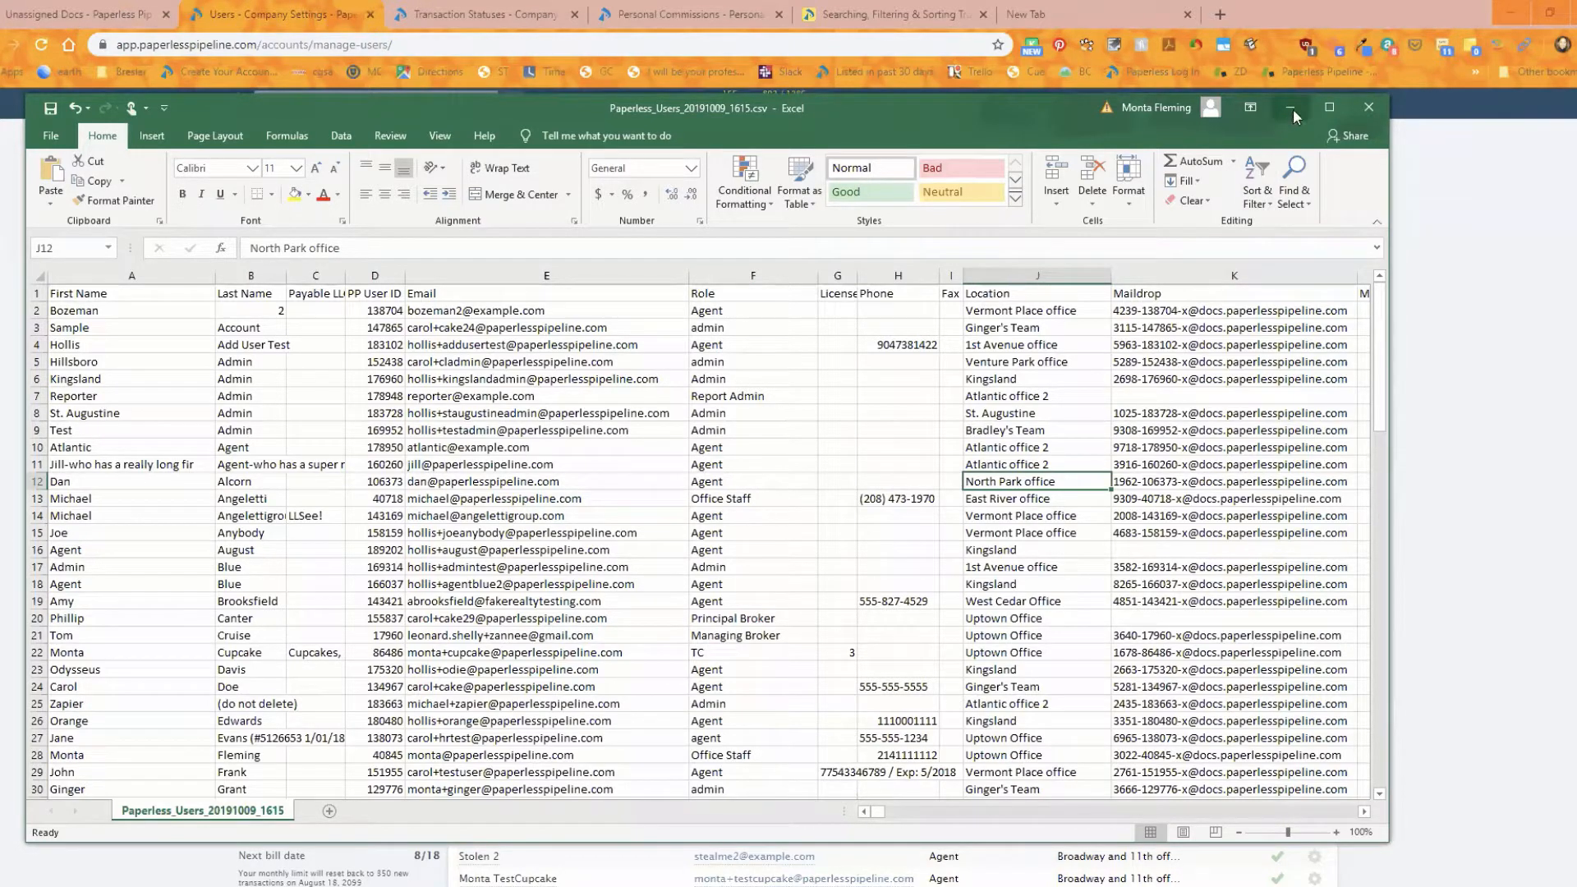
# - Minimise the Paperless_Users spreadsheet in Excel so the user management page shows again
pyautogui.click(1292, 108)
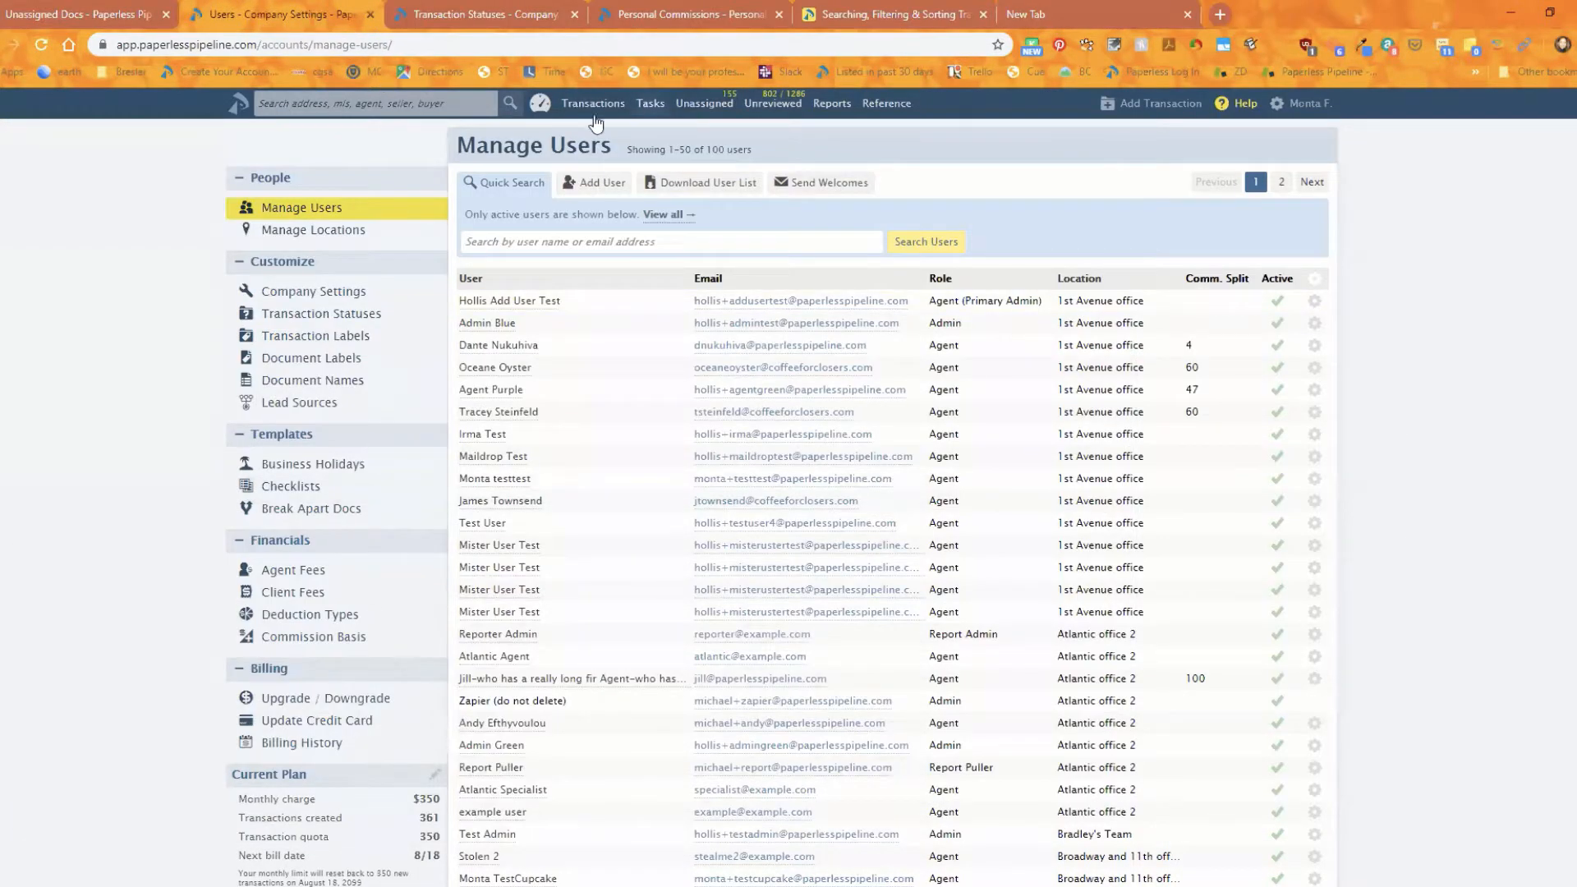
# - From the Transactions list, download the All Contacts spreadsheet
pyautogui.click(593, 102)
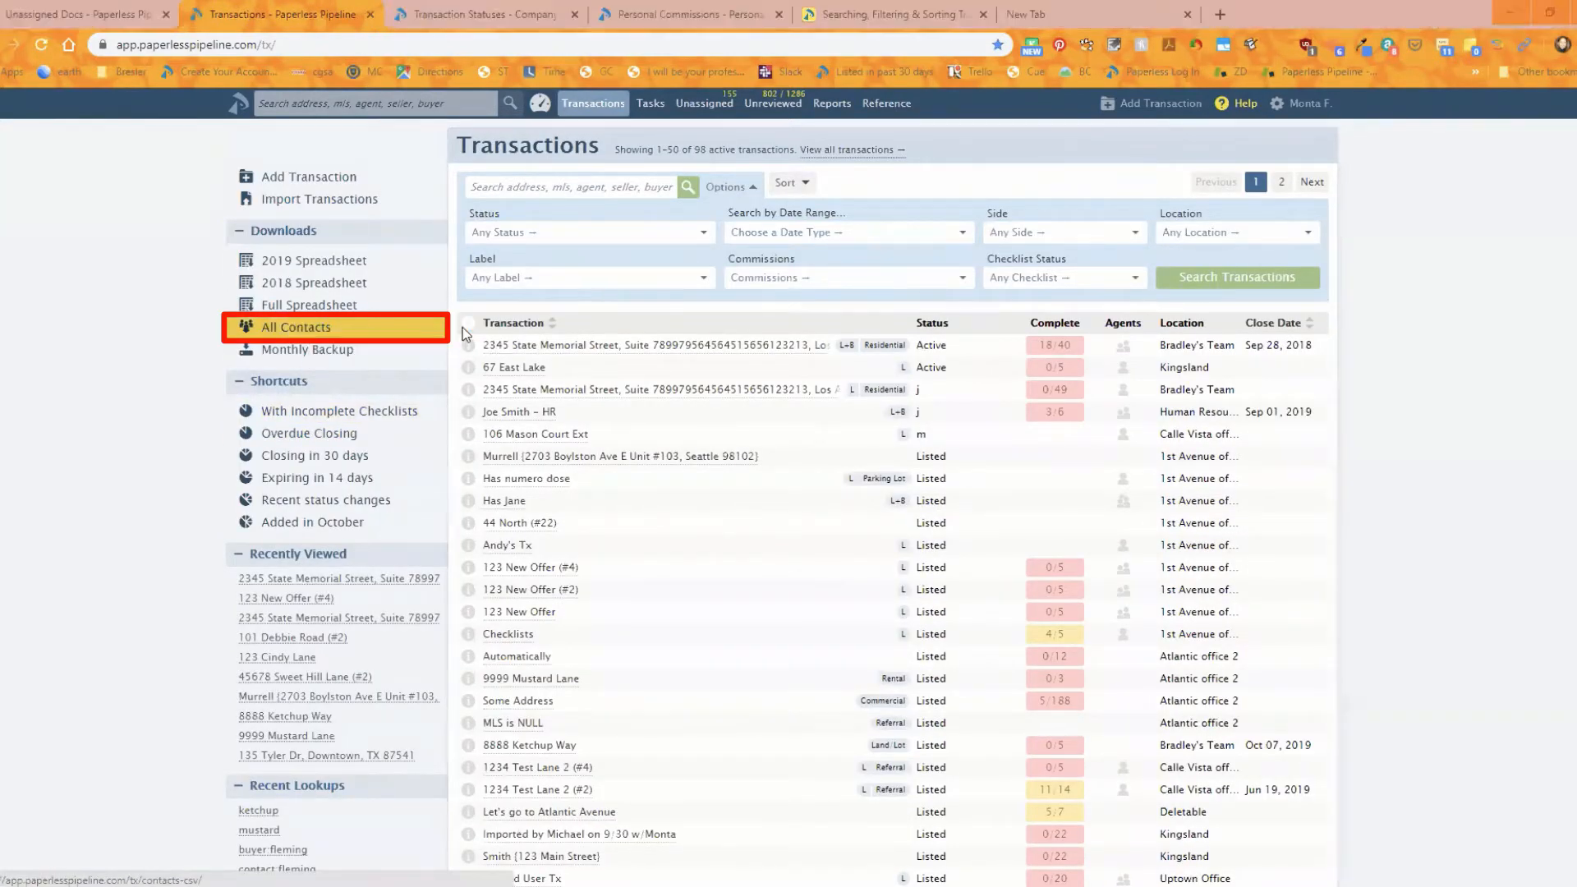
pyautogui.click(296, 325)
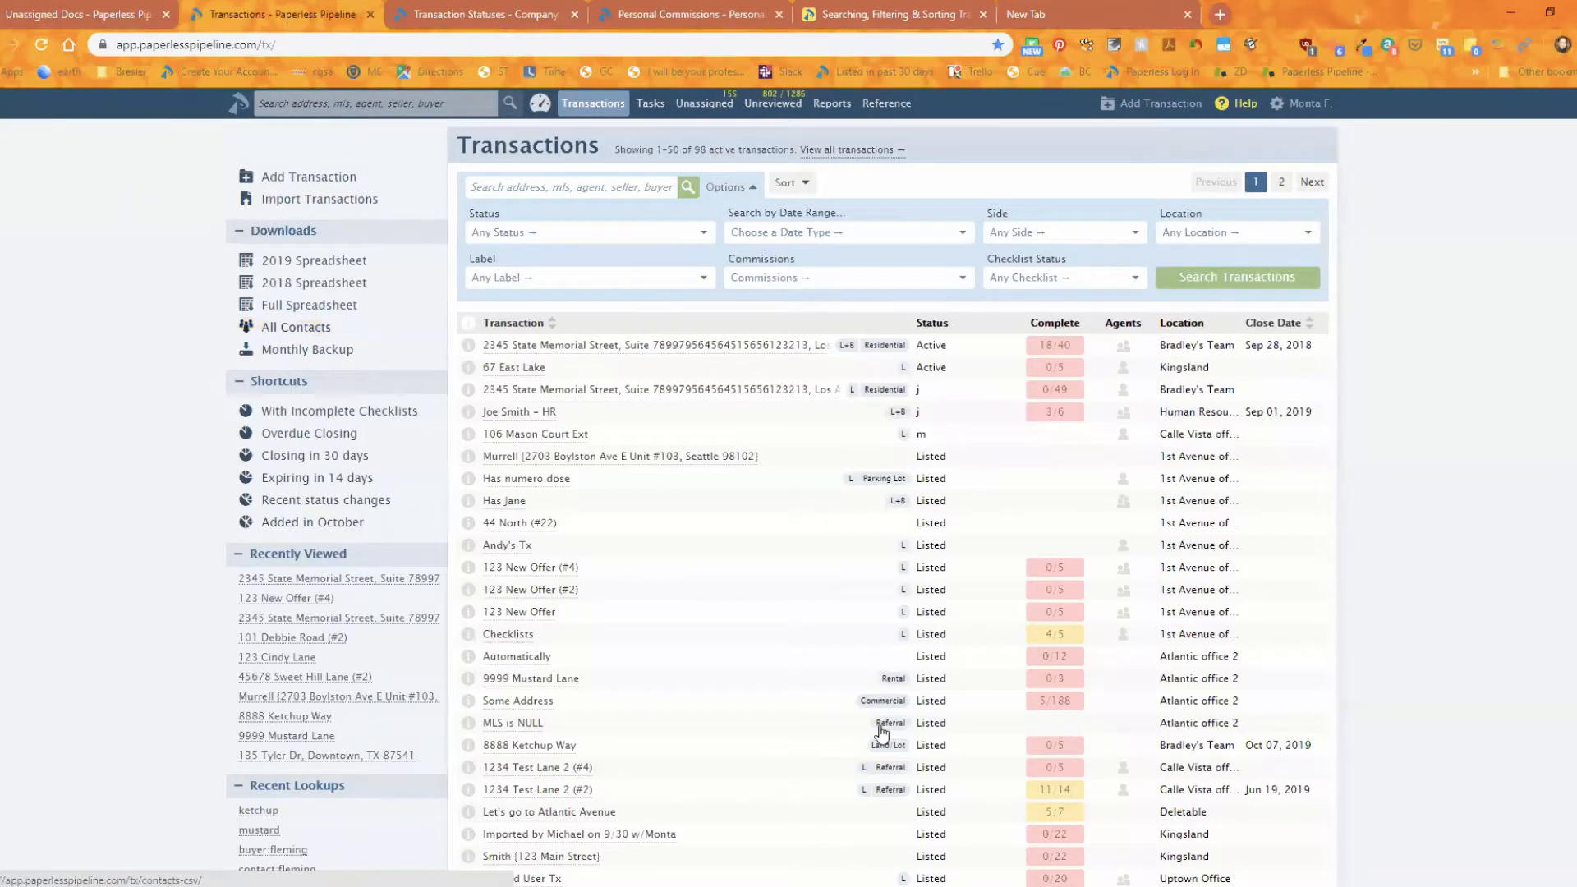
pyautogui.moveTo(513, 723)
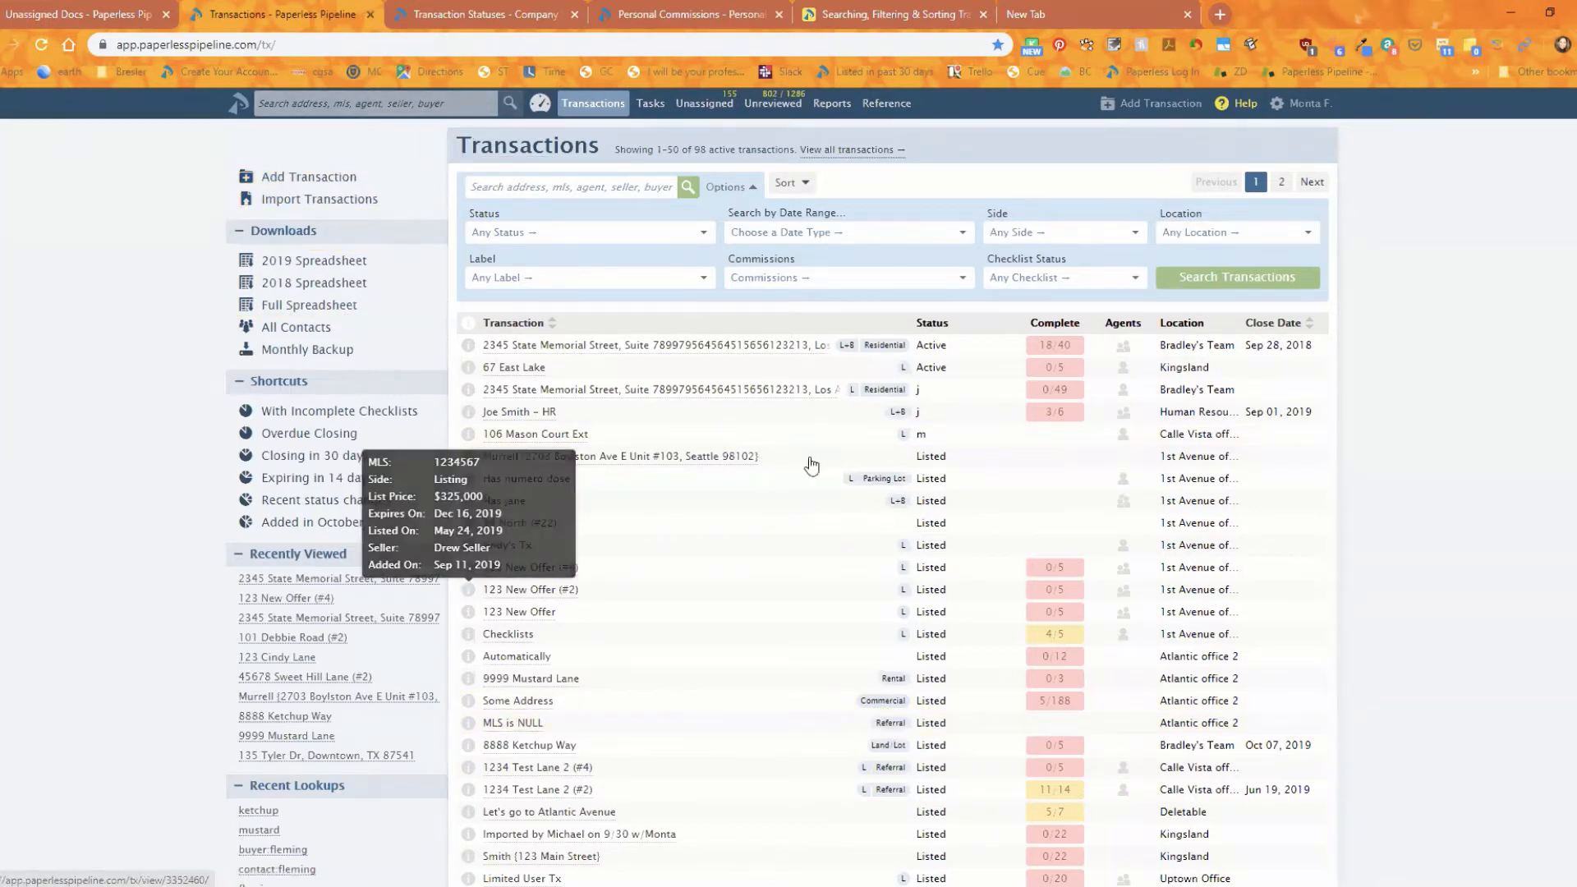
pyautogui.moveTo(812, 465)
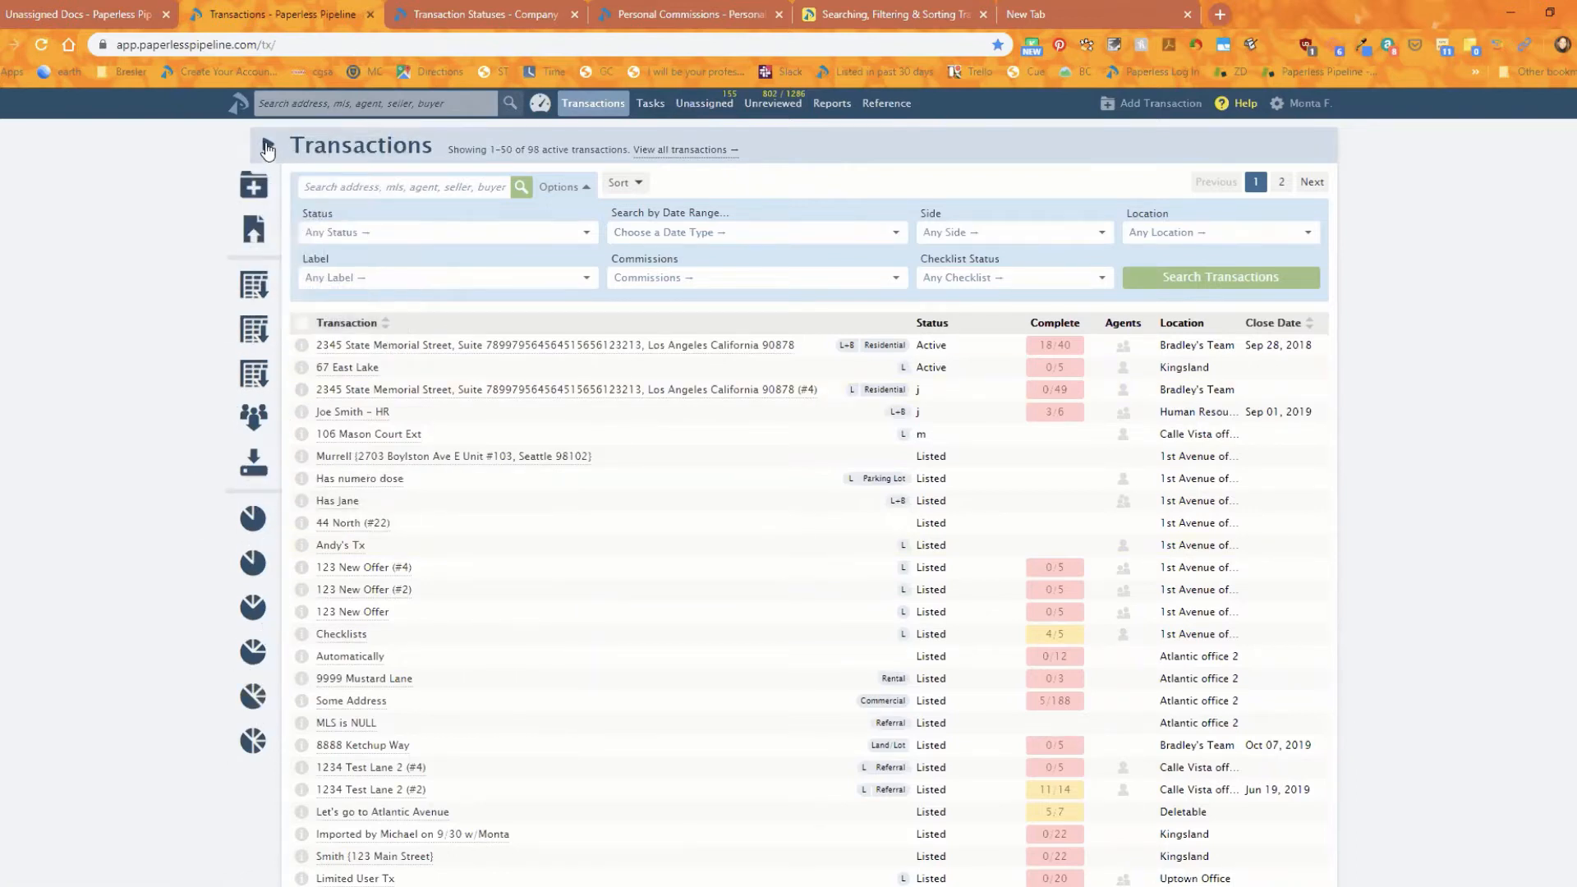
# - Expand the side panel to full labels and go to the Overdue and Upcoming Tasks list
pyautogui.click(266, 146)
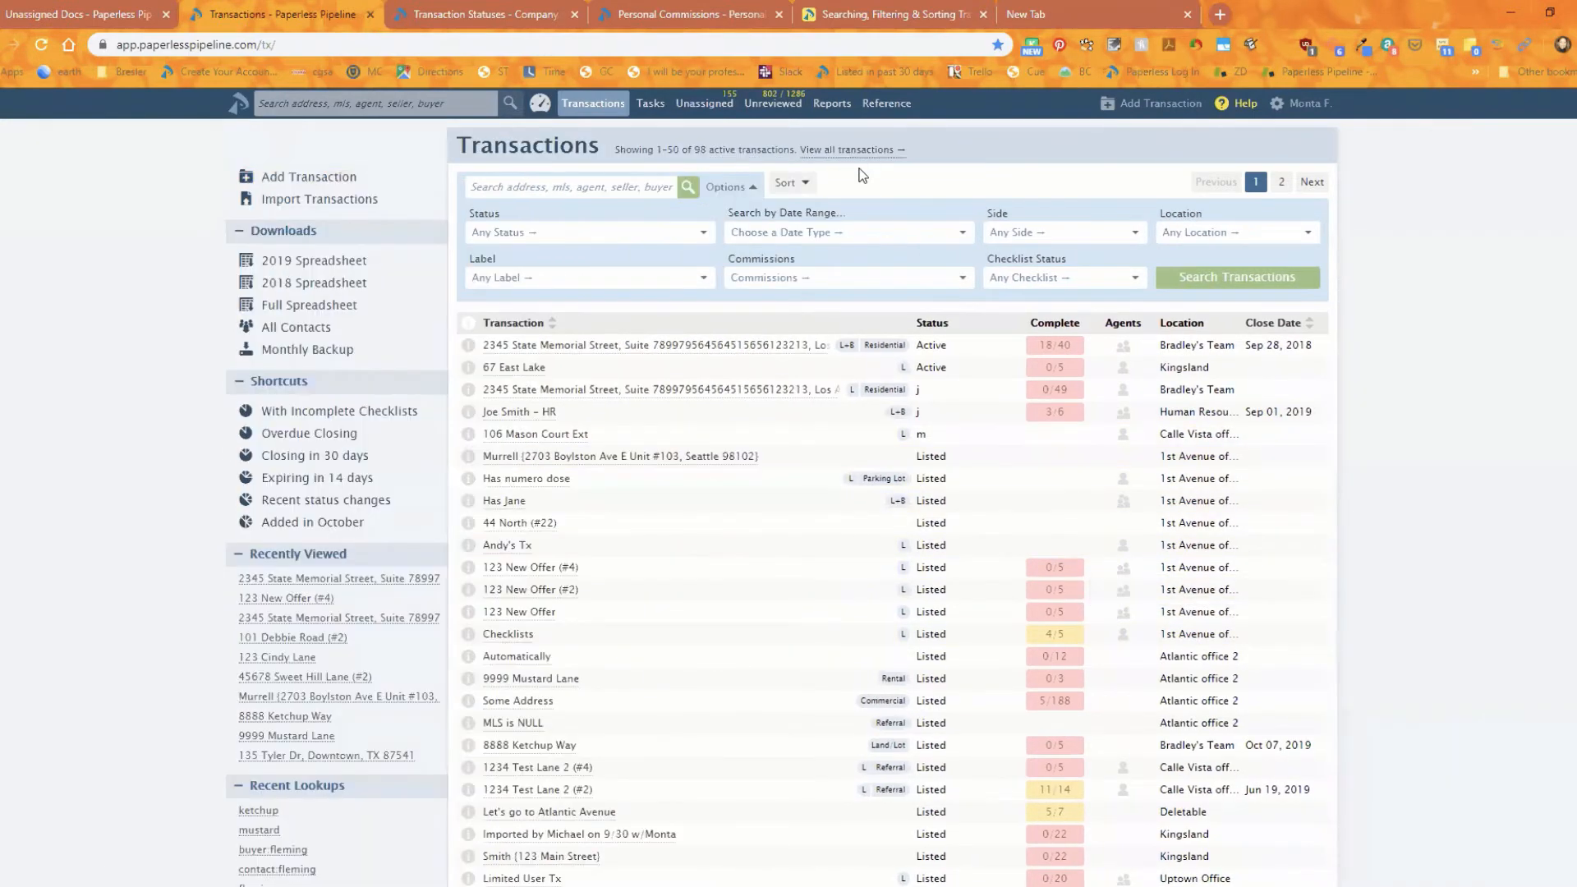
pyautogui.click(650, 102)
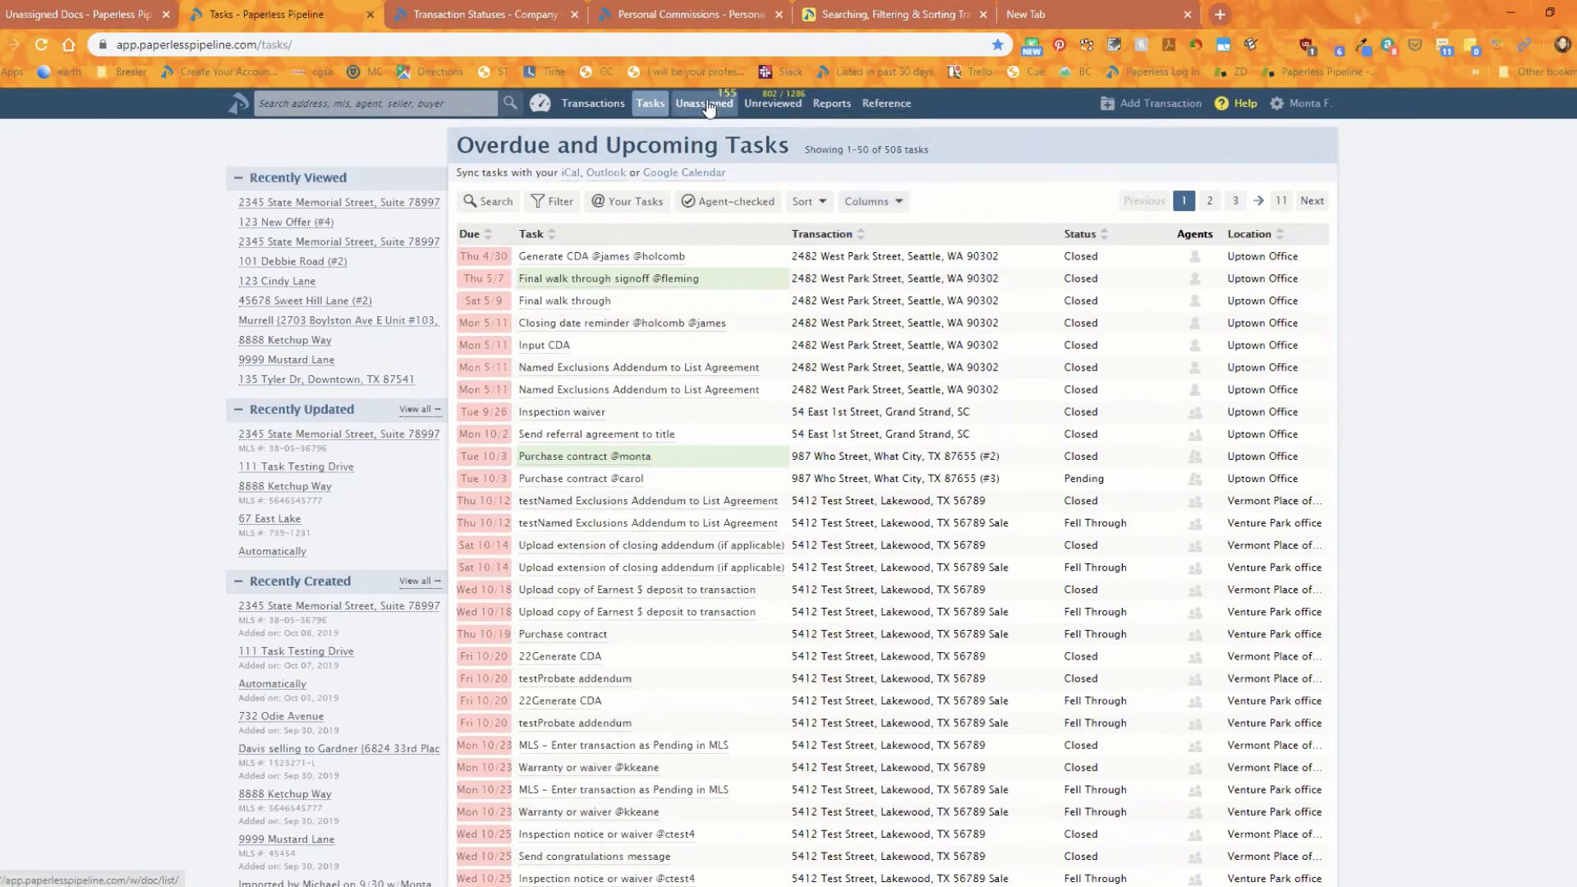
# - In the Tasks column options, hide Visibility and show Location so Transaction, Status and Location columns remain
pyautogui.click(867, 200)
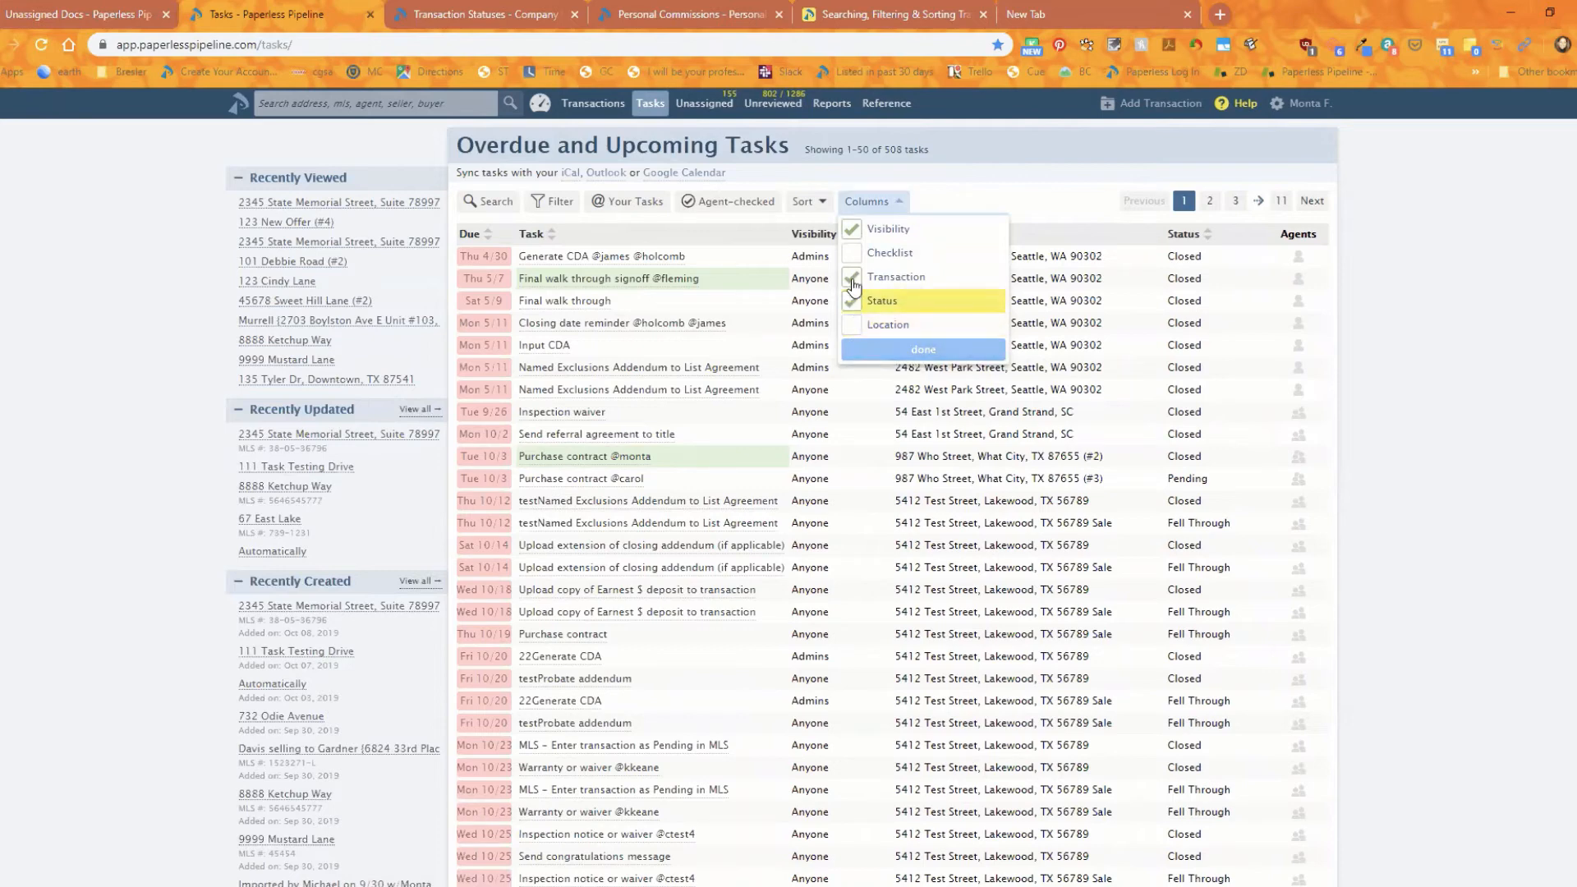
pyautogui.click(852, 229)
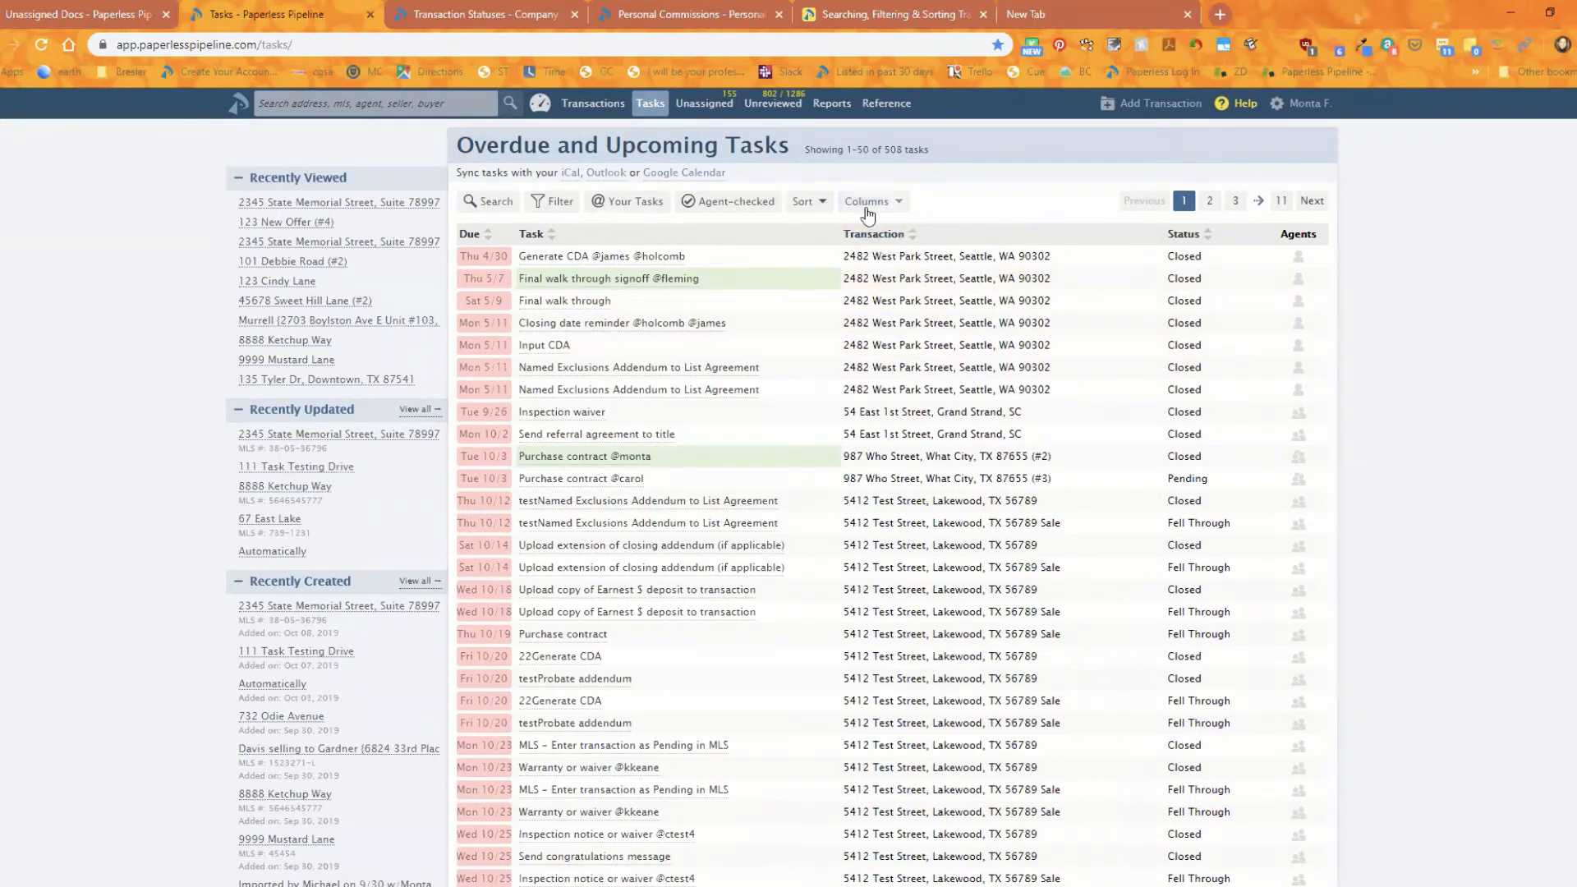
pyautogui.click(871, 200)
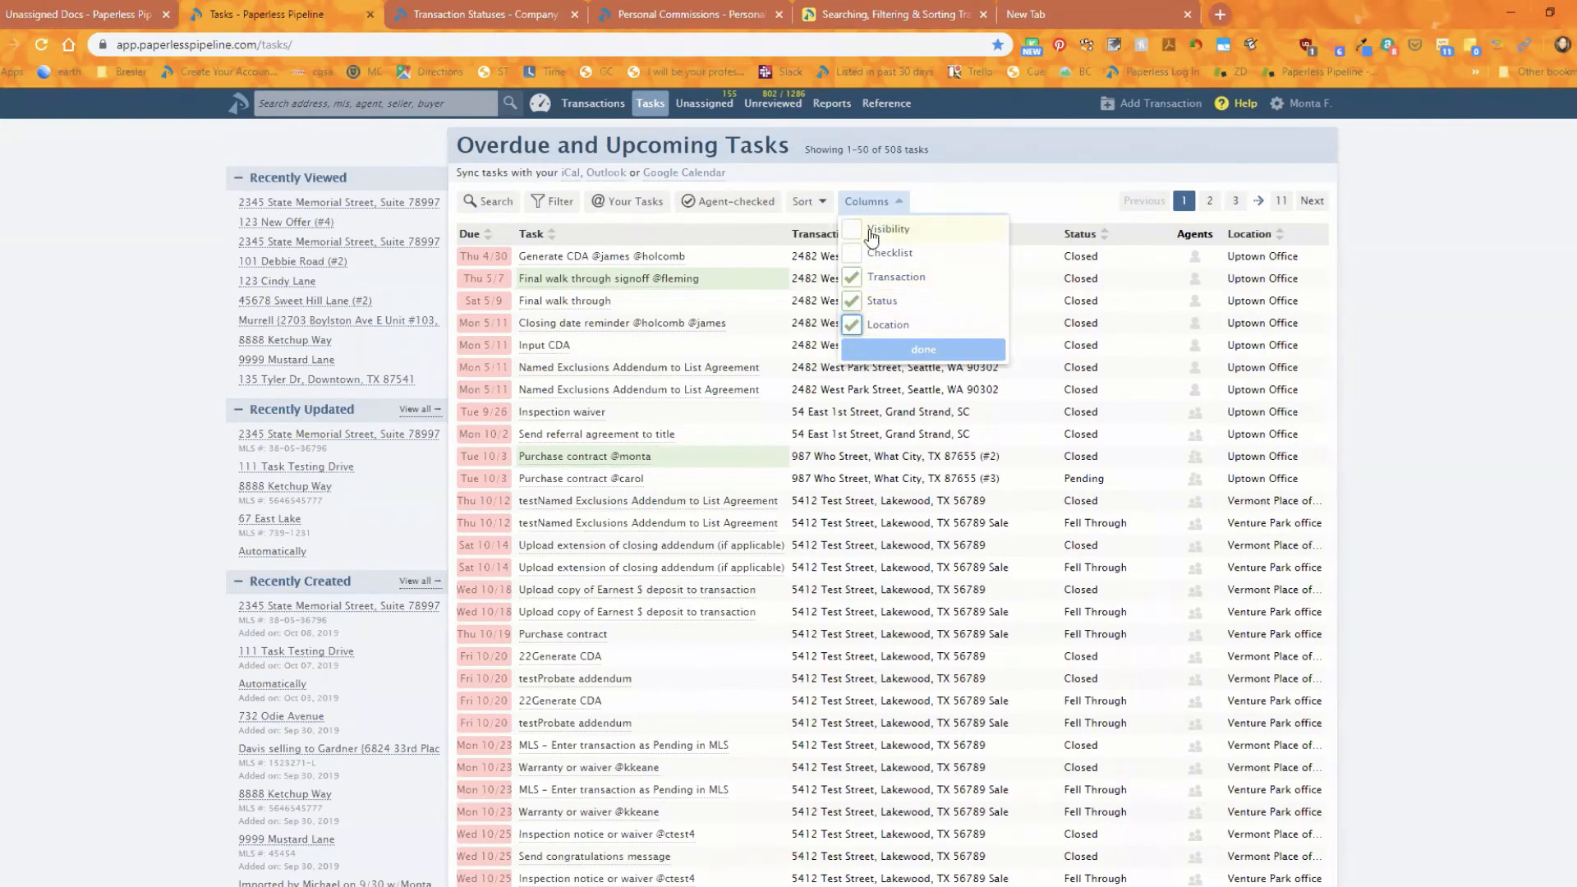
pyautogui.click(921, 348)
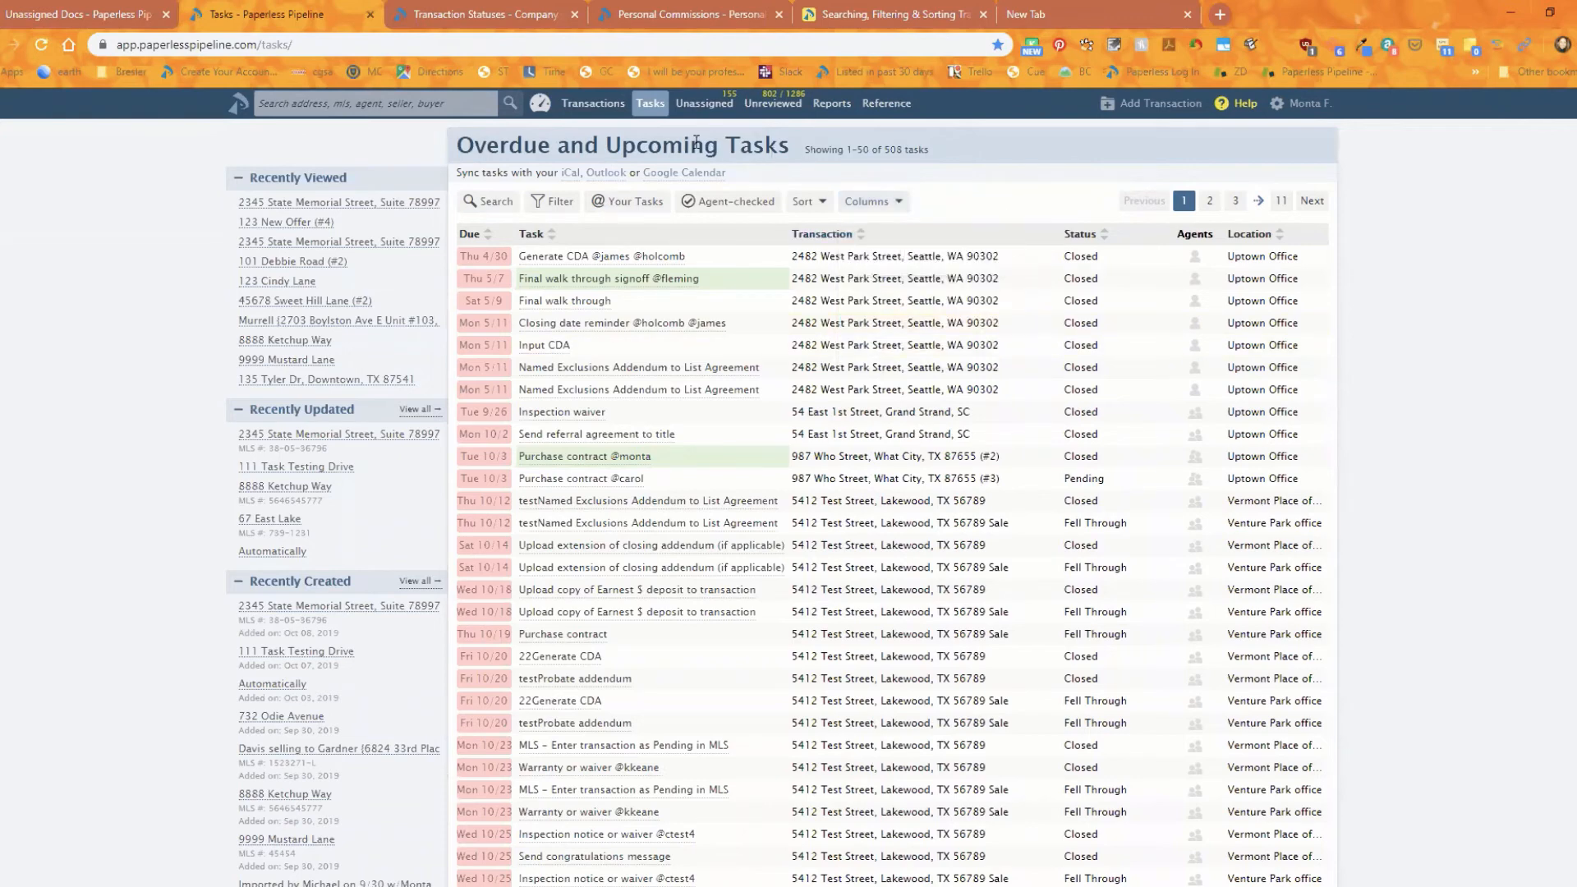
pyautogui.moveTo(705, 102)
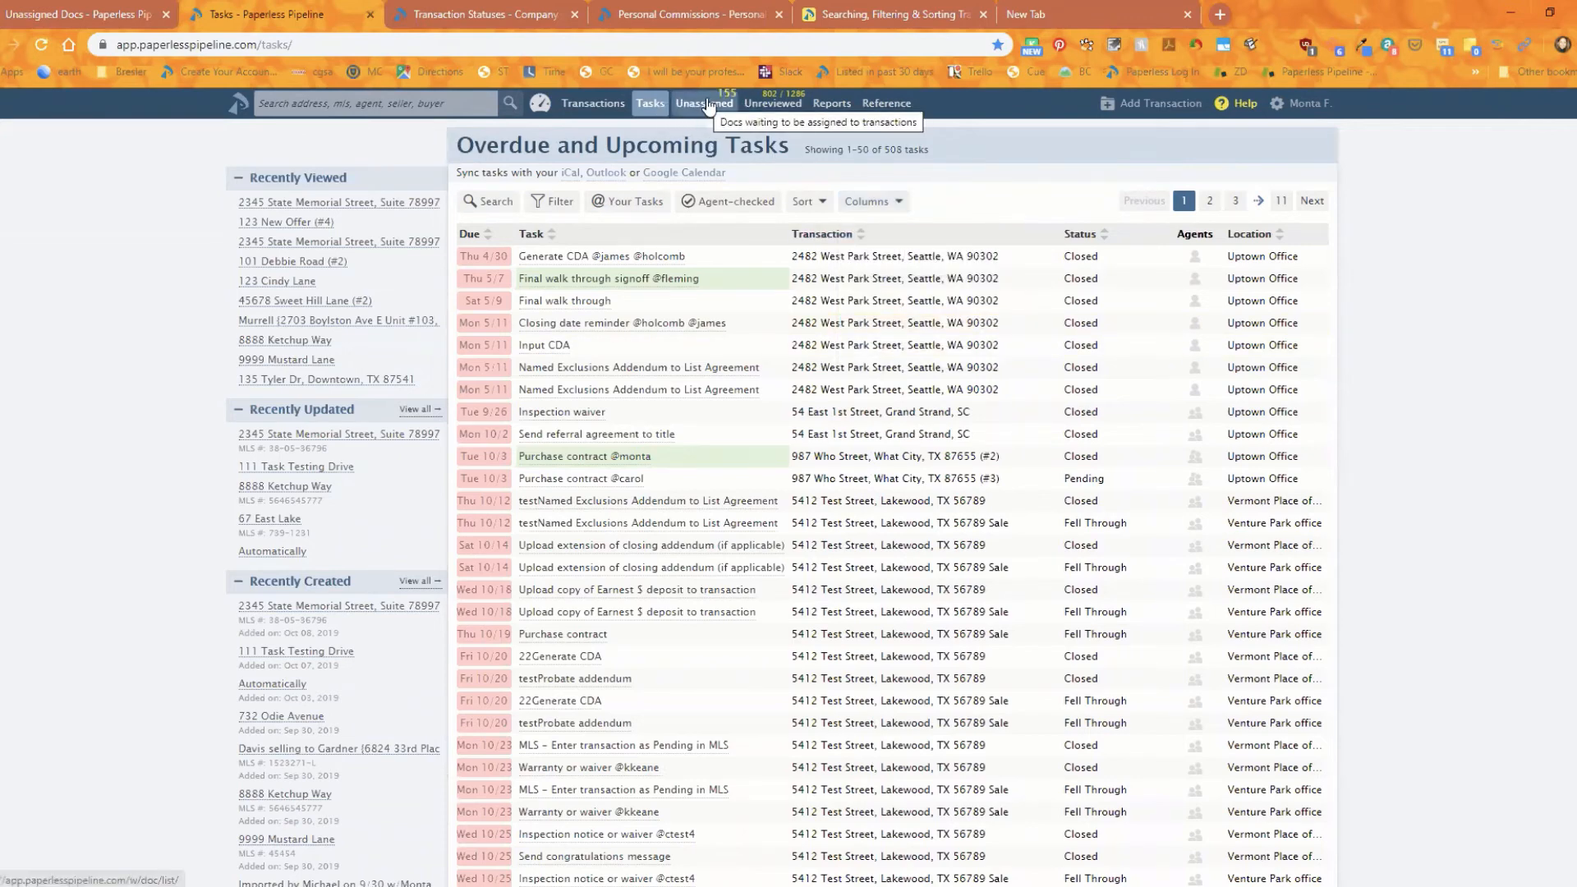
pyautogui.moveTo(705, 105)
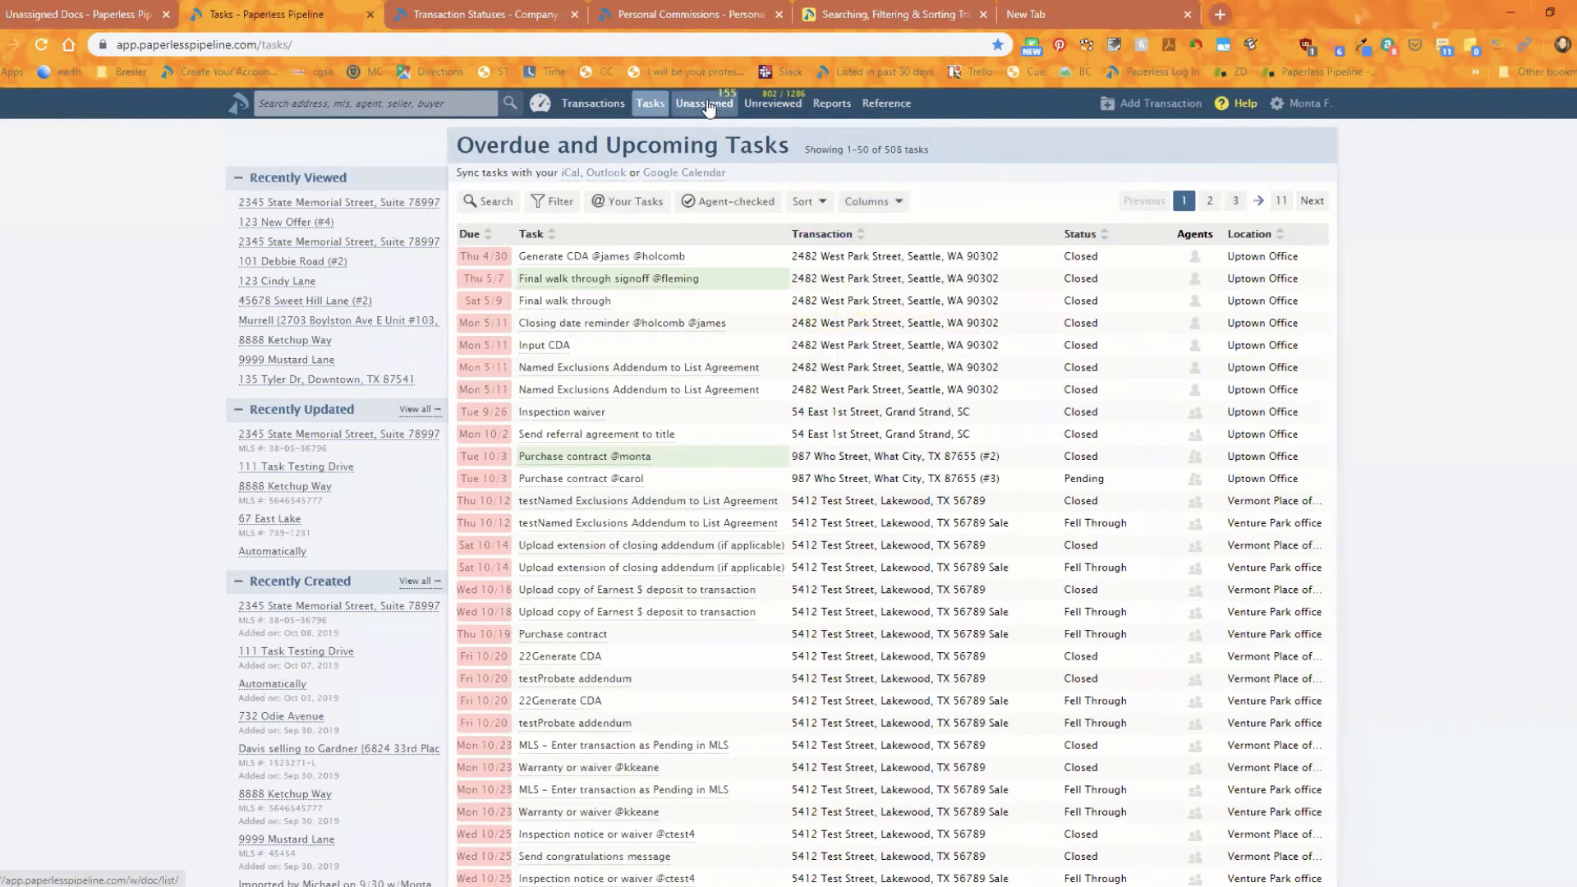
# - Go to the Unassigned Docs page listing 155 documents awaiting assignment
pyautogui.click(705, 102)
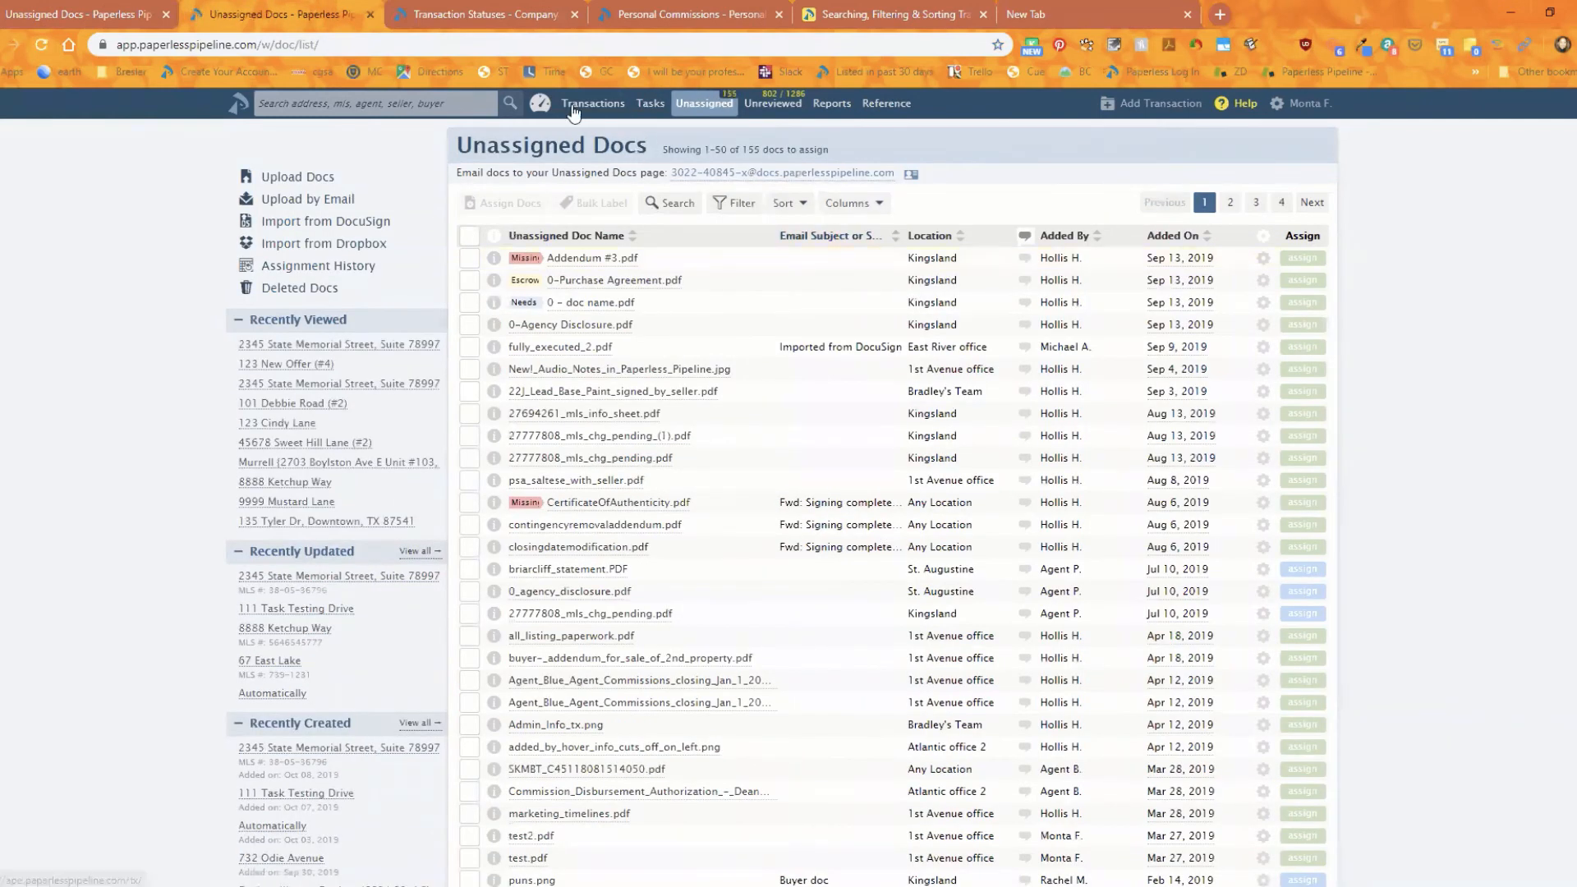
pyautogui.moveTo(593, 102)
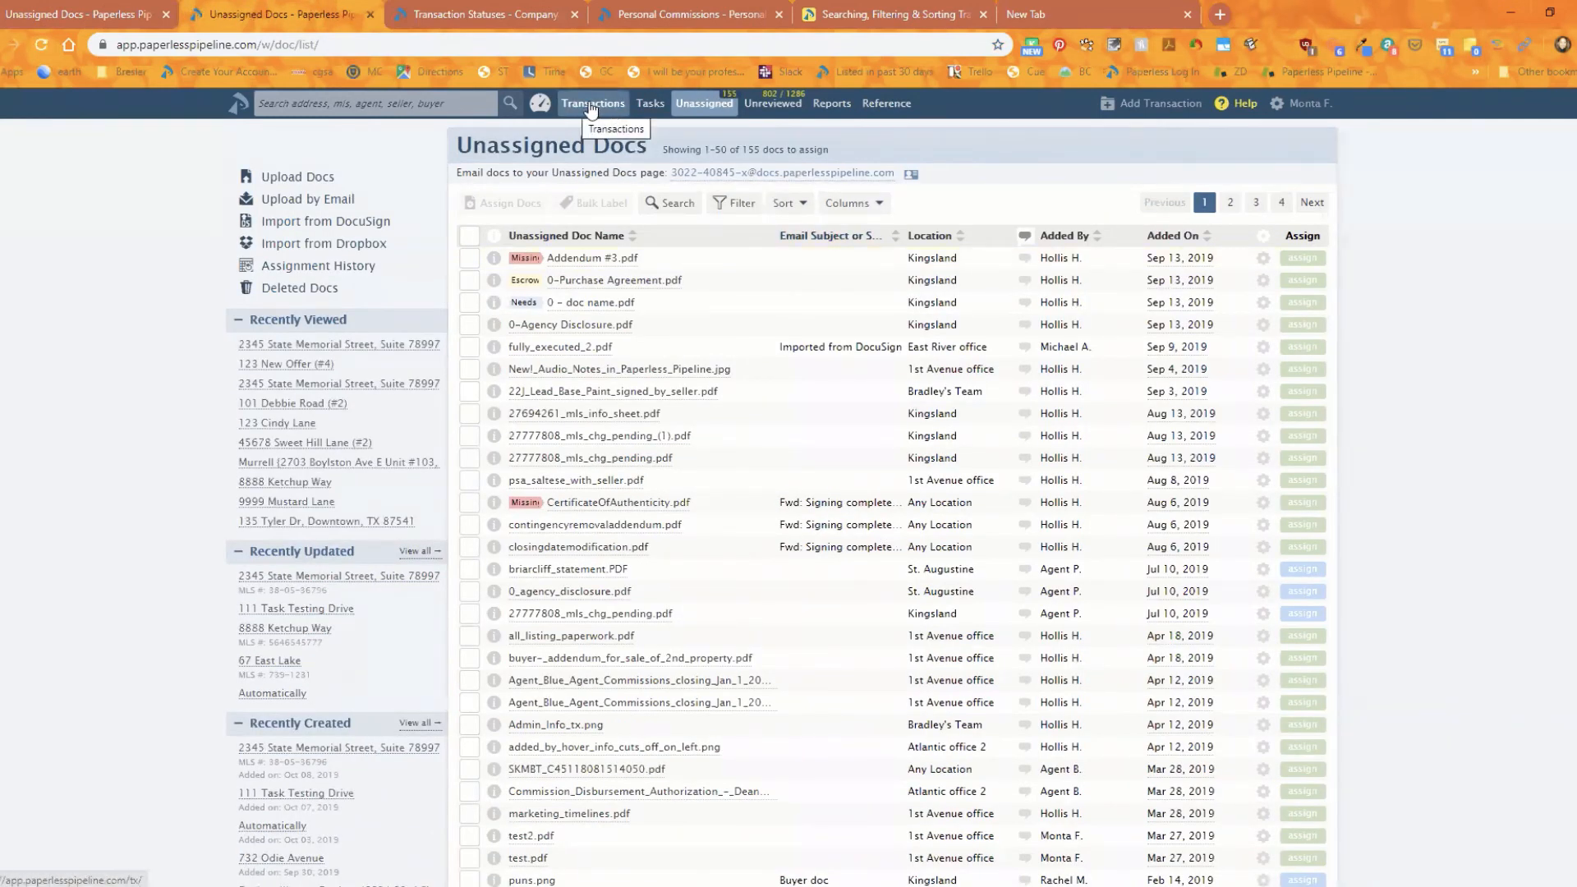